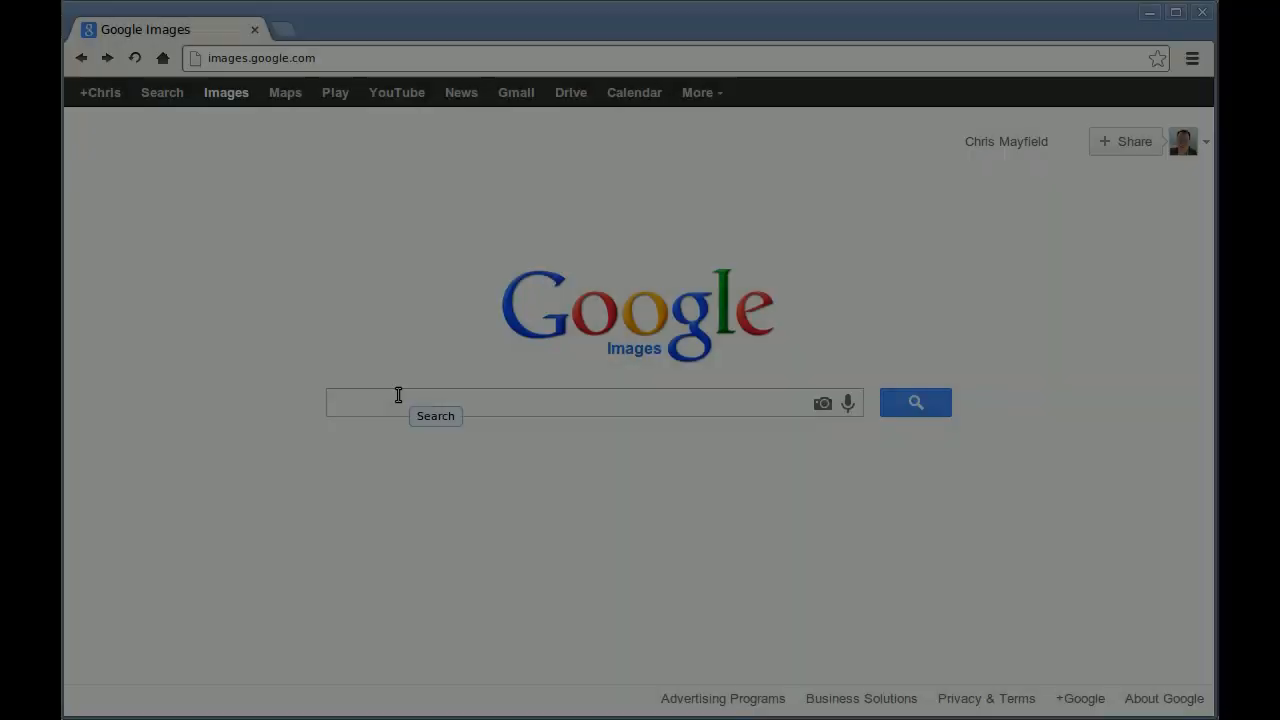
Search Google Images for 'url'
text(url)
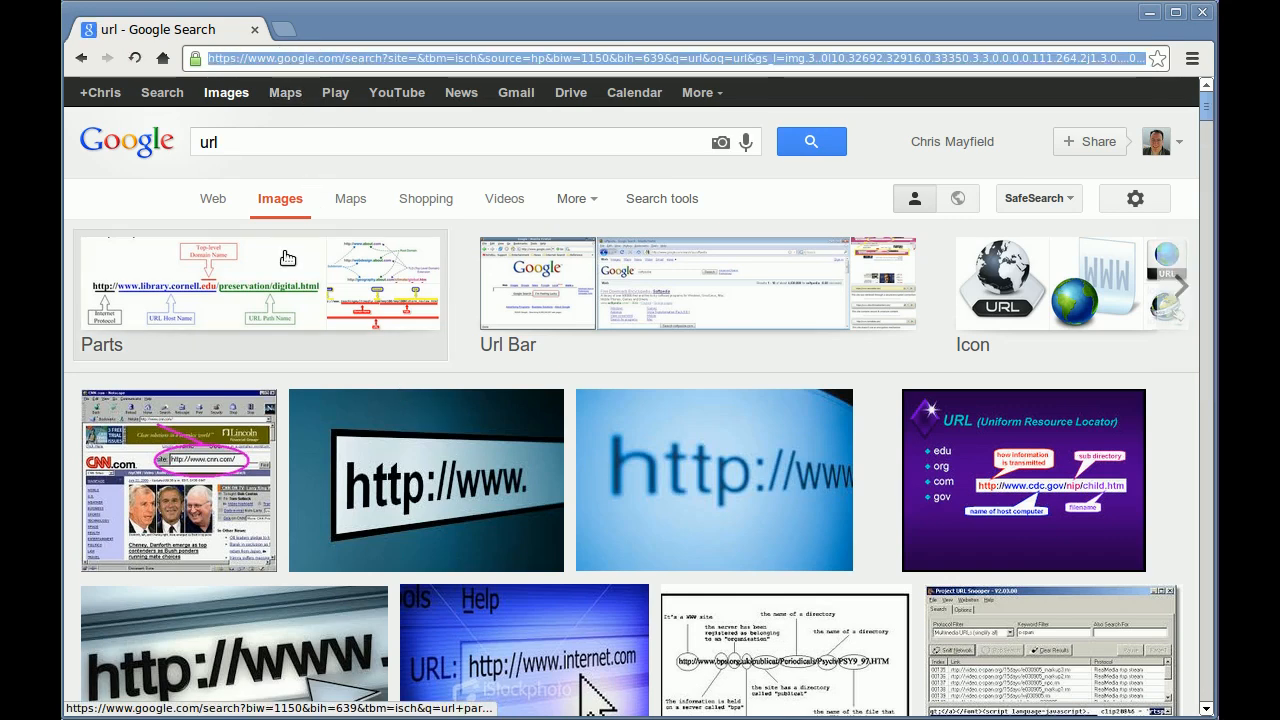
mouse_move(462, 281)
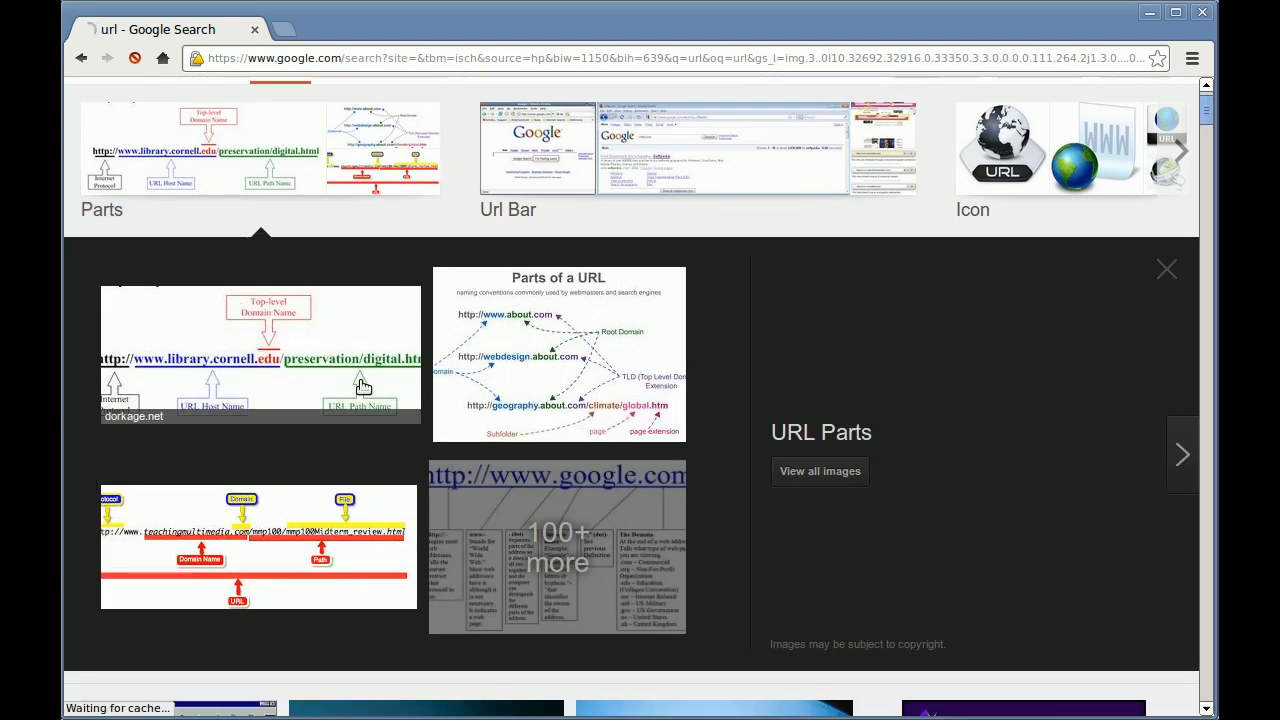
Open the dorkage.net URL-parts diagram from 'Avoid the phish « Hot Dorkage' in preview
click(260, 355)
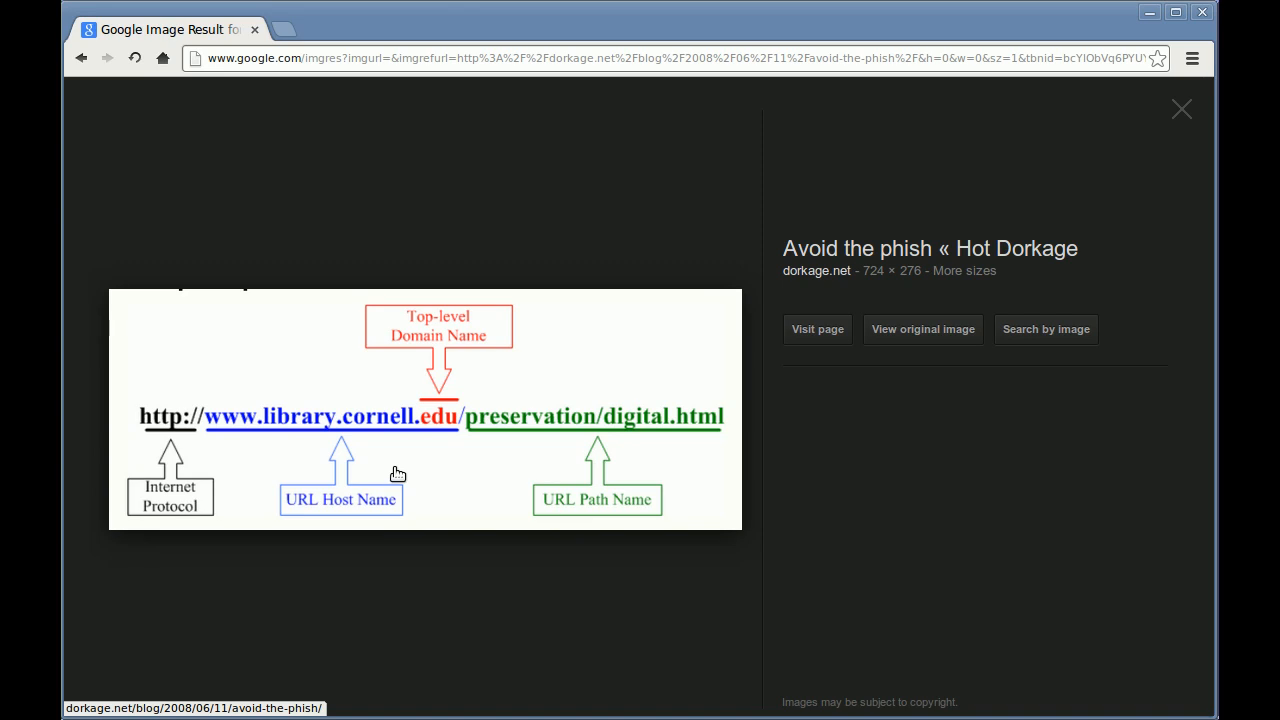
mouse_move(175, 430)
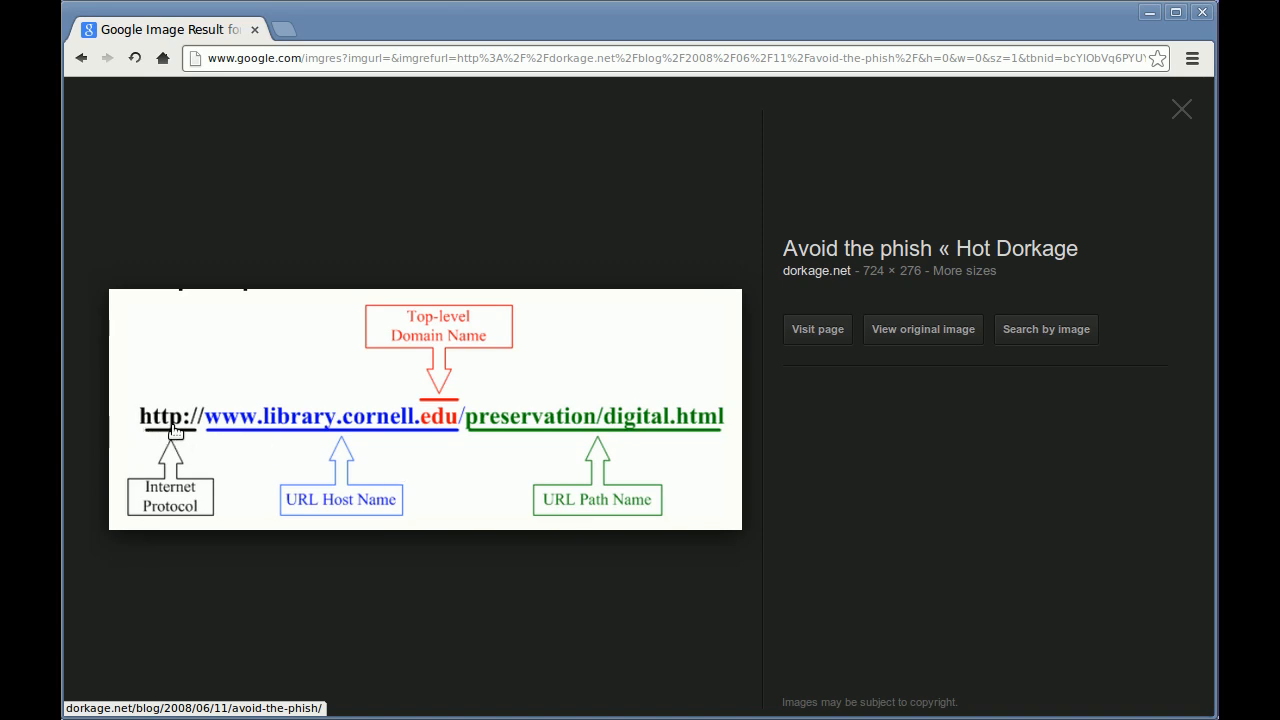
mouse_move(139, 448)
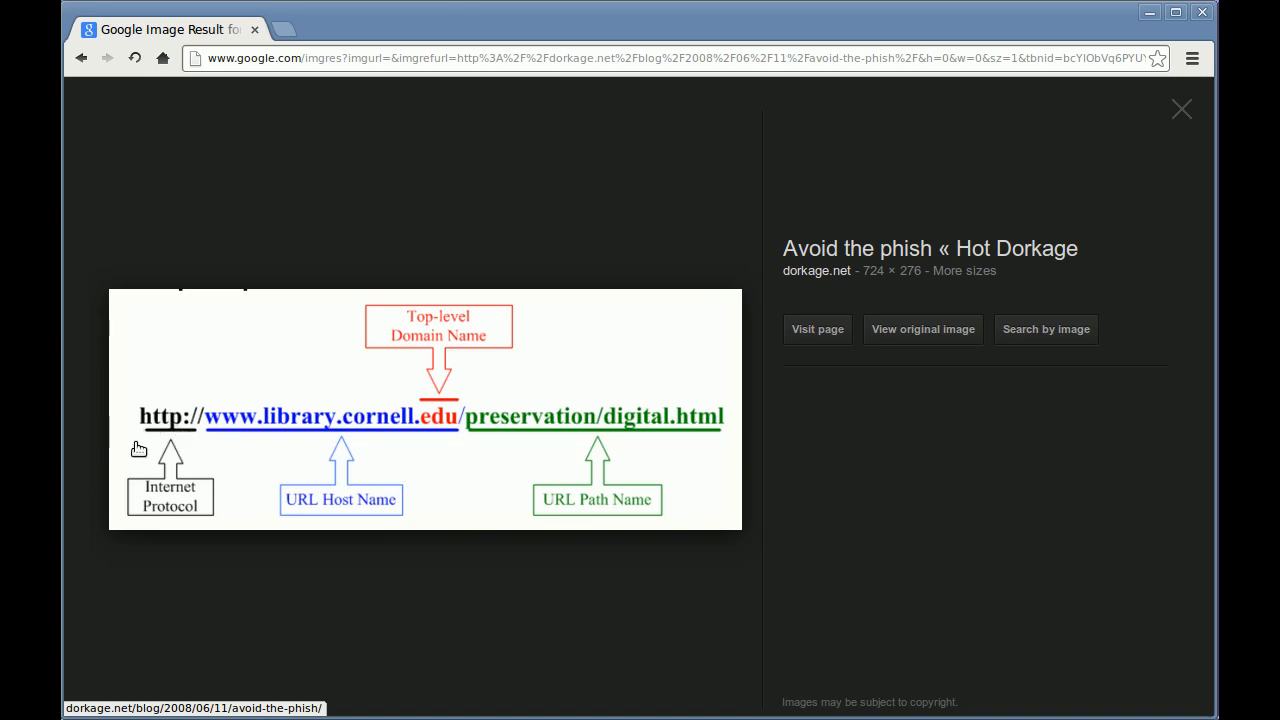
mouse_move(182, 430)
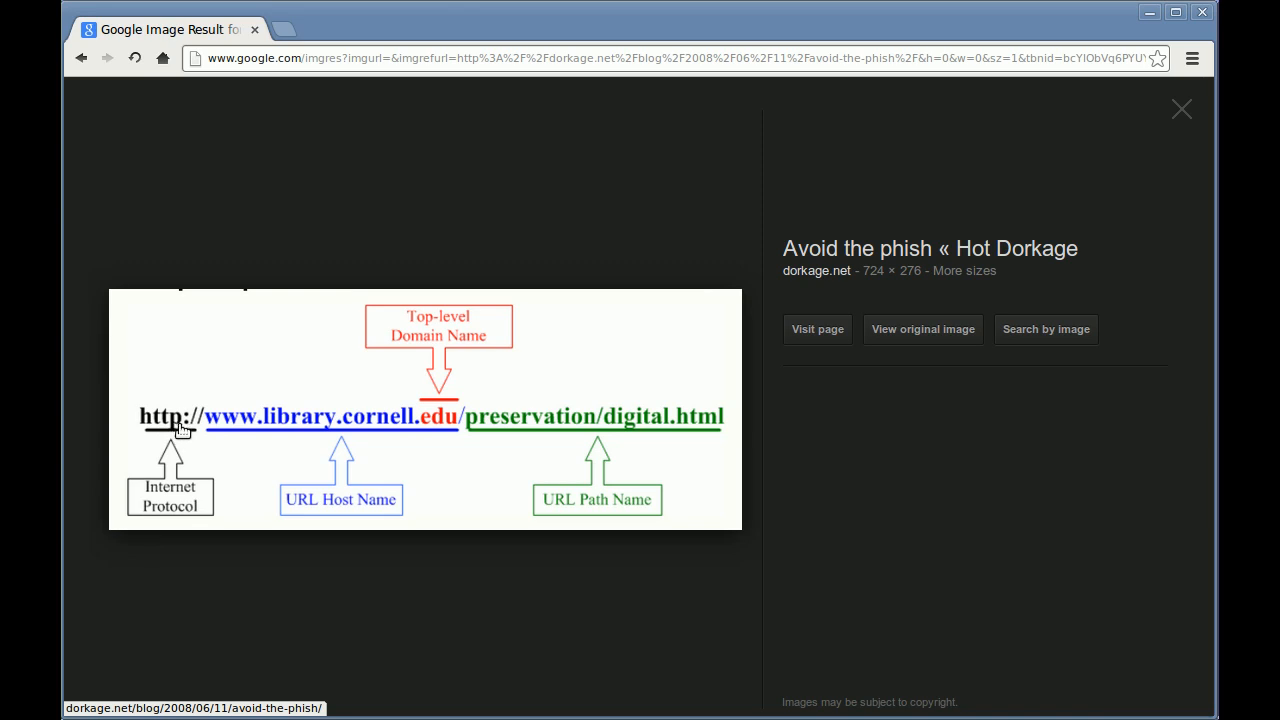
mouse_move(185, 435)
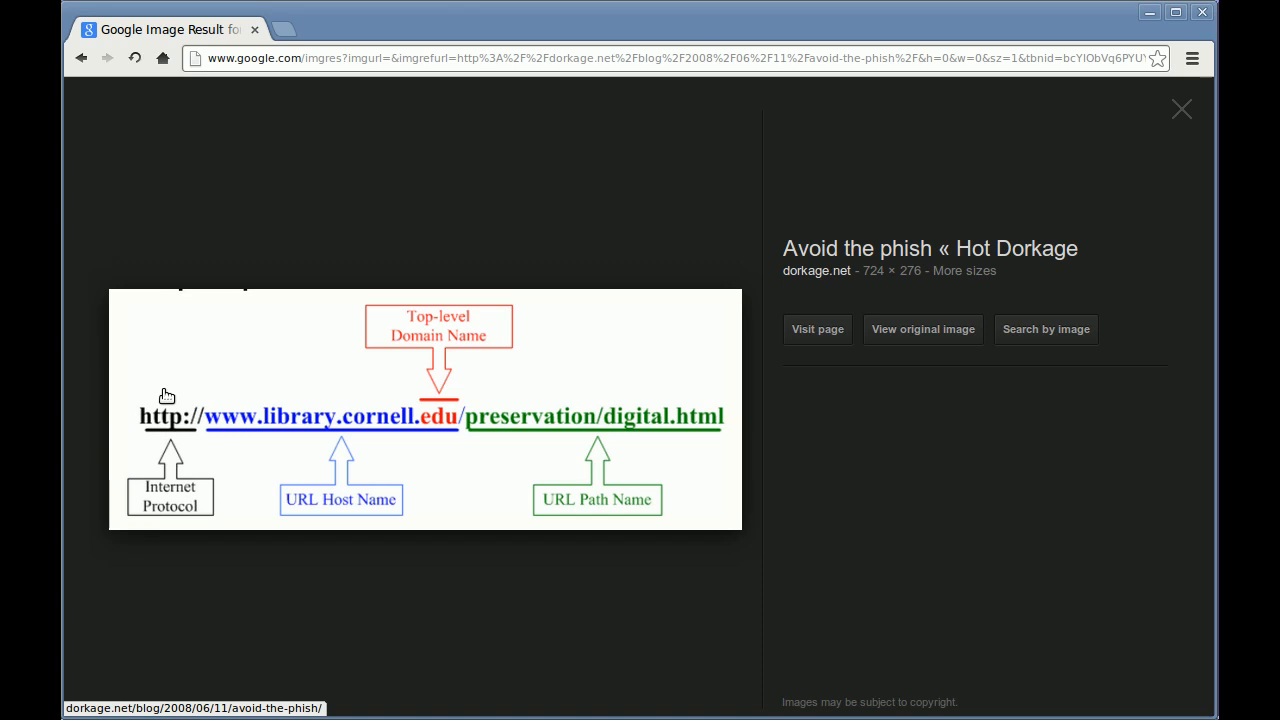
mouse_move(154, 446)
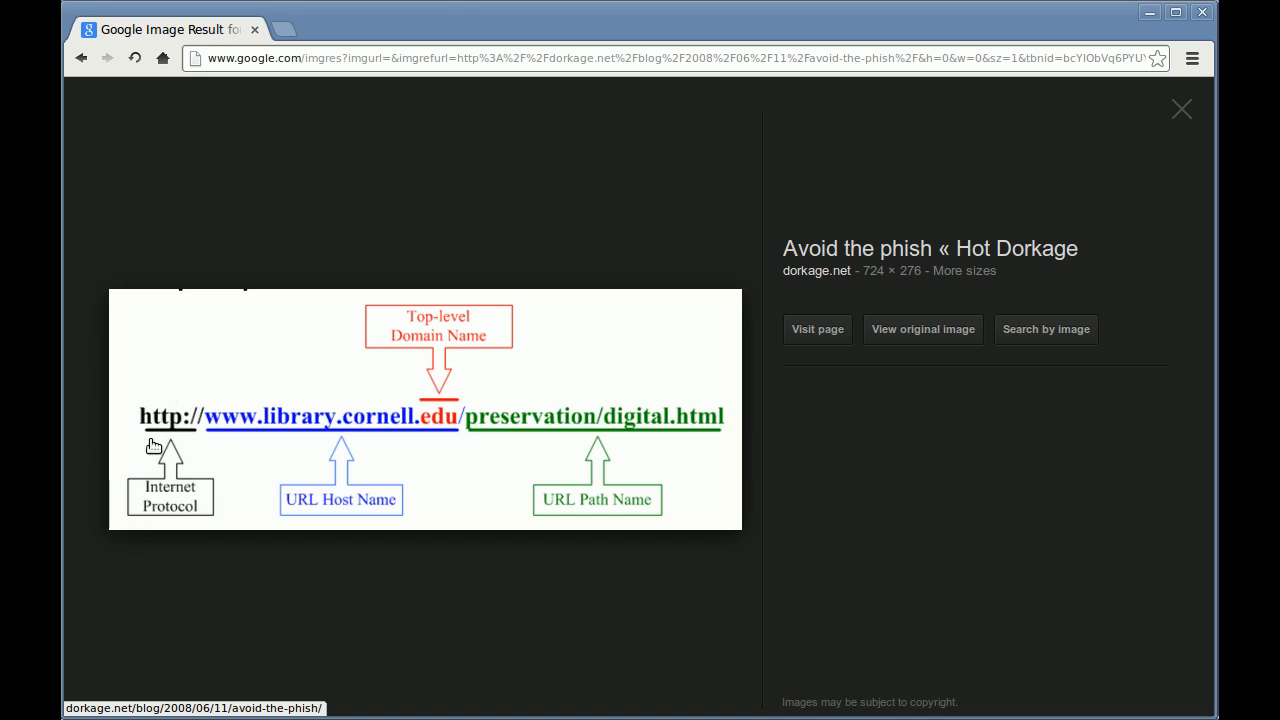
mouse_move(162, 443)
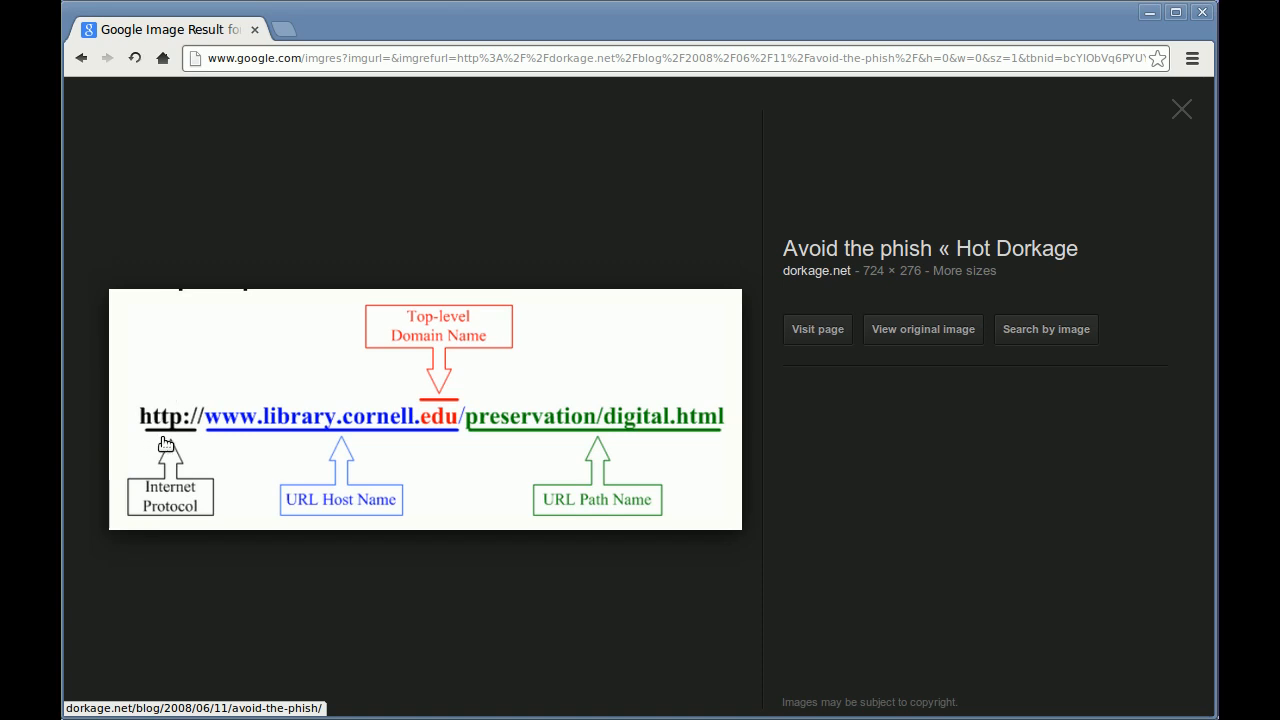
mouse_move(141, 457)
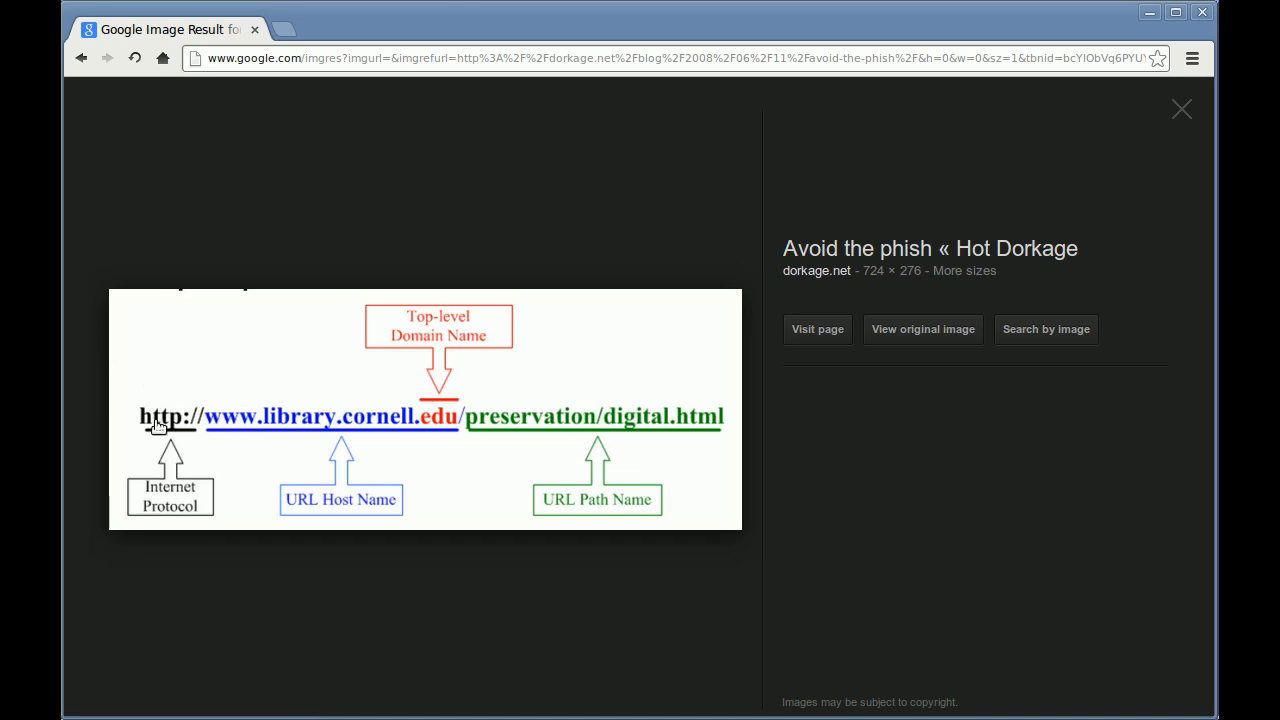
mouse_move(225, 420)
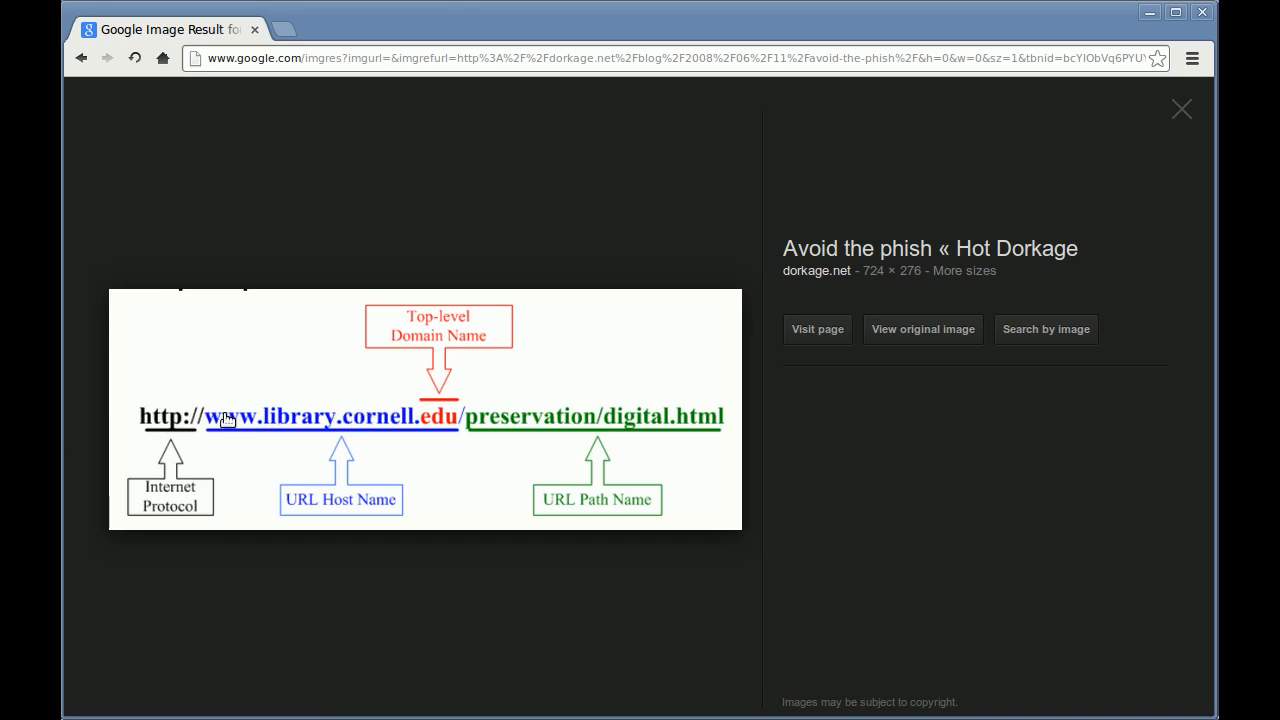
mouse_move(470, 417)
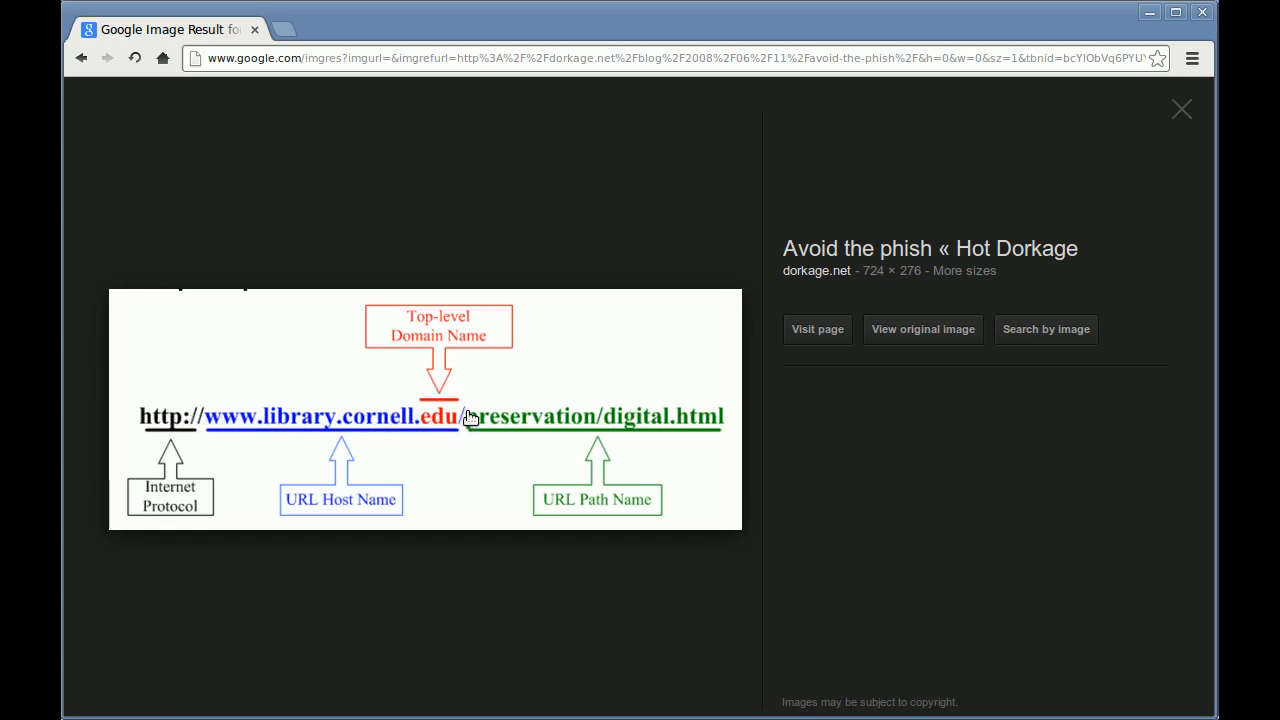
mouse_move(442, 422)
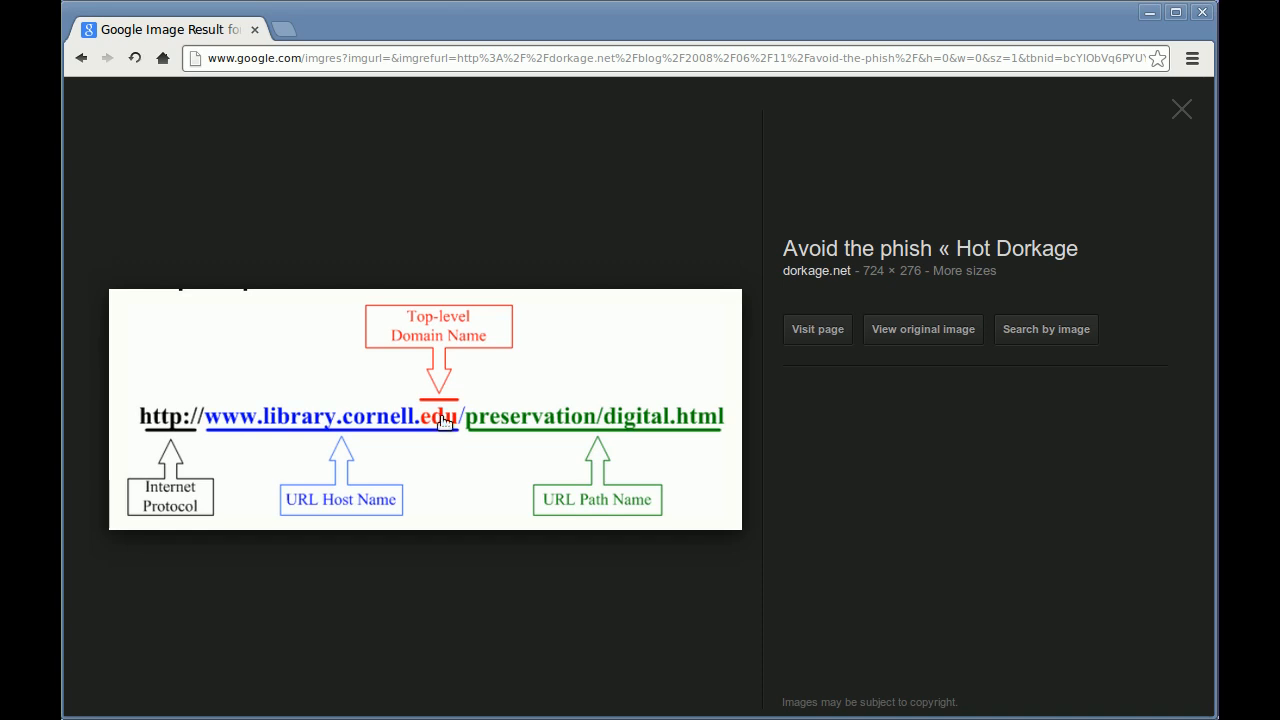
mouse_move(320, 428)
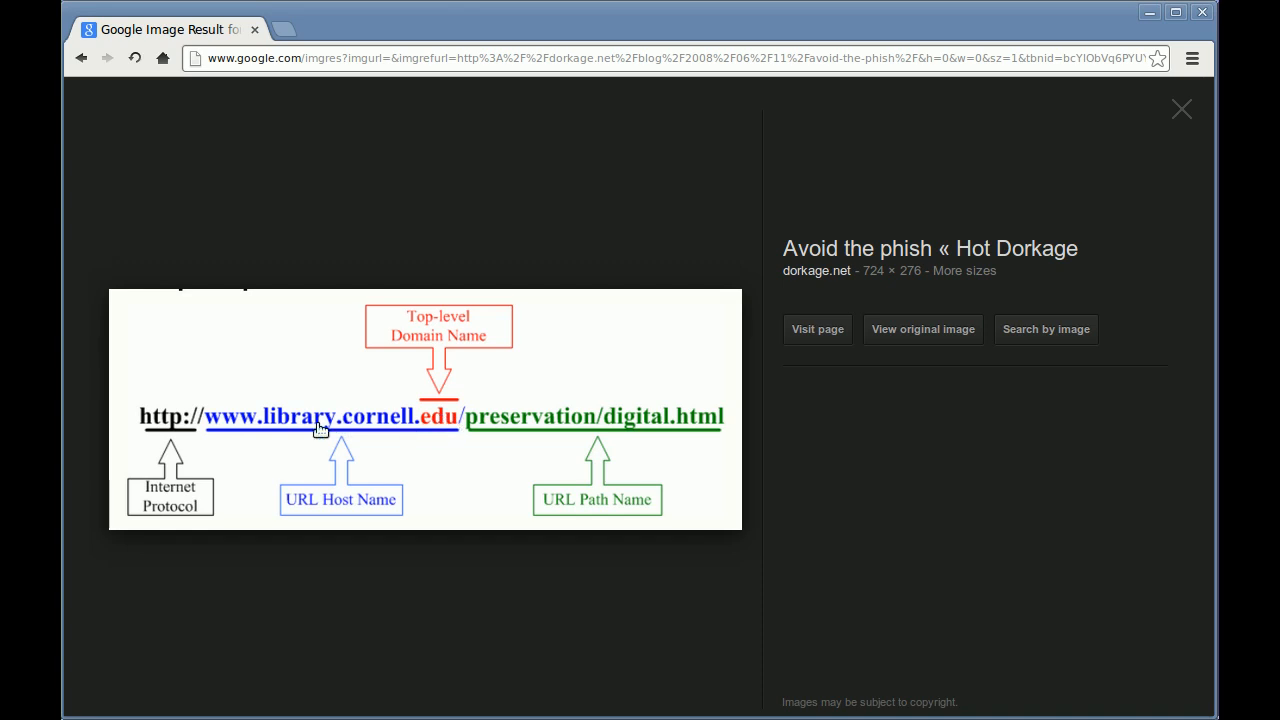
mouse_move(420, 444)
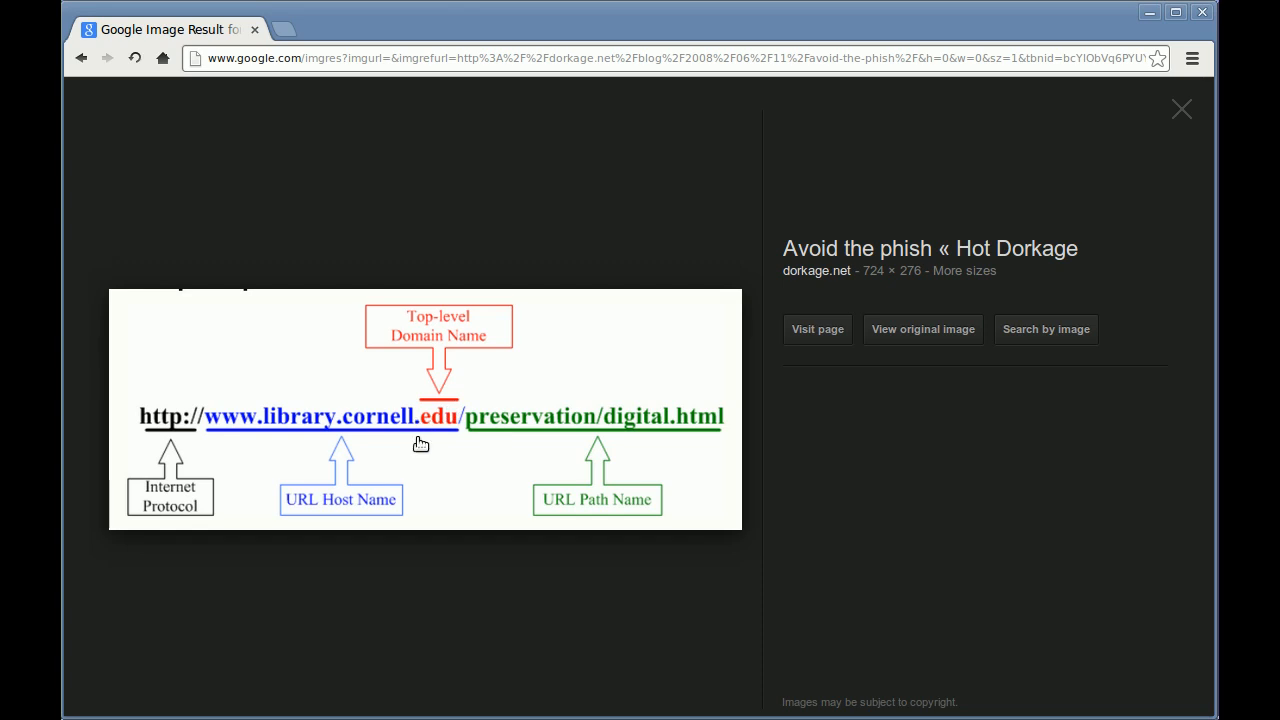
mouse_move(355, 428)
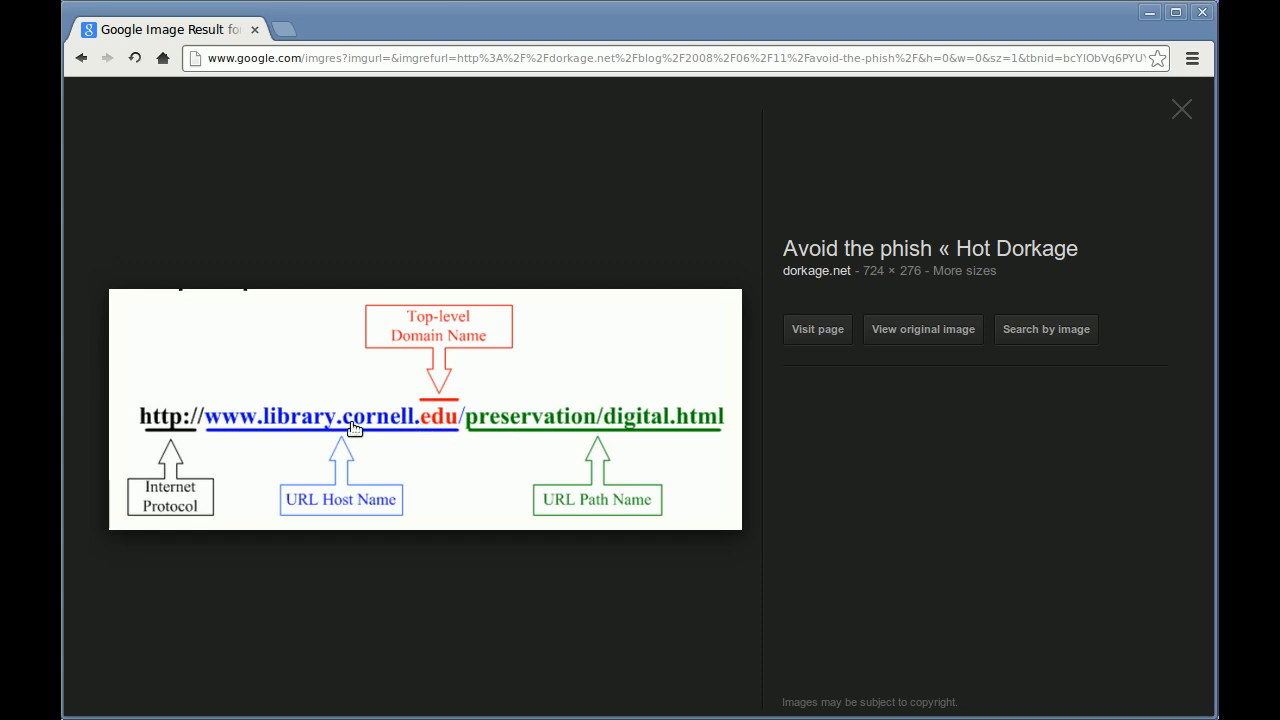
mouse_move(437, 430)
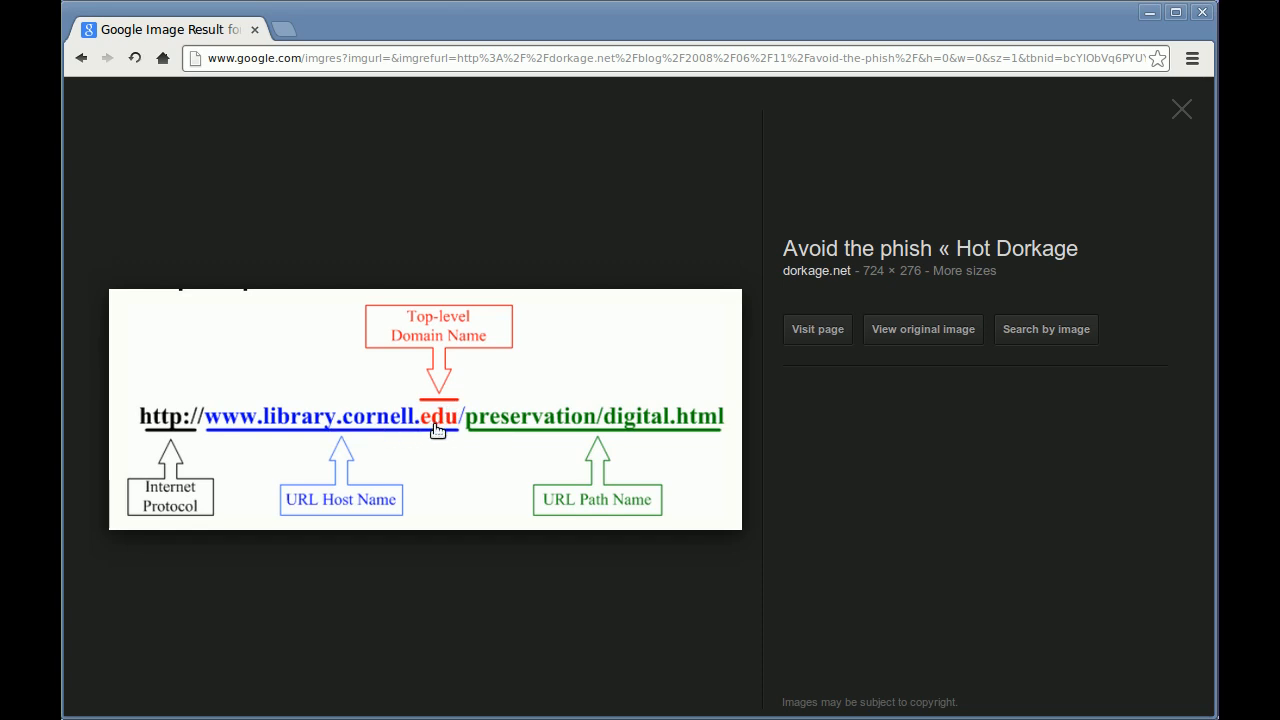
mouse_move(379, 437)
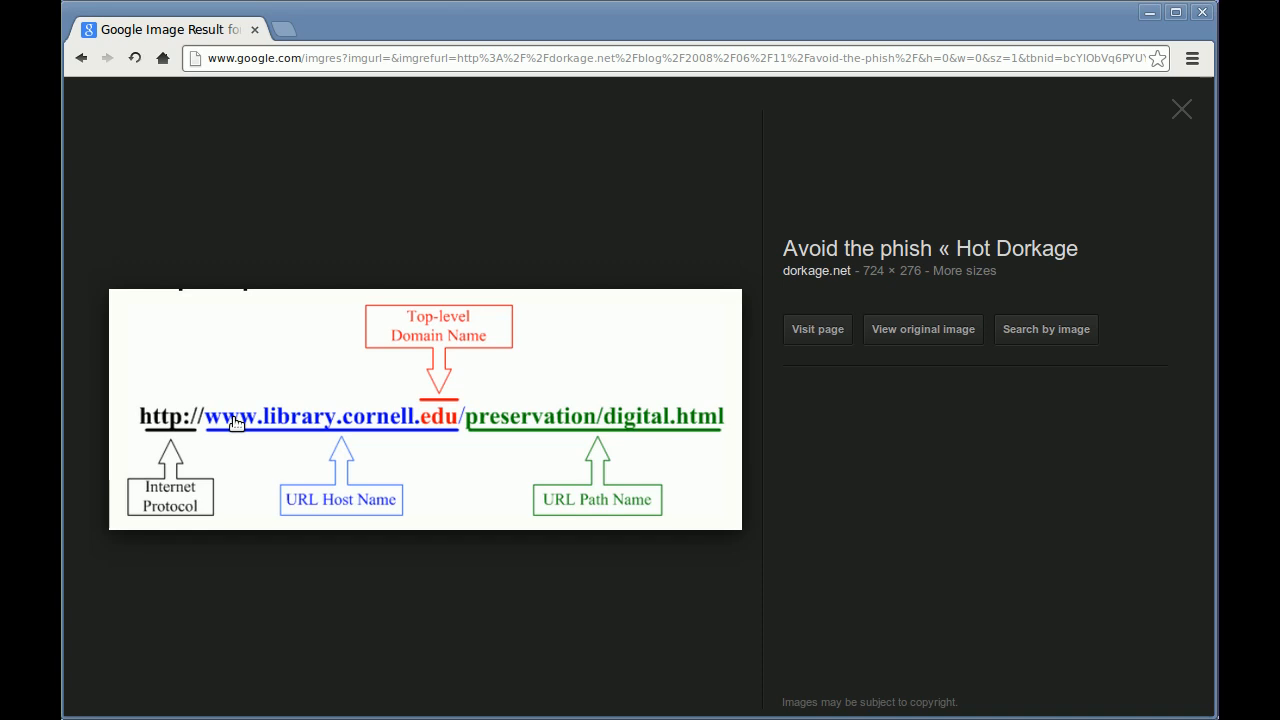
mouse_move(447, 445)
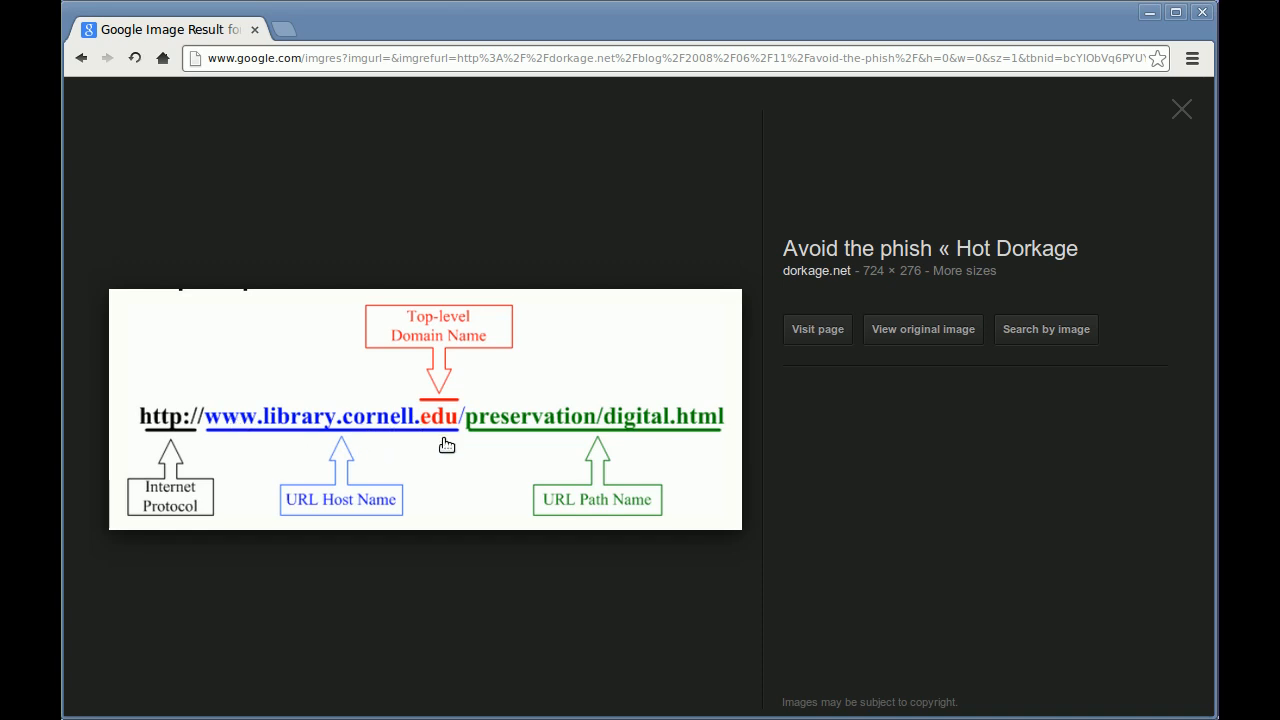
mouse_move(453, 434)
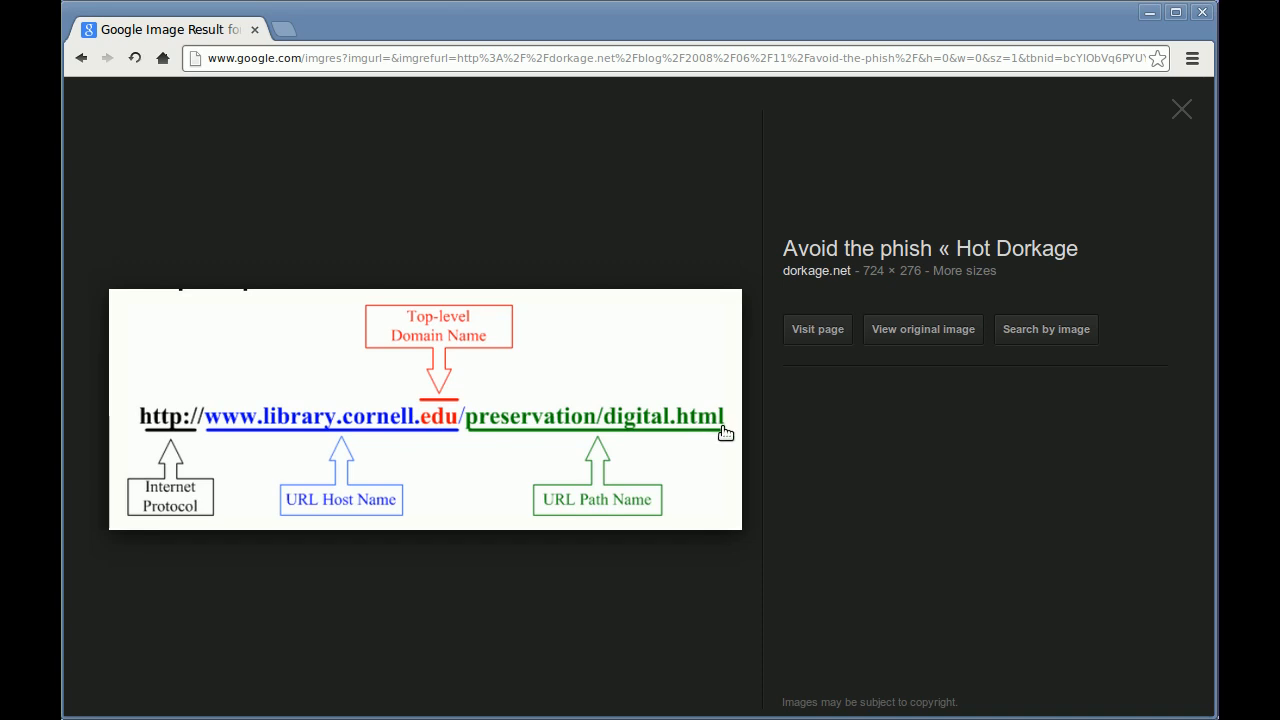
mouse_move(729, 458)
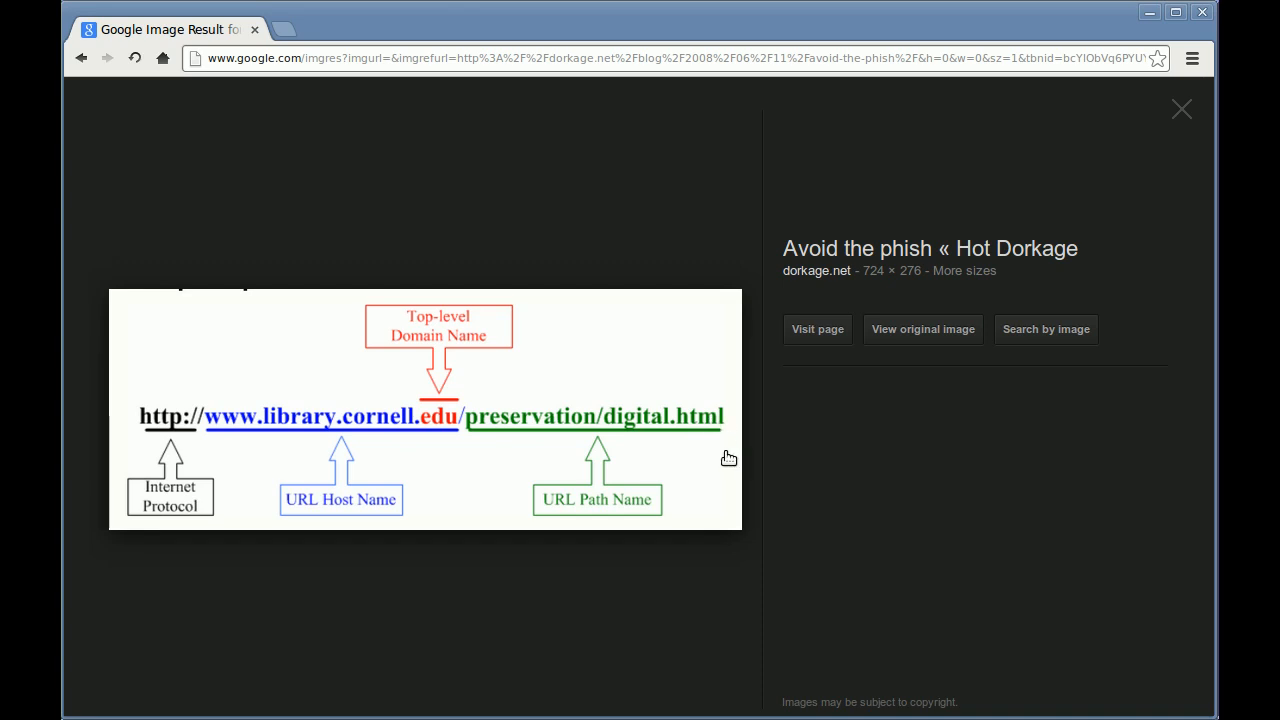
mouse_move(576, 437)
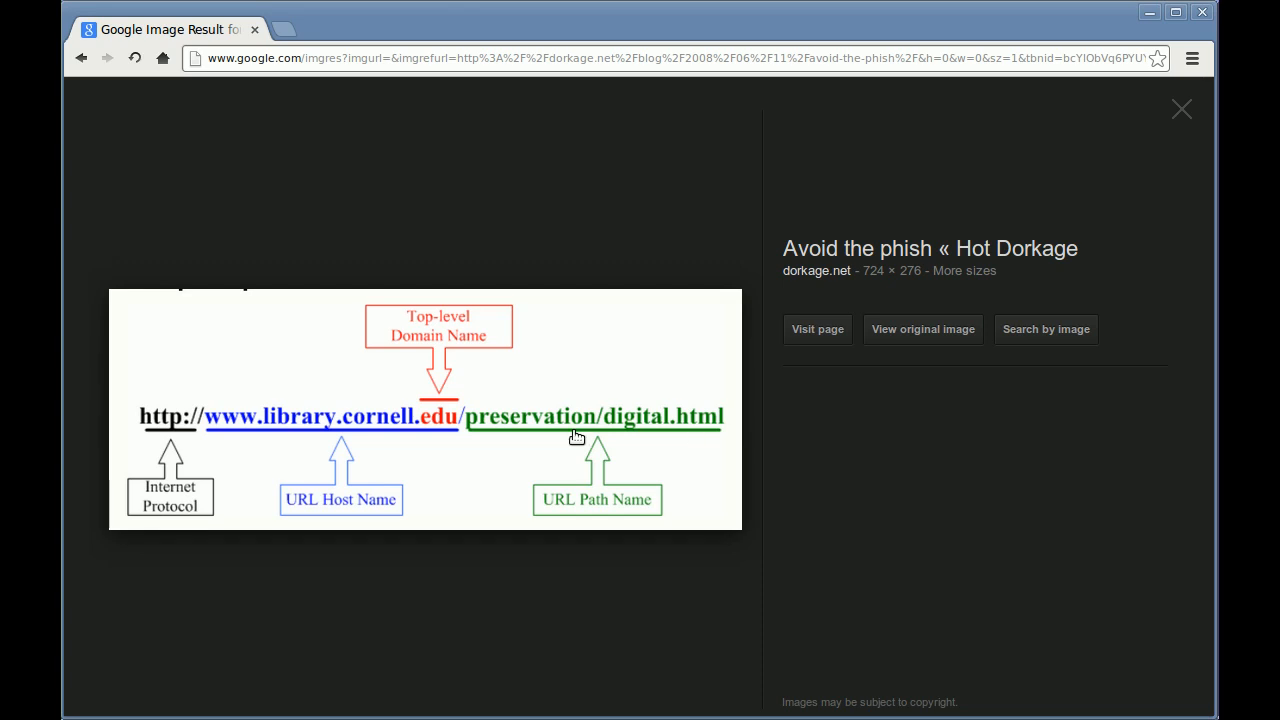
mouse_move(718, 418)
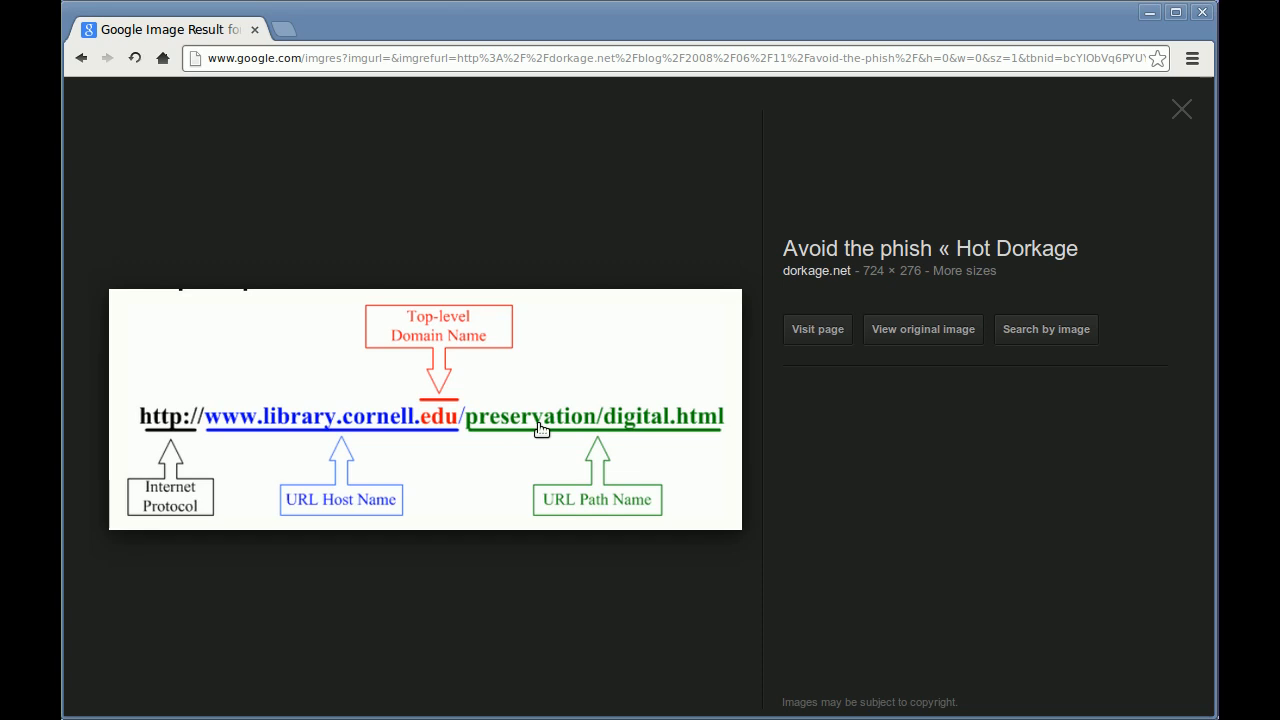
mouse_move(674, 434)
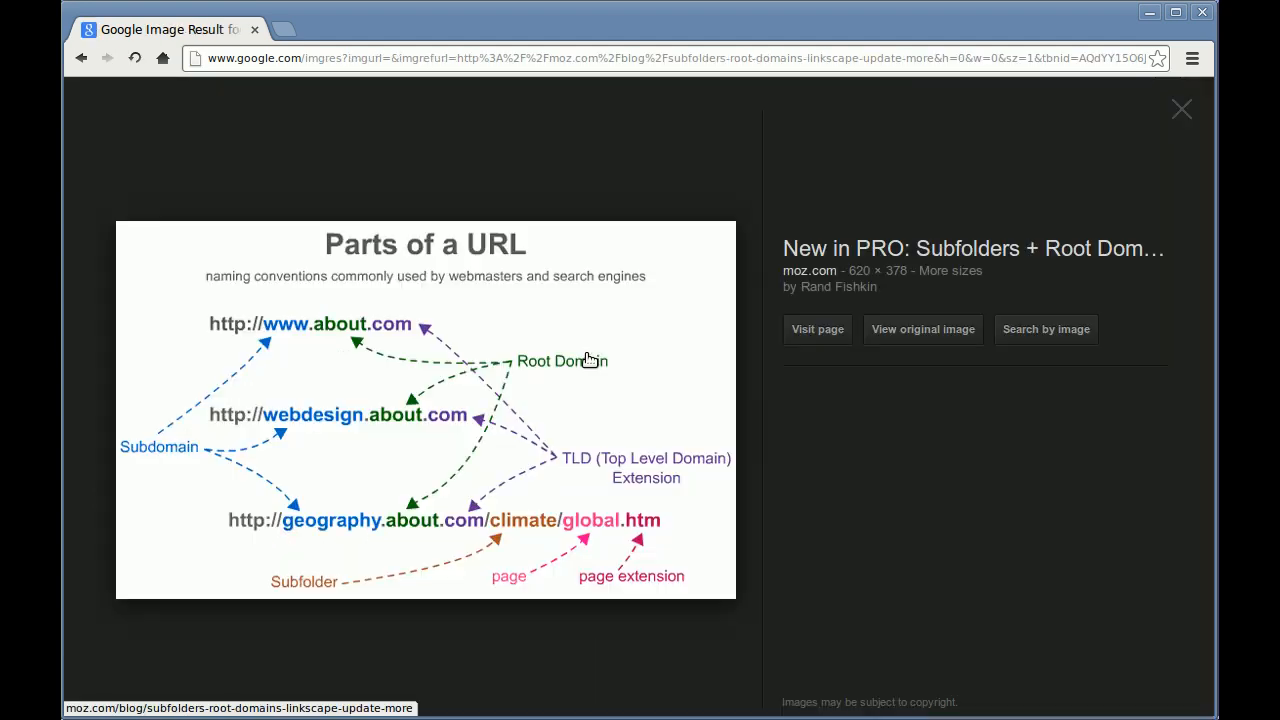
mouse_move(622, 392)
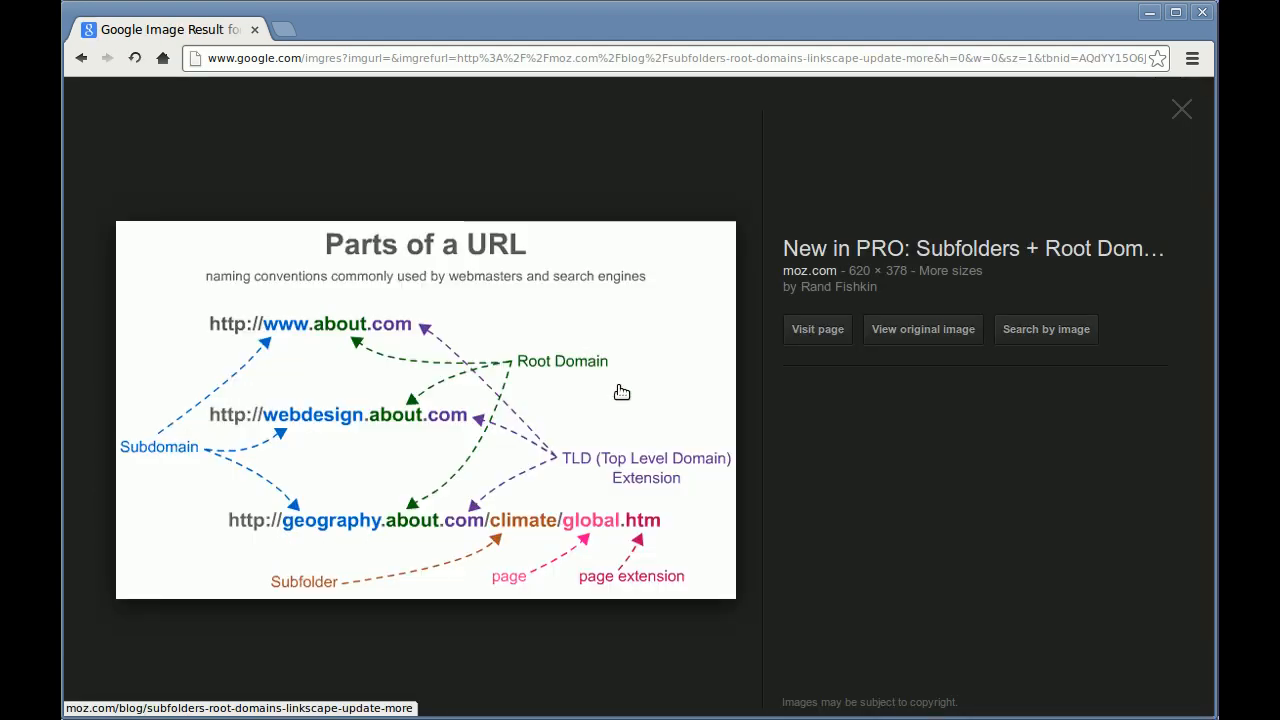
mouse_move(502, 358)
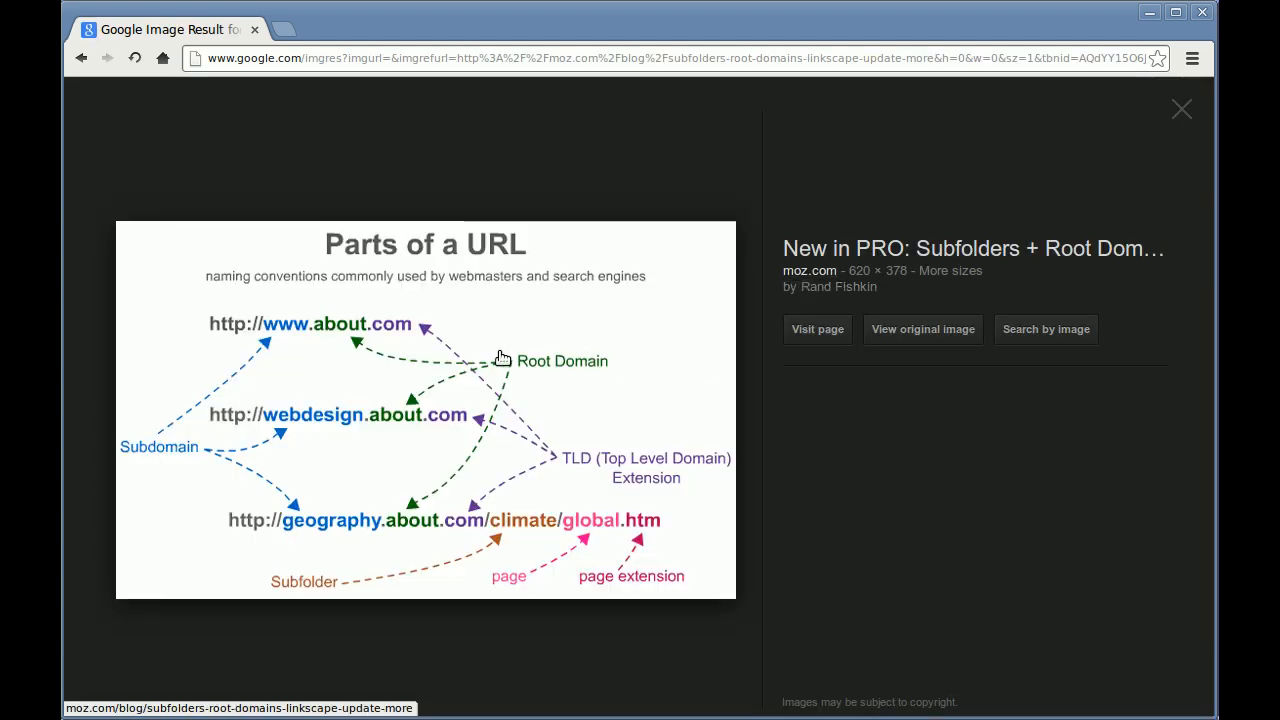
mouse_move(308, 400)
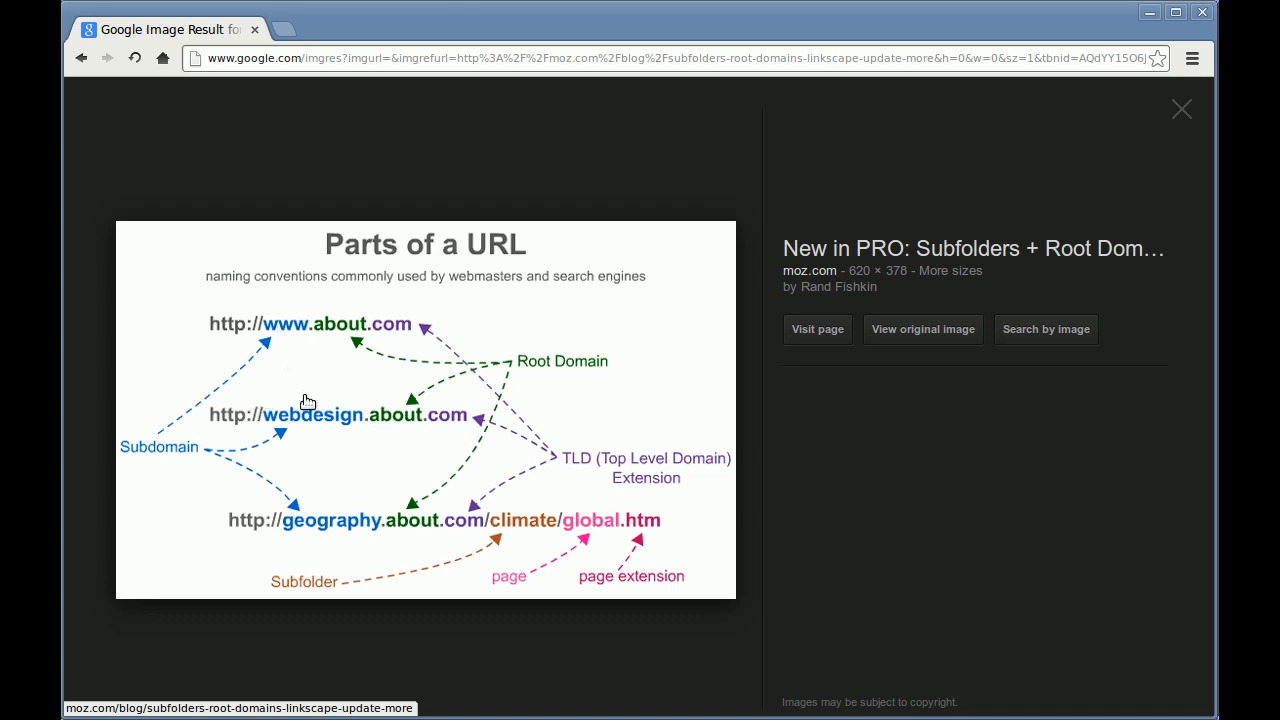
mouse_move(540, 386)
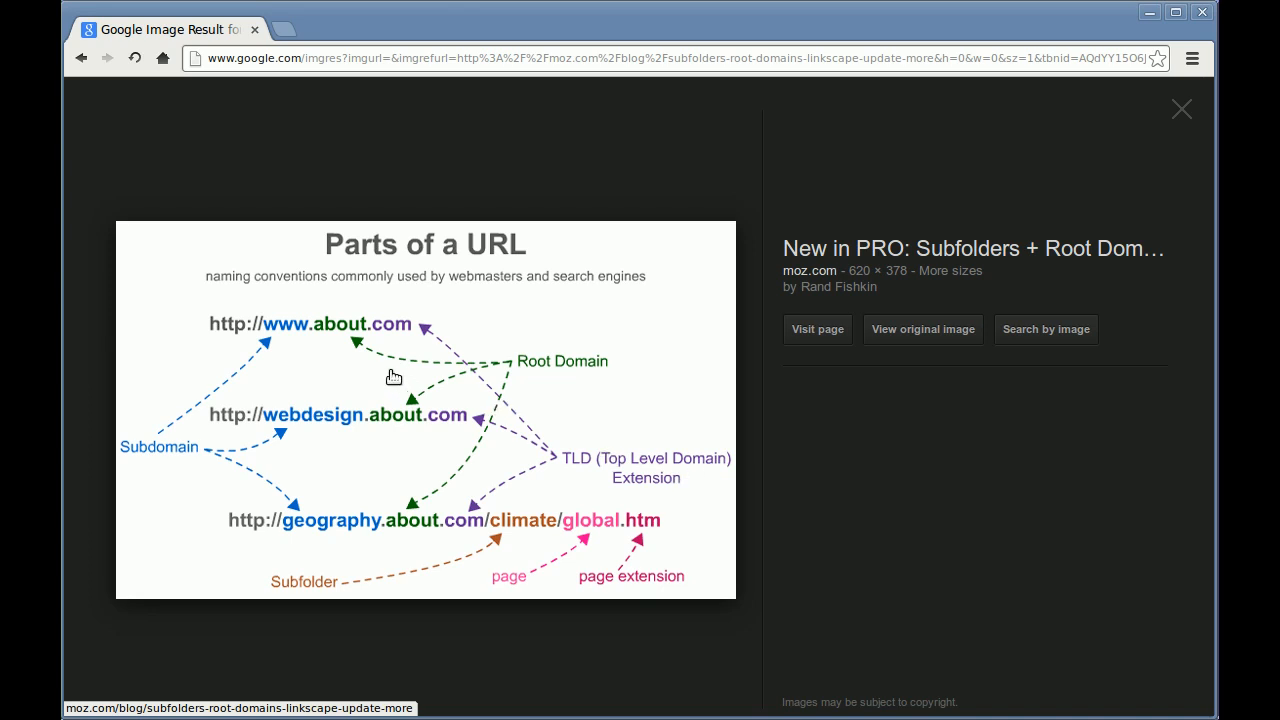
mouse_move(435, 495)
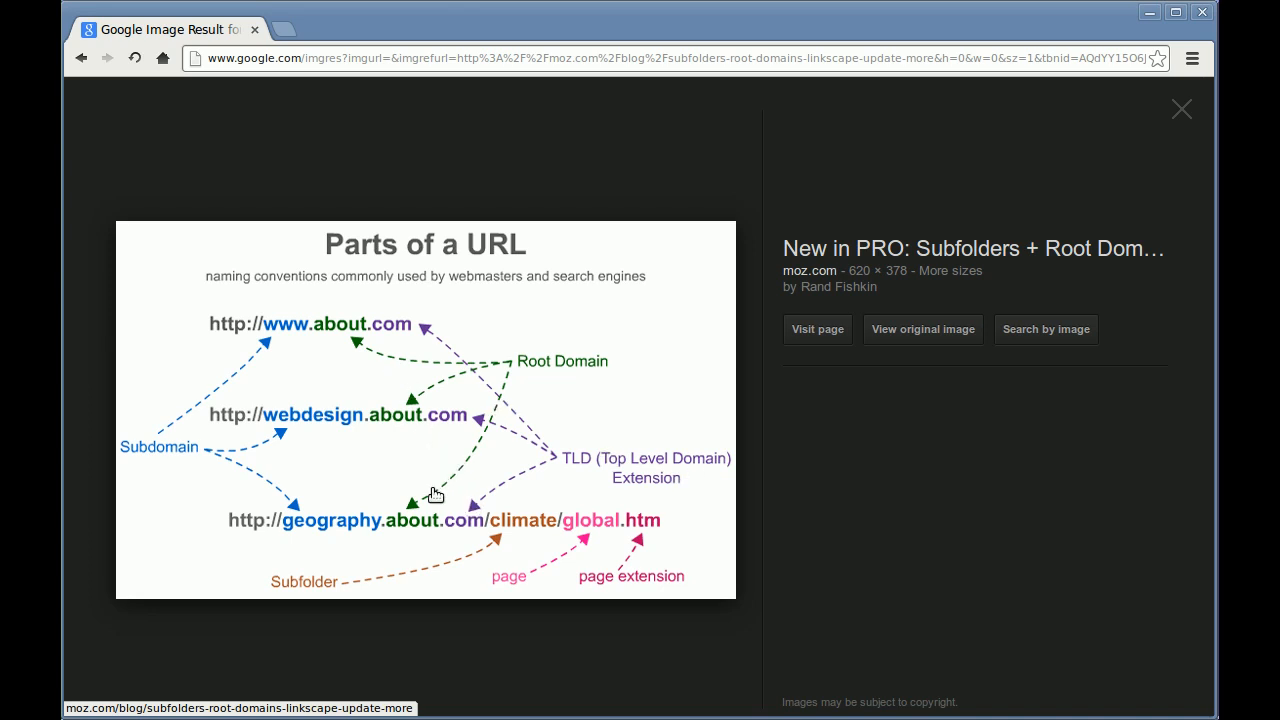
mouse_move(555, 537)
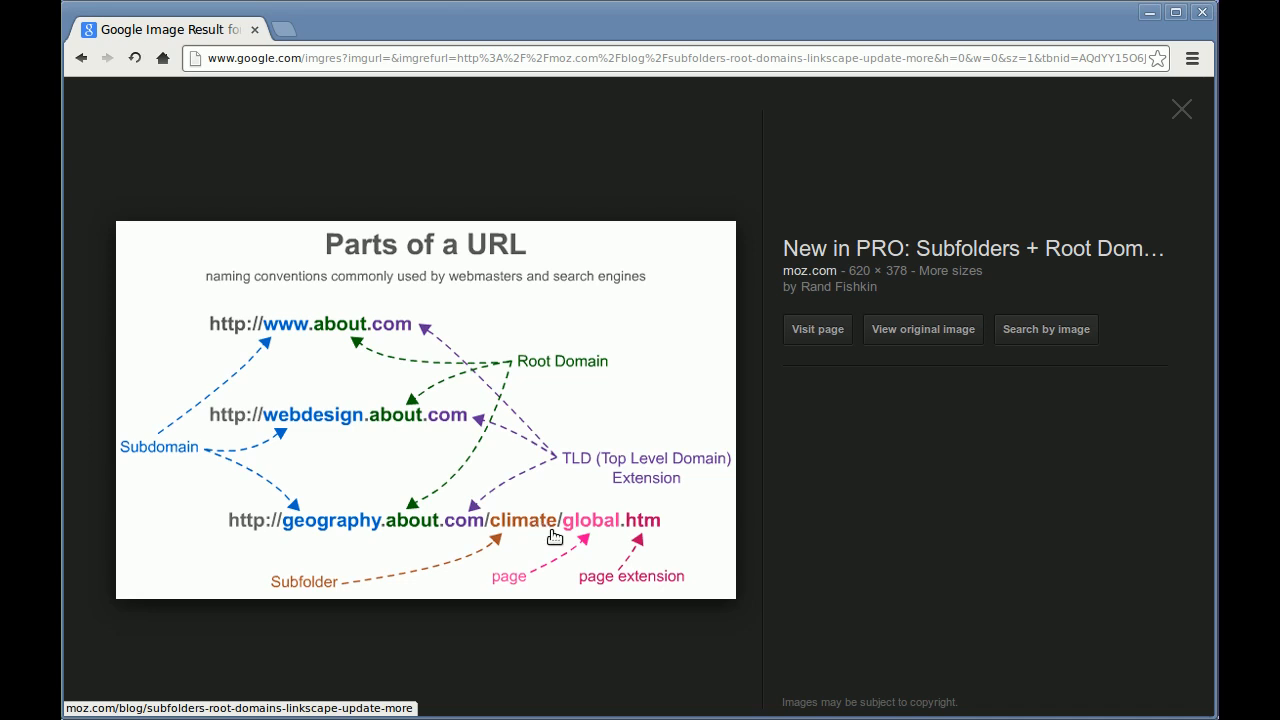
mouse_move(608, 531)
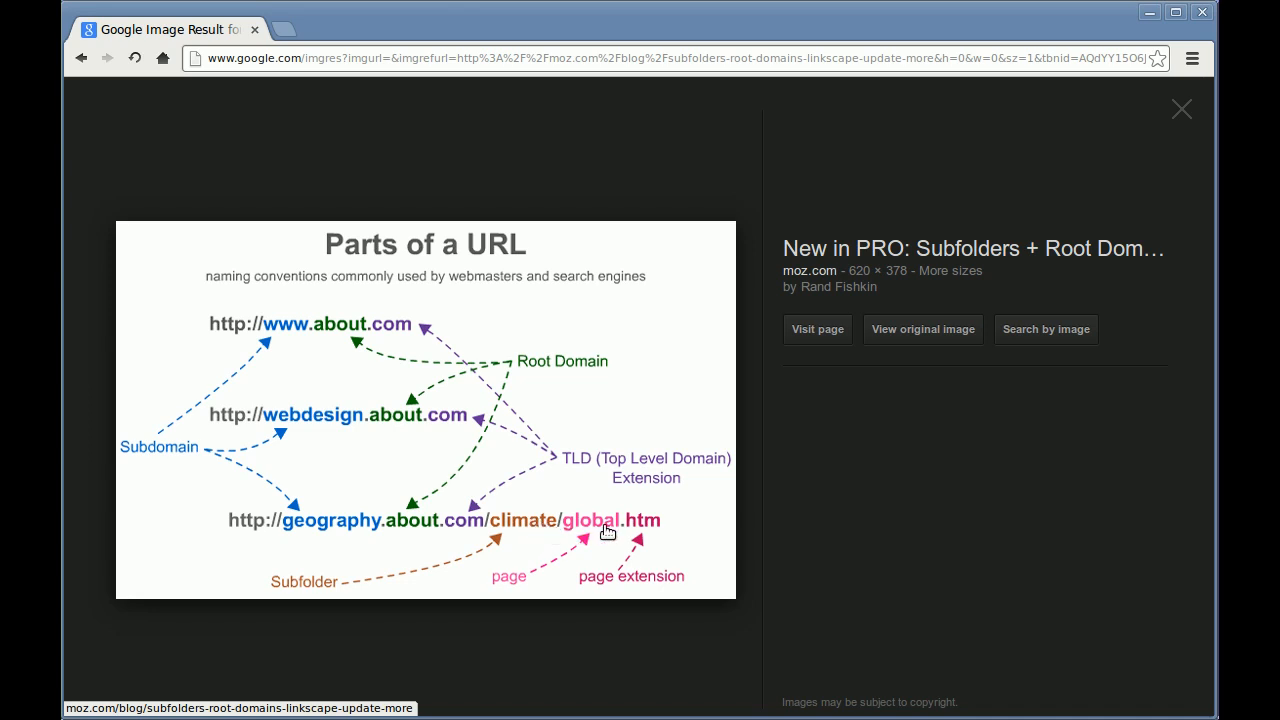
mouse_move(643, 528)
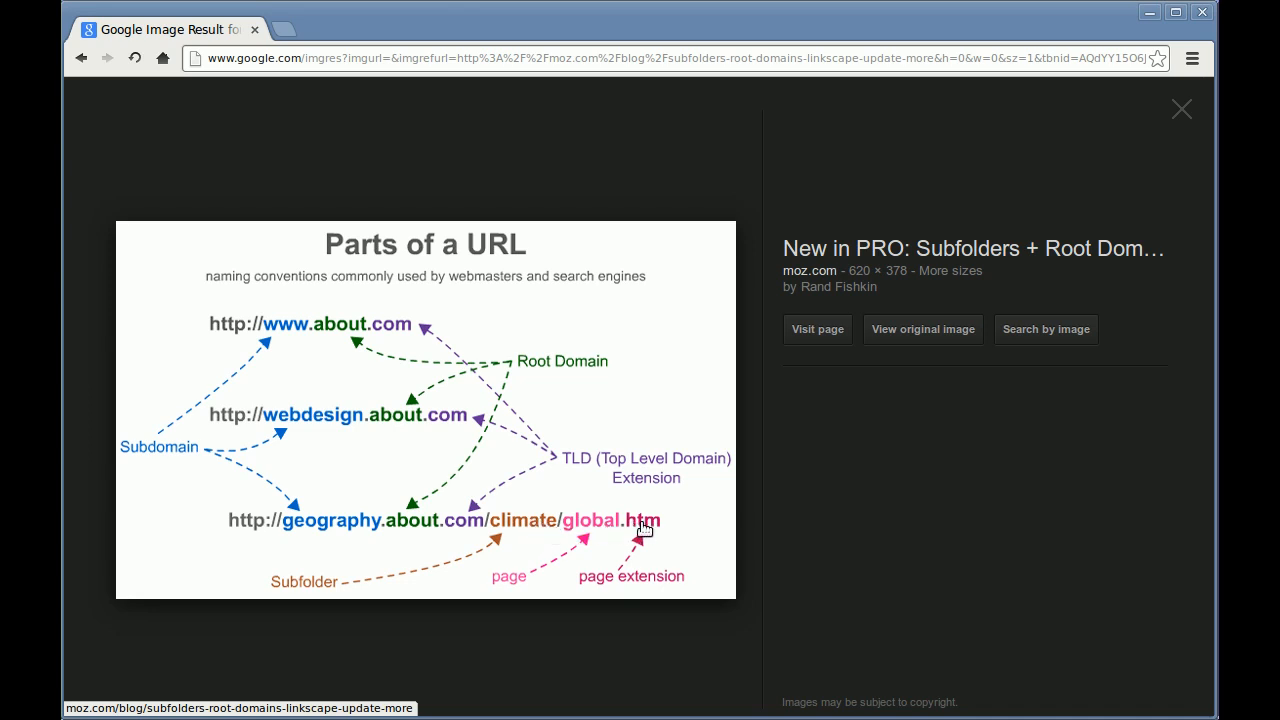
mouse_move(673, 555)
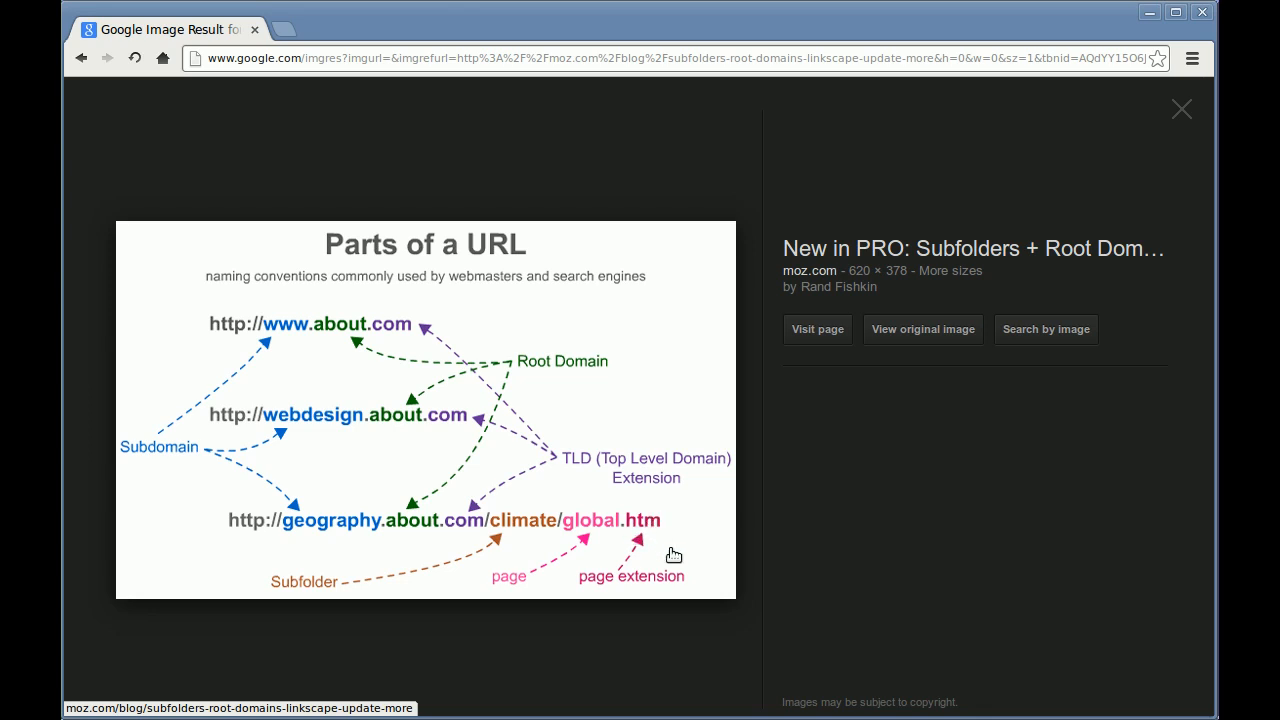
mouse_move(253, 530)
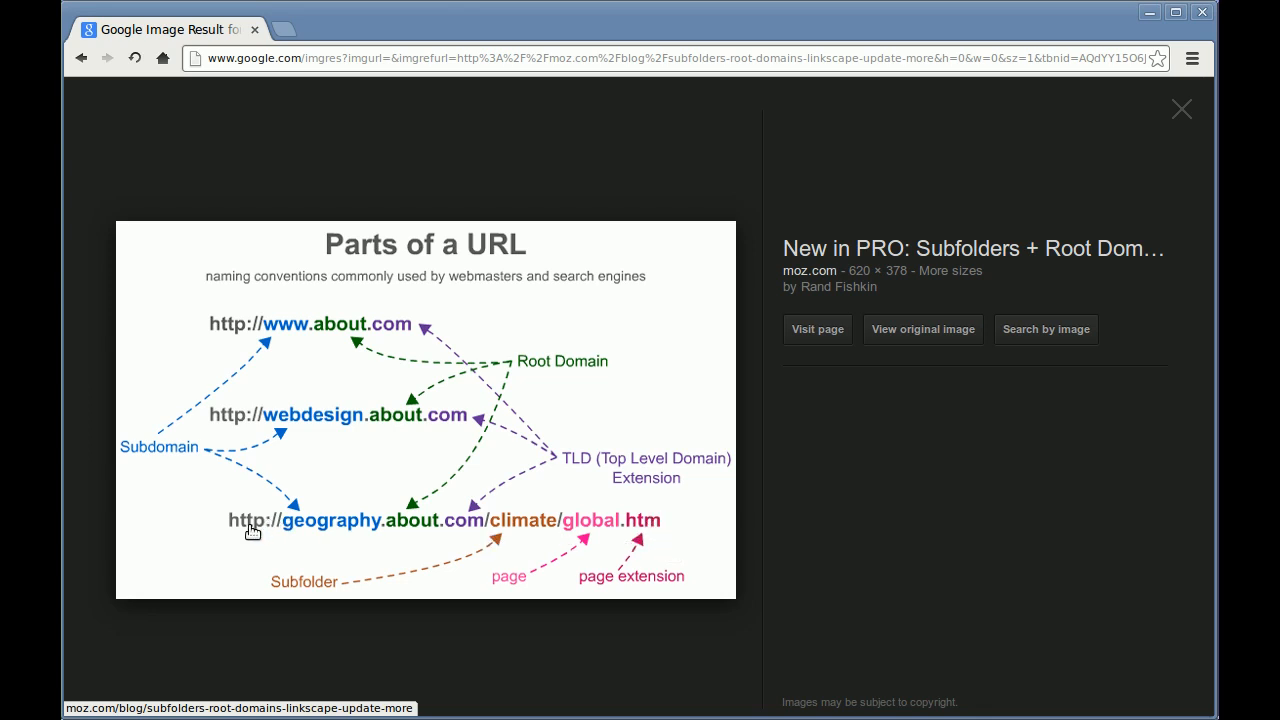
mouse_move(611, 532)
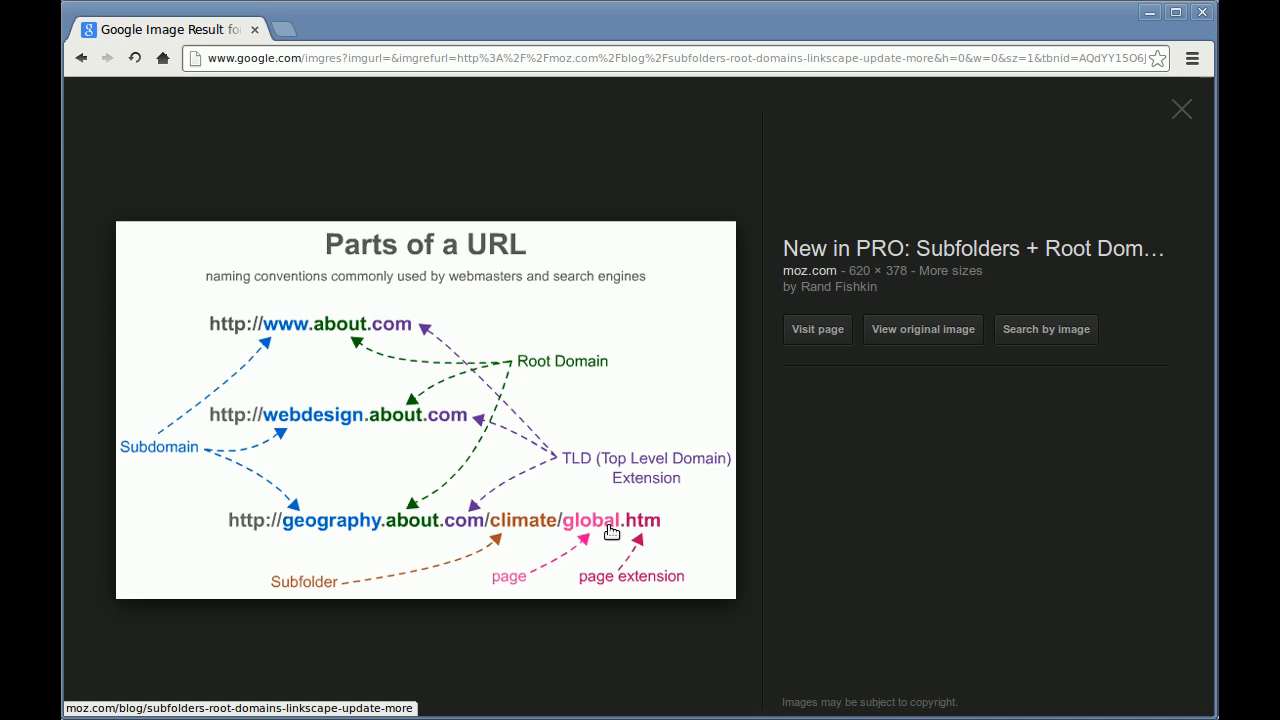
mouse_move(270, 541)
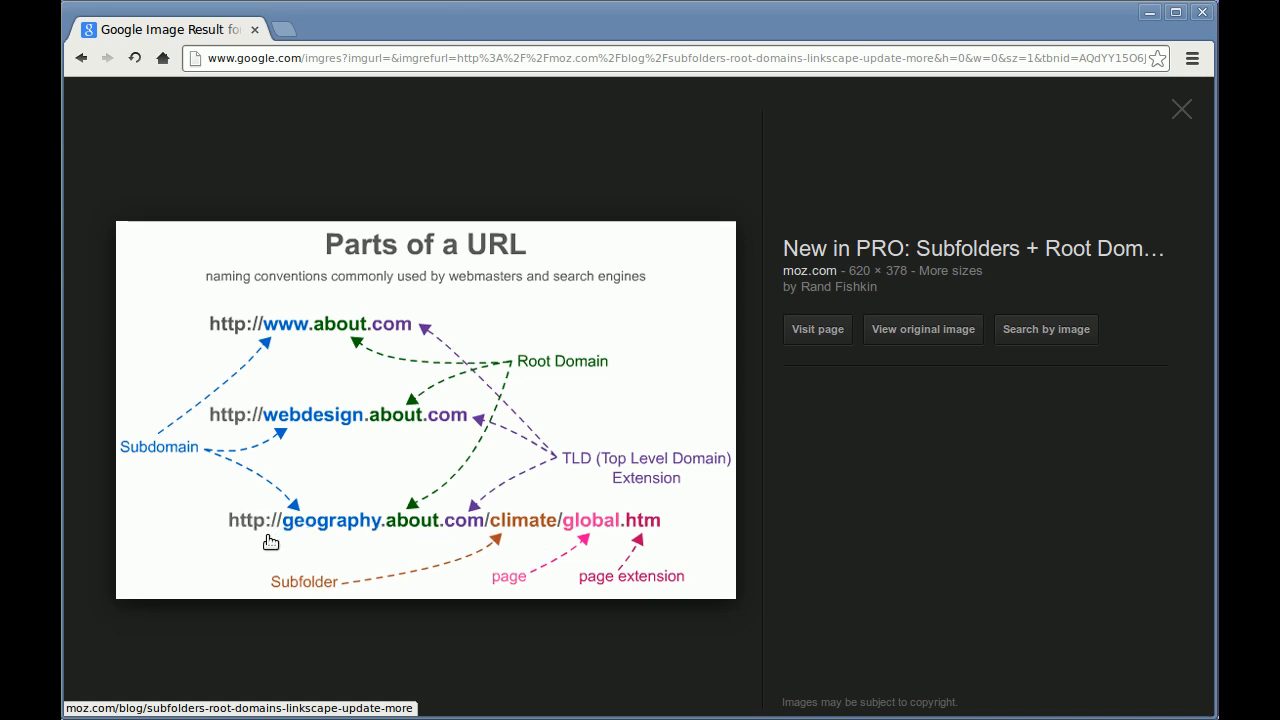
mouse_move(401, 554)
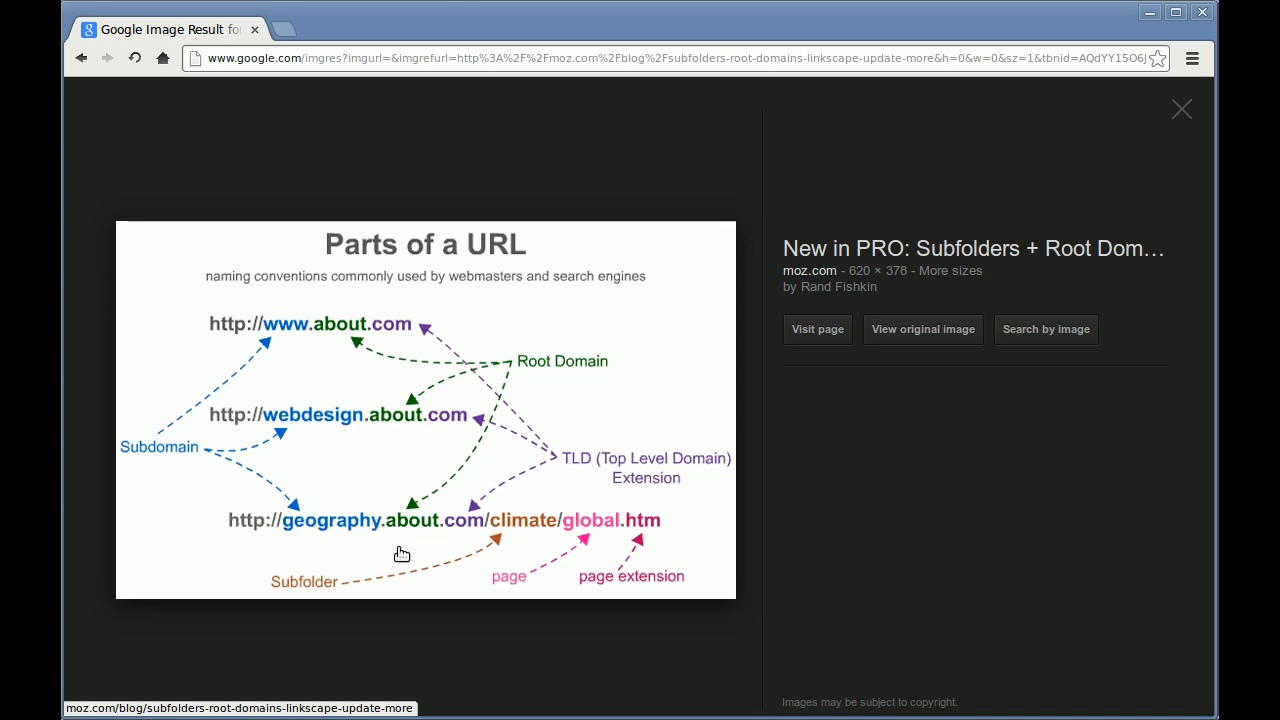
mouse_move(527, 517)
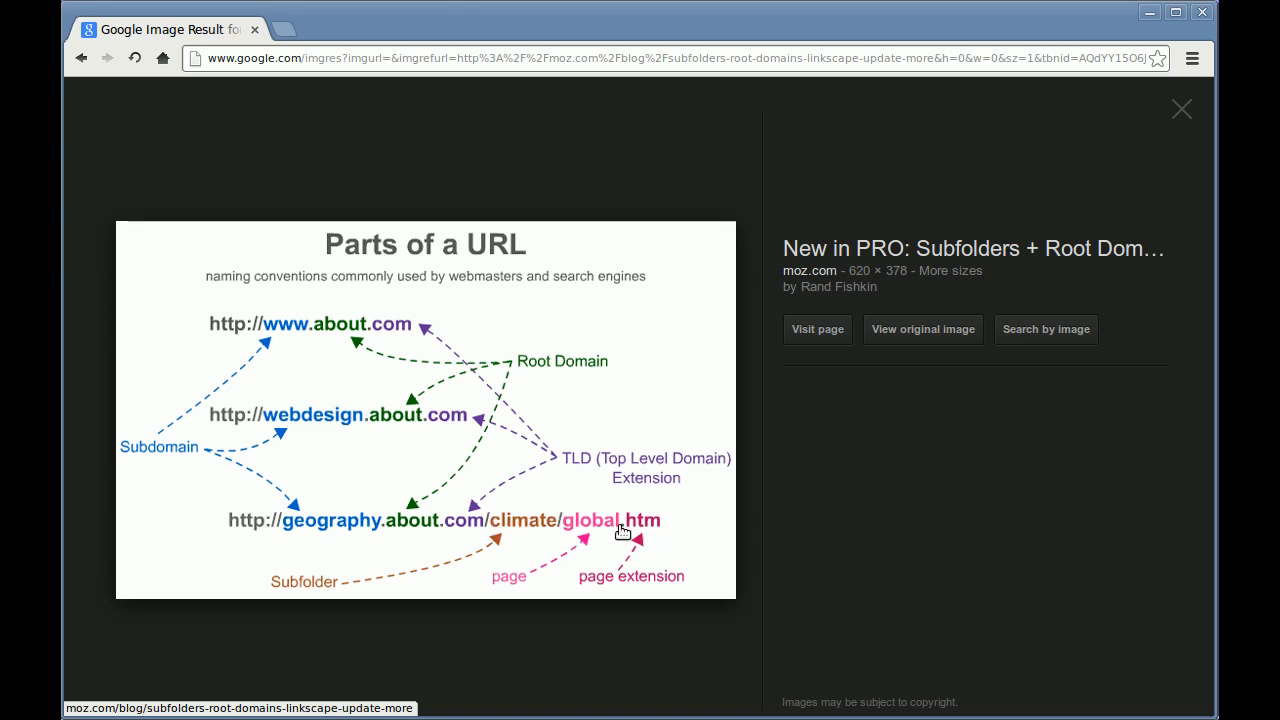
mouse_move(190, 571)
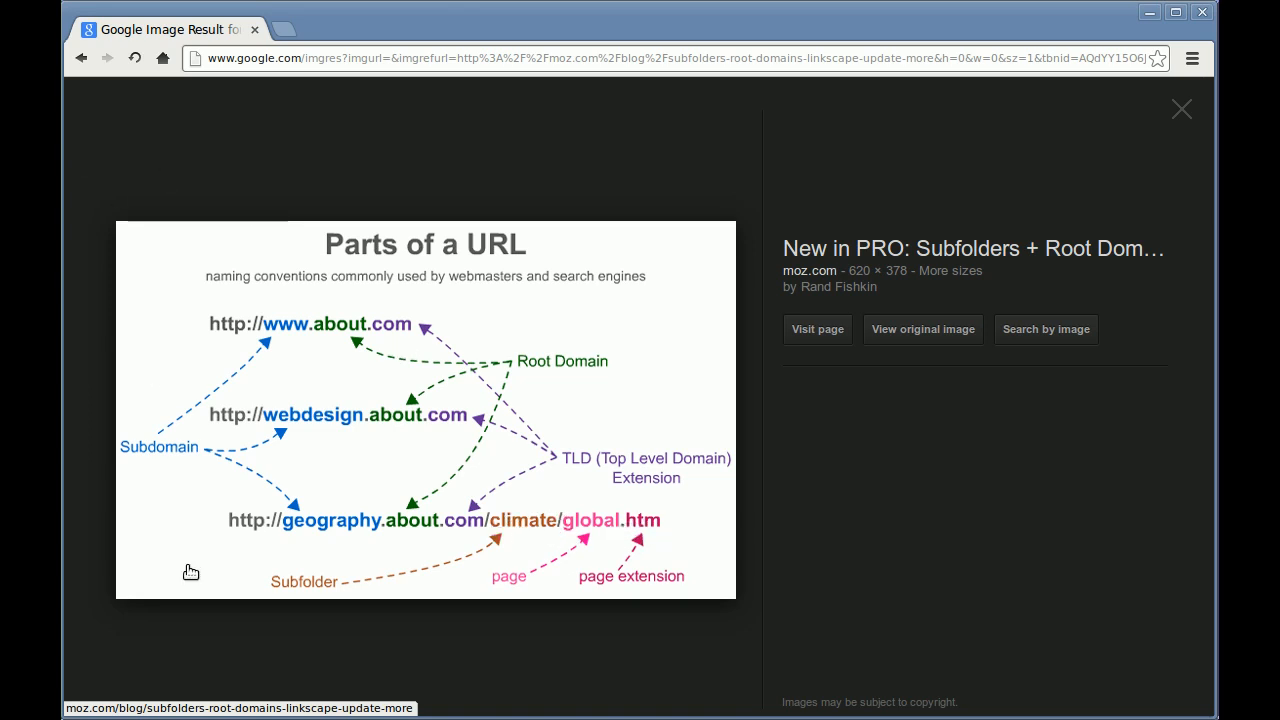
mouse_move(499, 531)
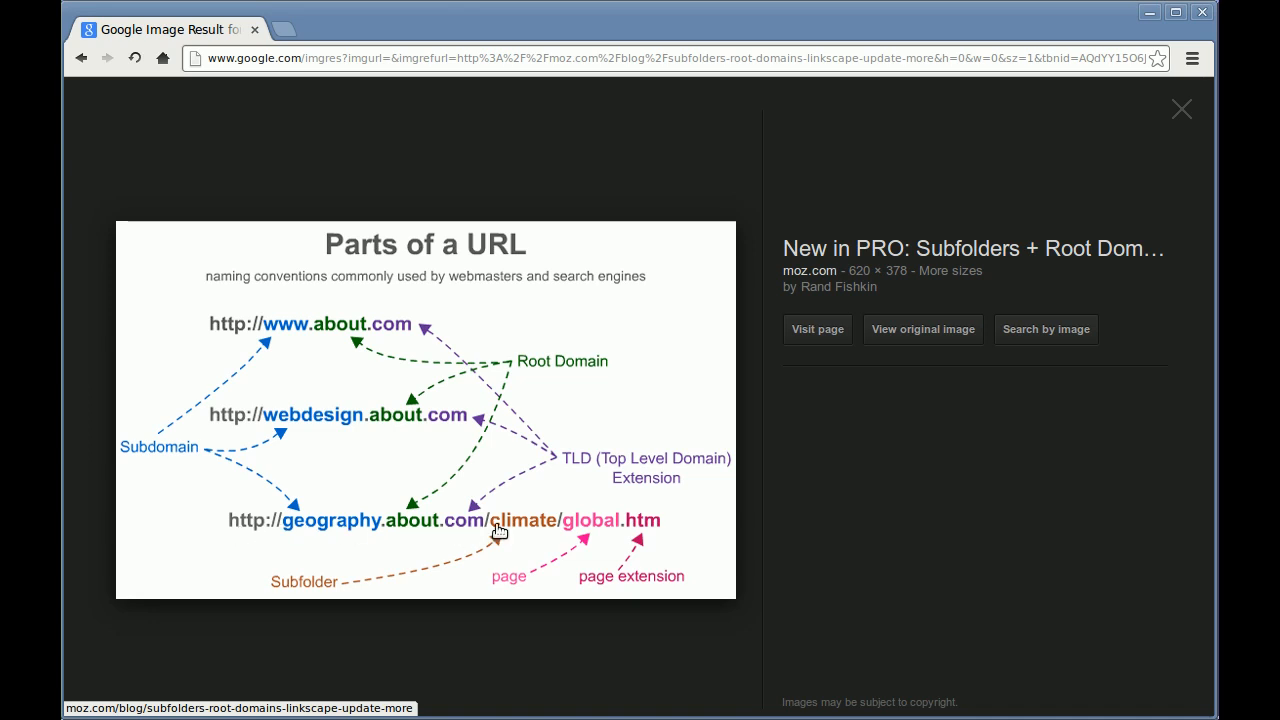
mouse_move(125, 190)
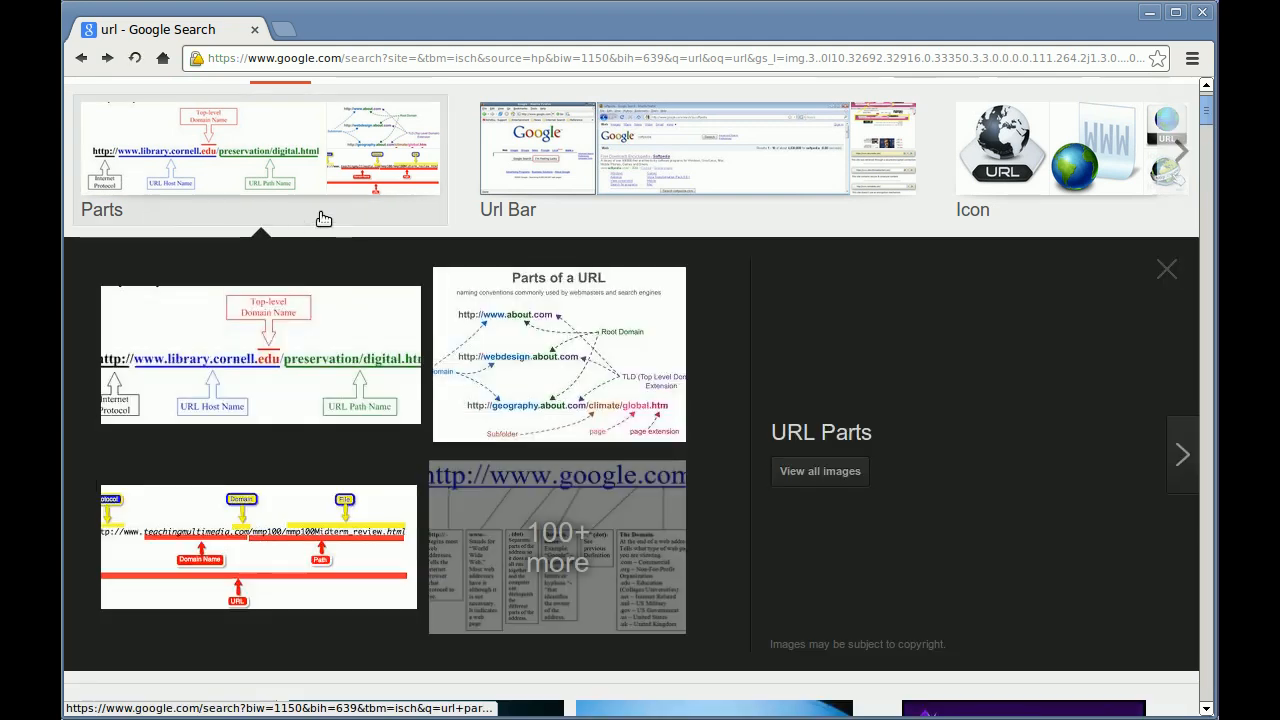
mouse_move(538, 377)
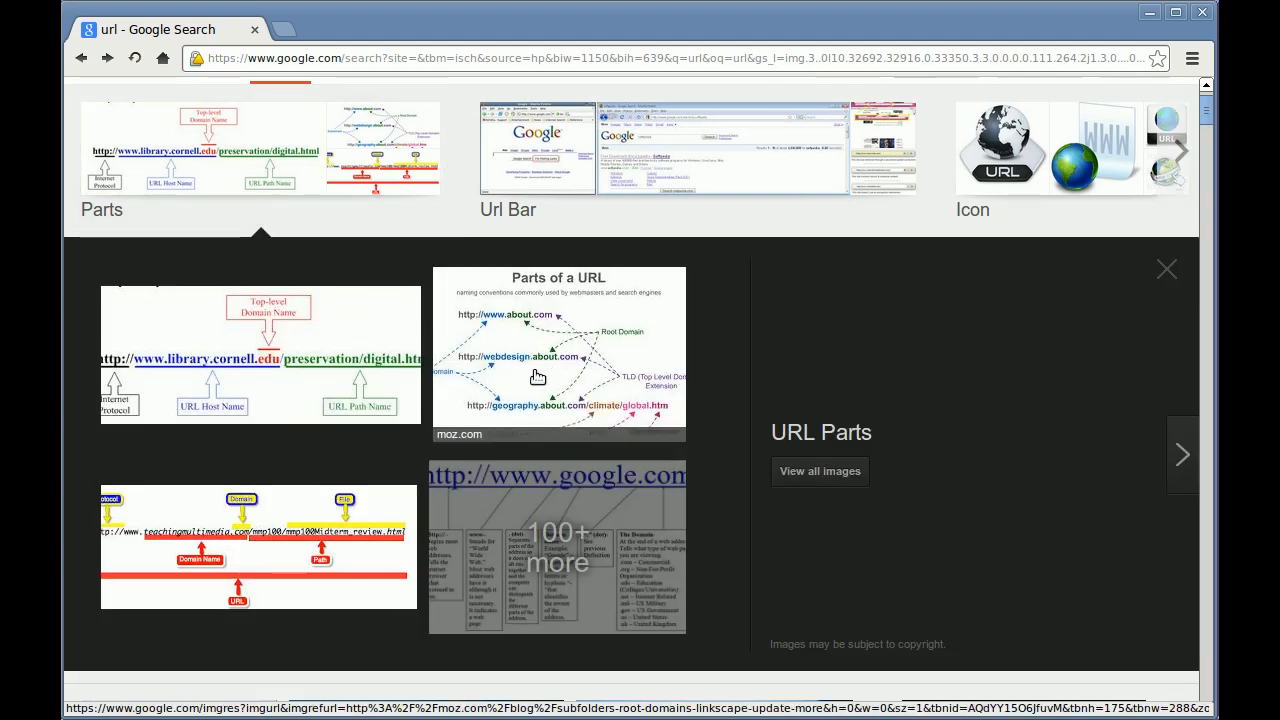
Scroll back up through the 'url' image results
scroll(up, 3)
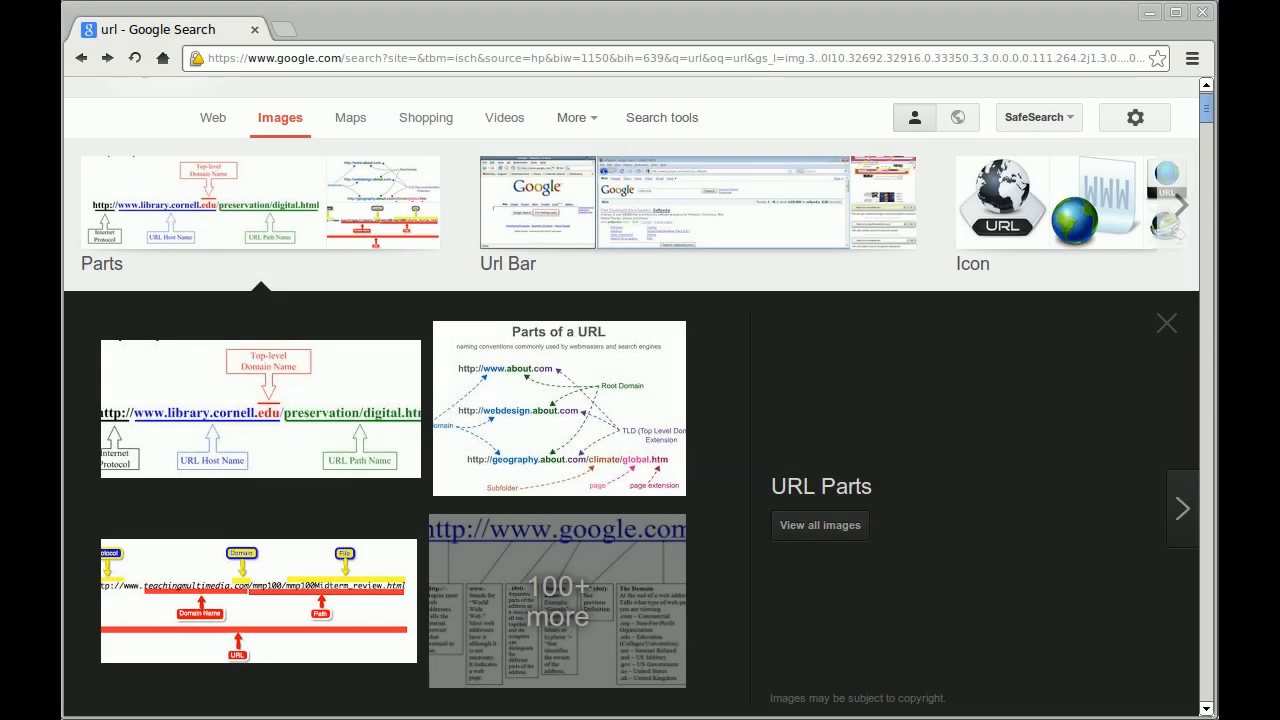
mouse_move(457, 270)
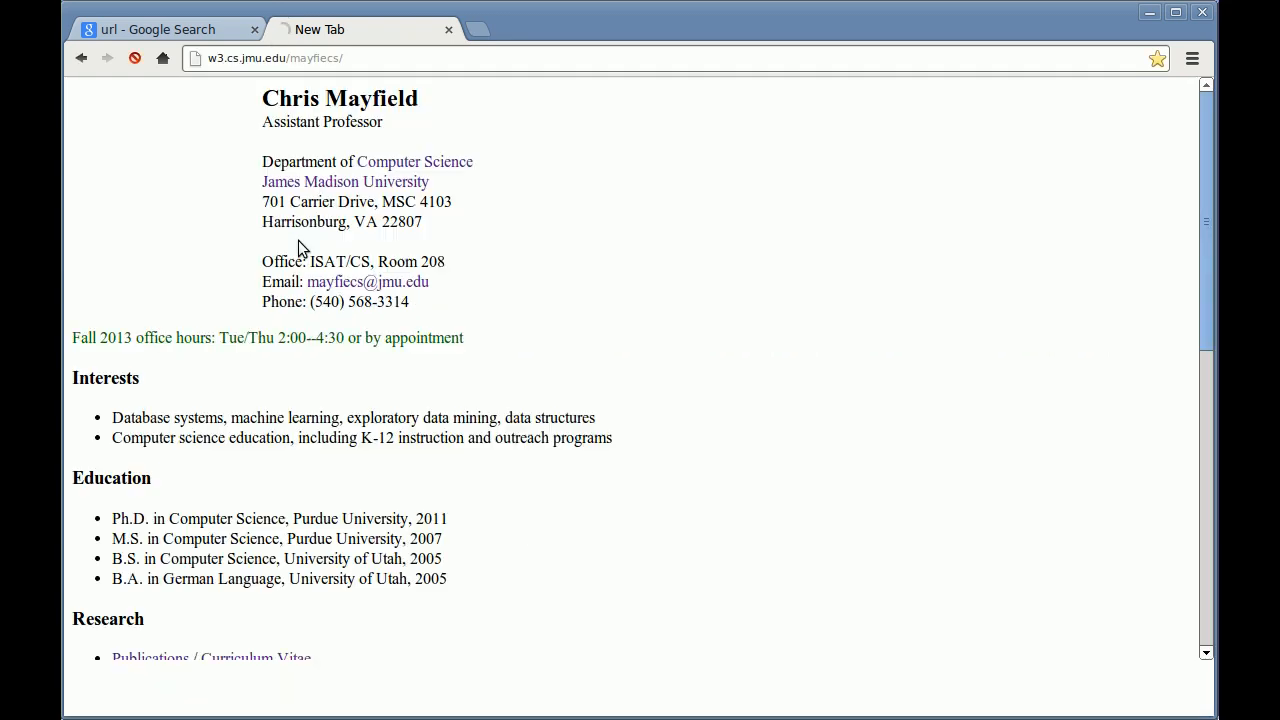
Open the CS 101: Introduction to CS page and close the Google search tab
scroll(down, 3)
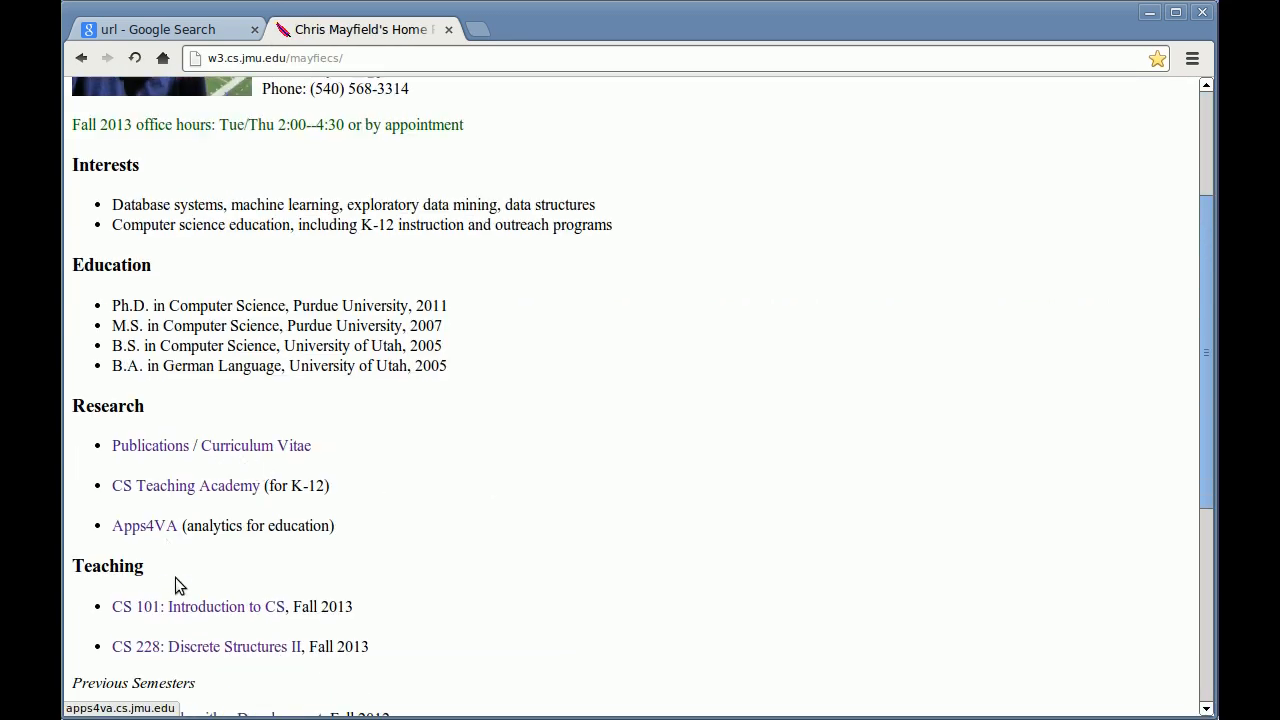
click(197, 606)
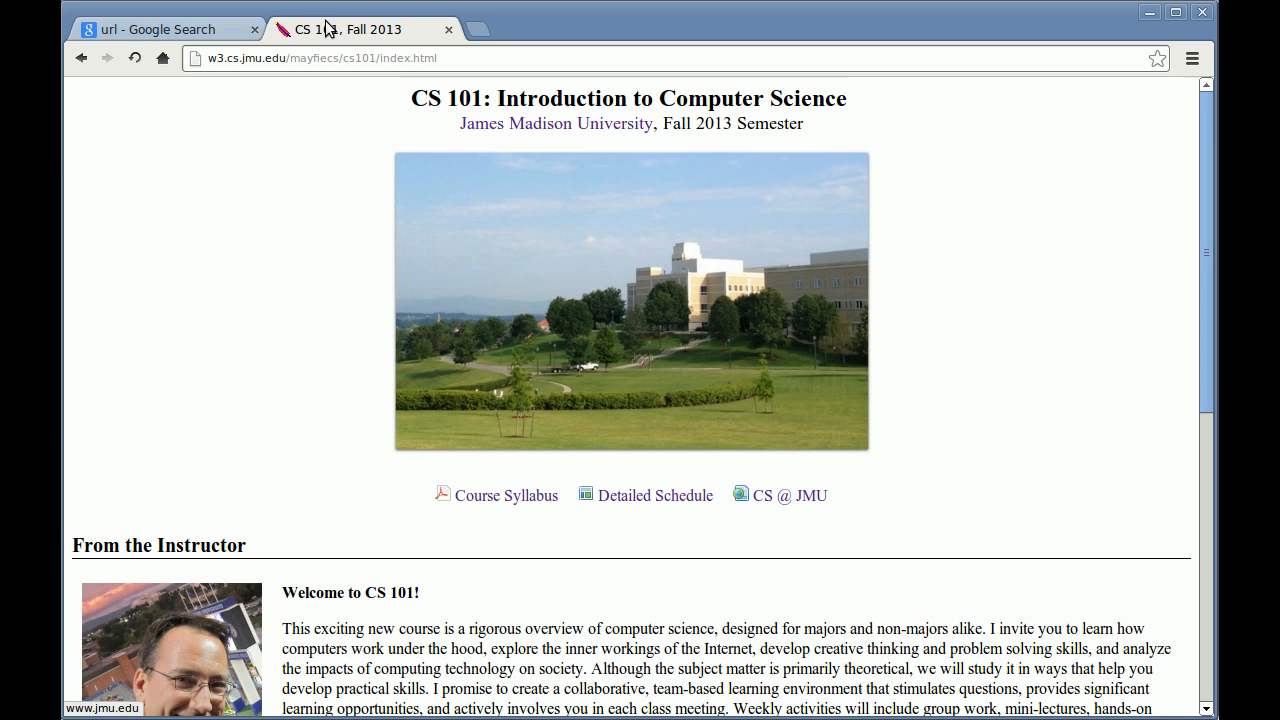
click(256, 29)
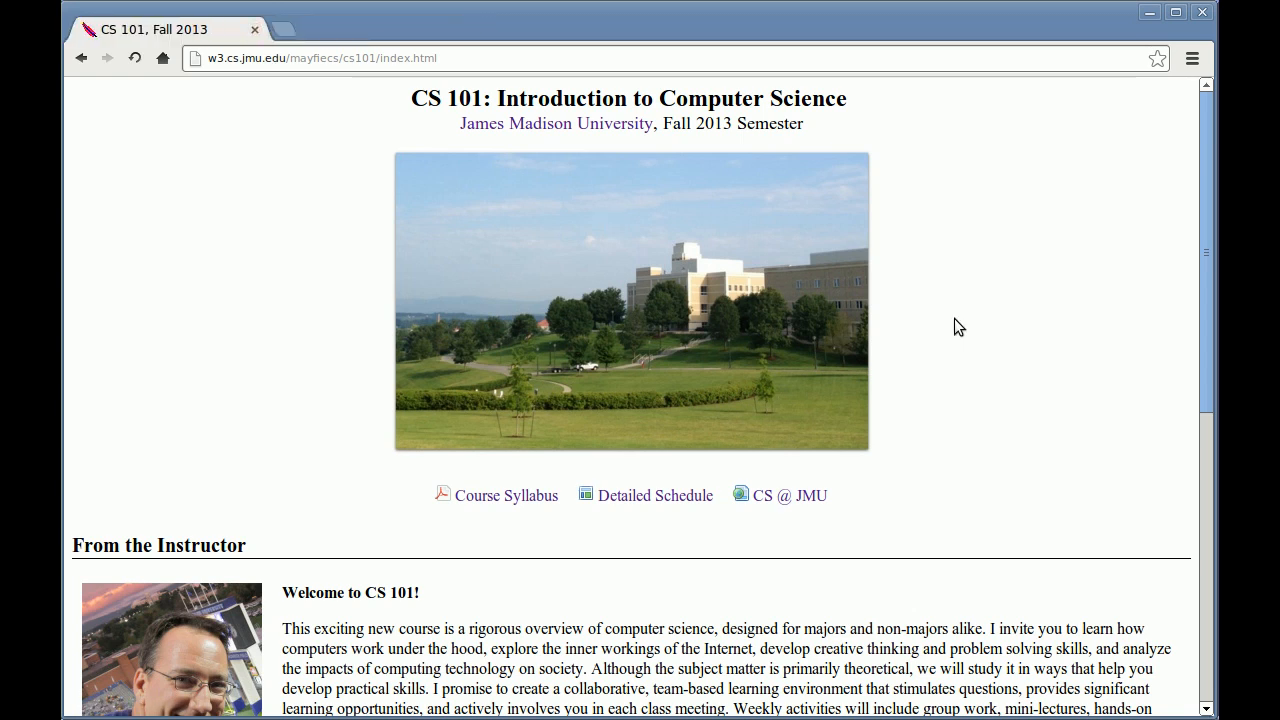
View the CS 101 page source in a new tab, glancing back at the course page
right_click(958, 326)
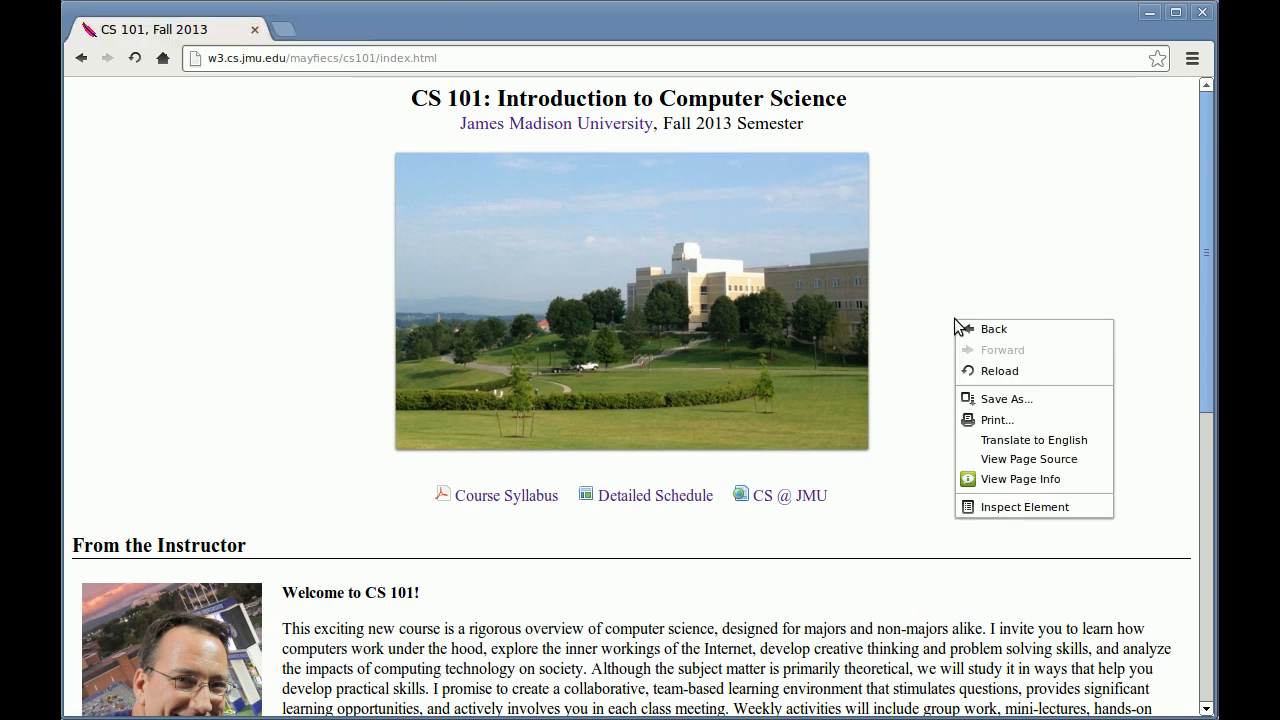
mouse_move(1020, 458)
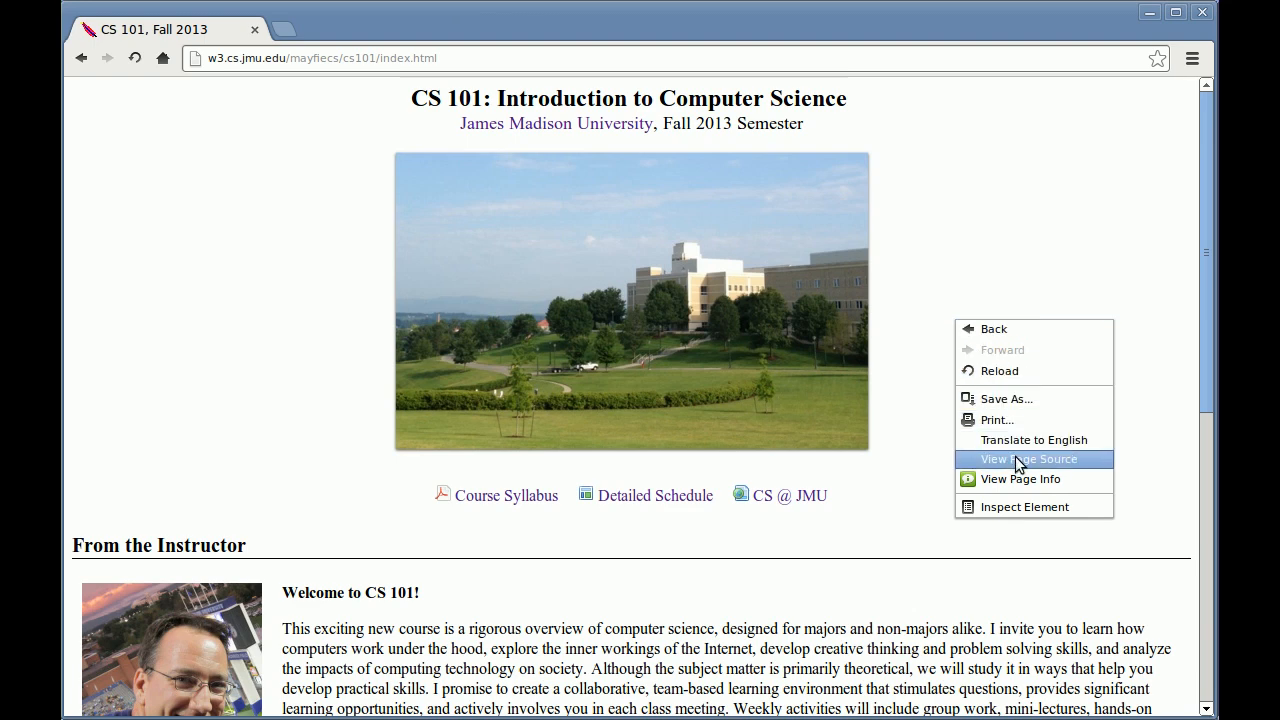
mouse_move(1093, 461)
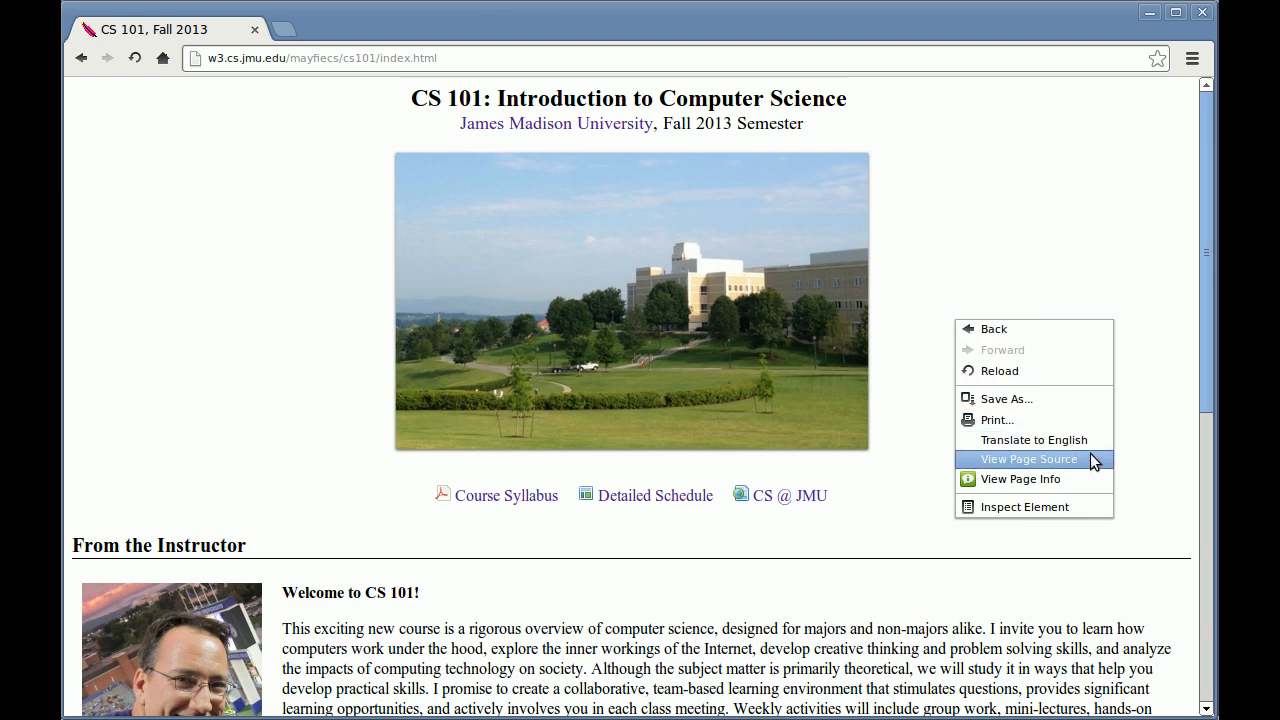
click(1028, 459)
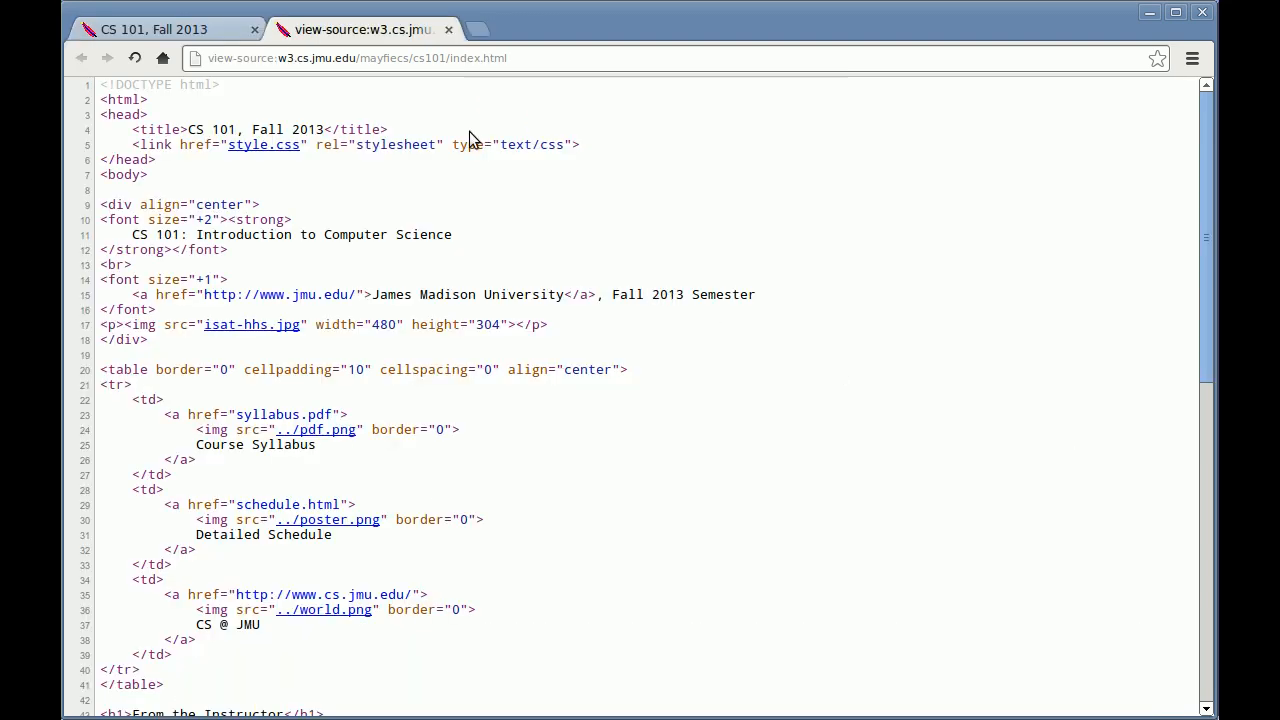
click(155, 29)
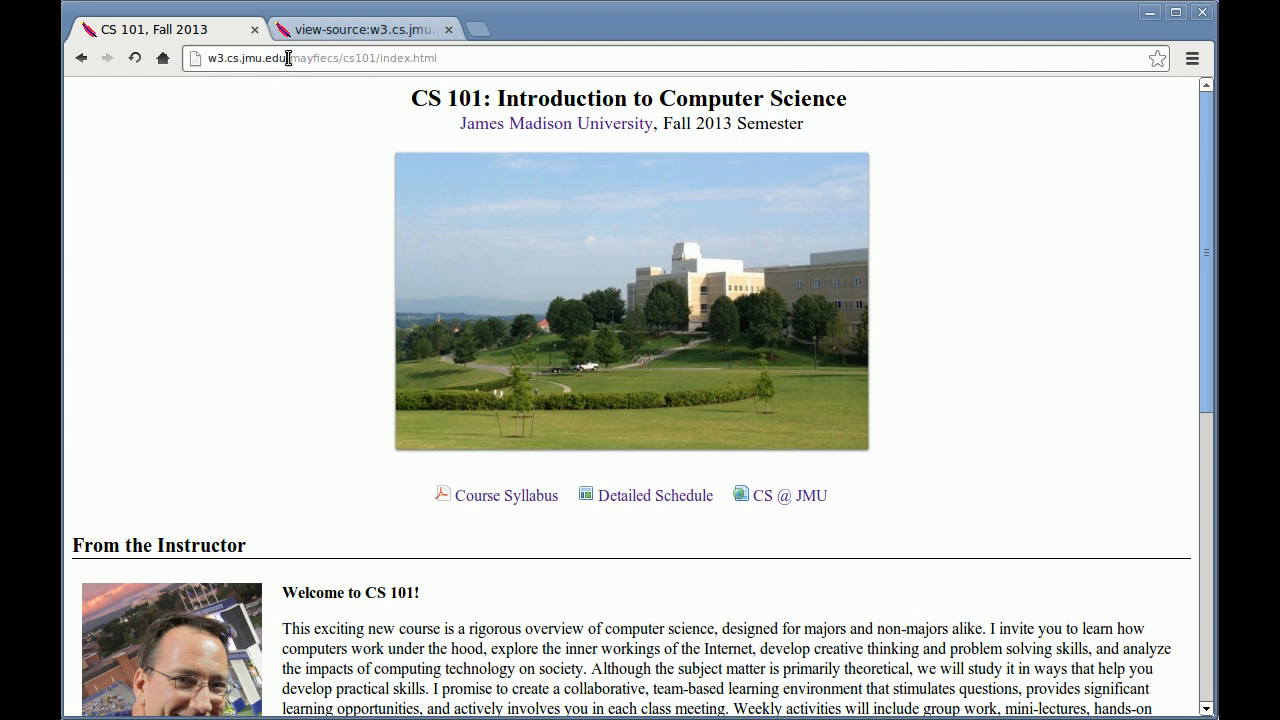
click(360, 29)
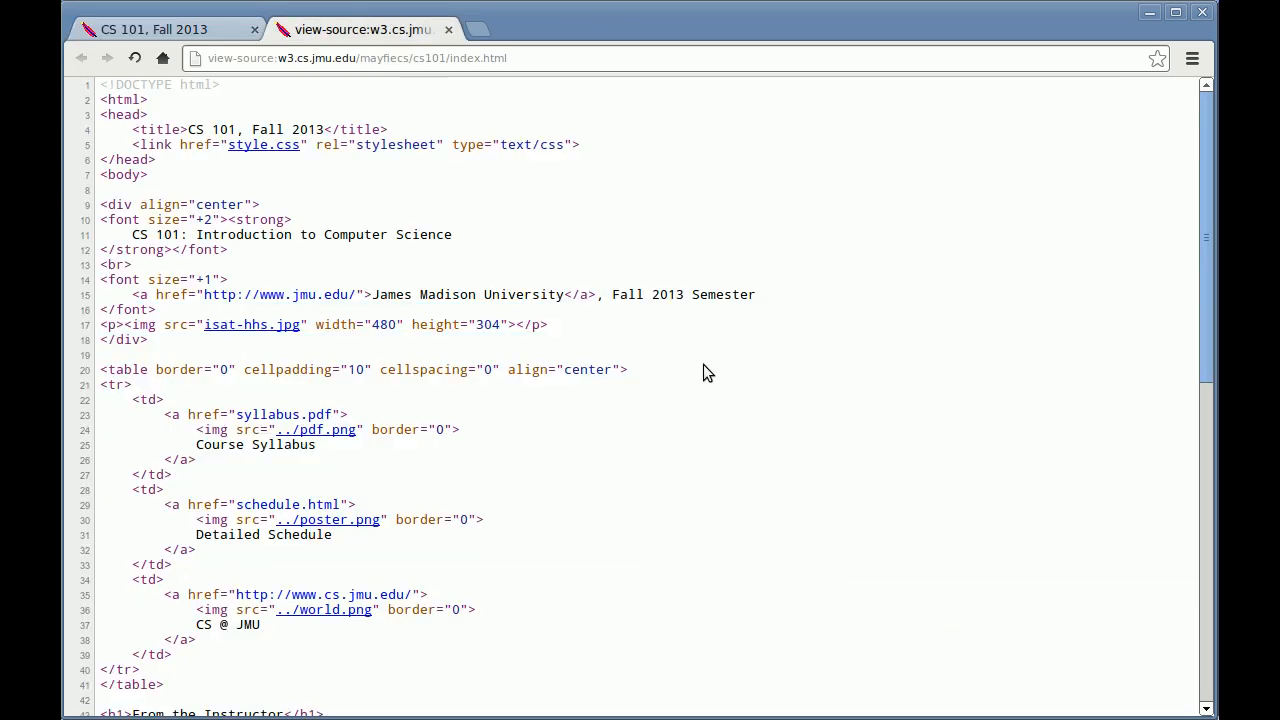
mouse_move(730, 356)
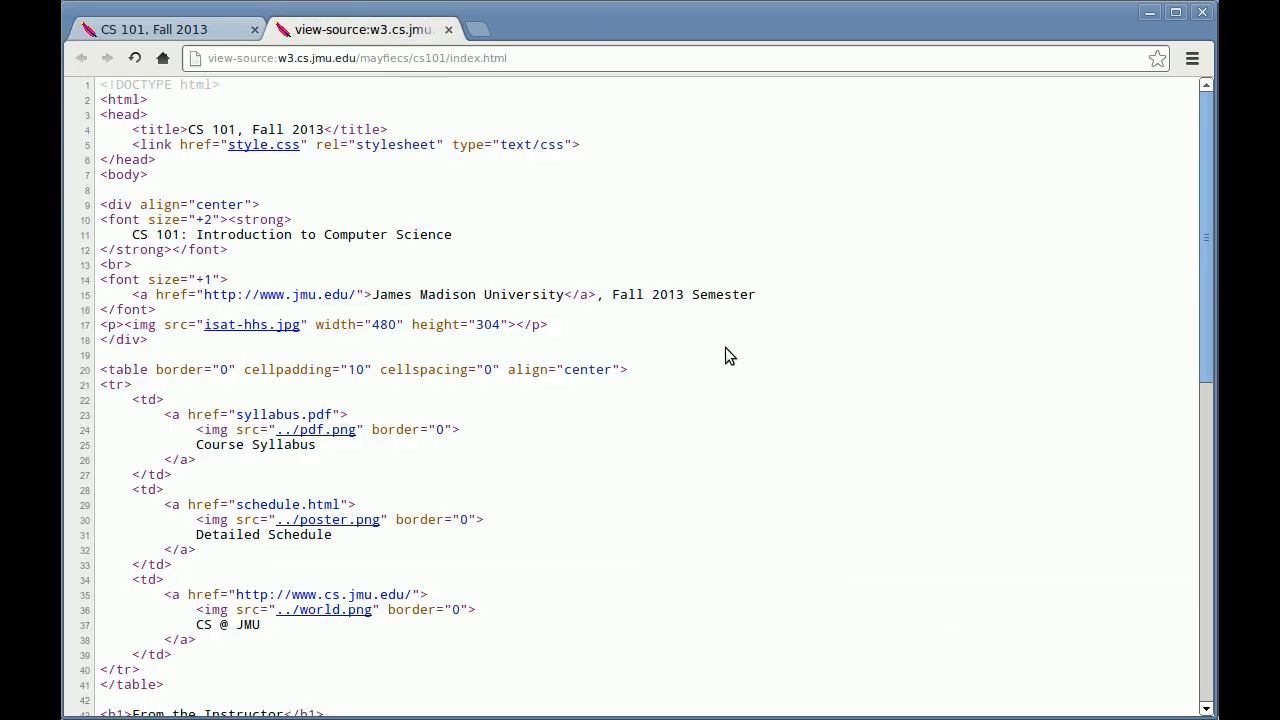
Scroll the page source down to the 'From the Instructor' table markup
scroll(down, 3)
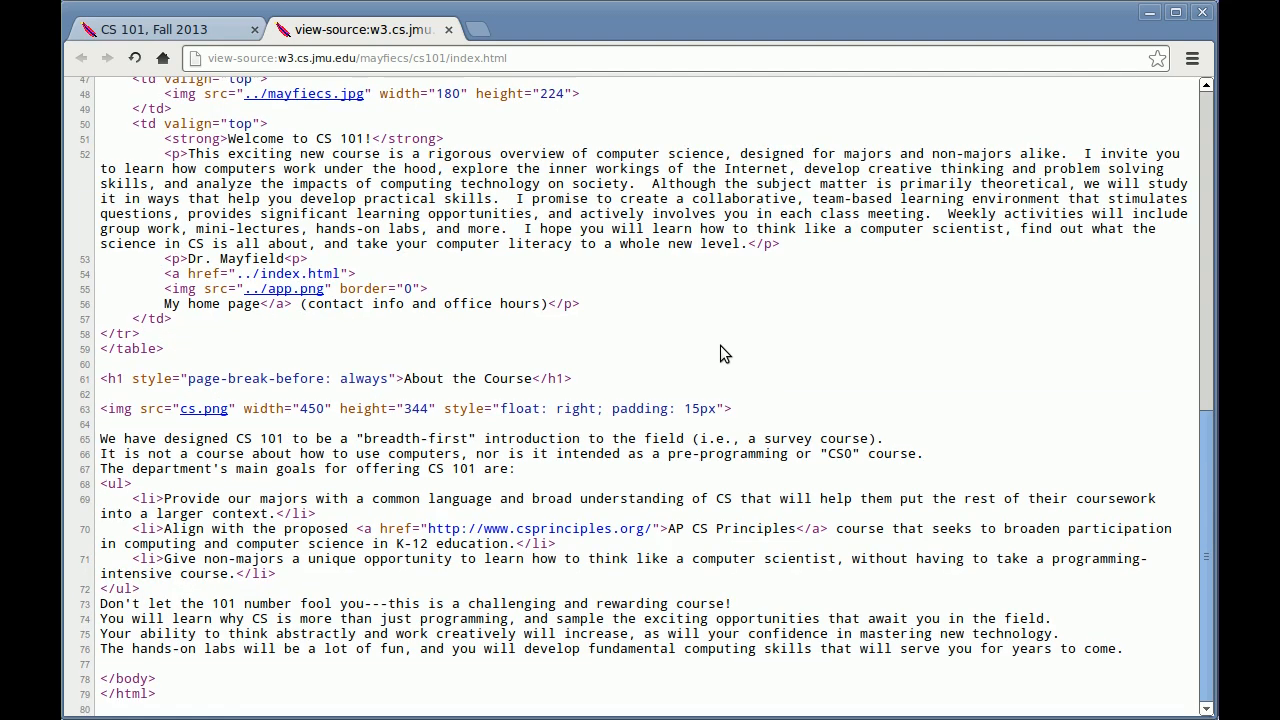
mouse_move(720, 369)
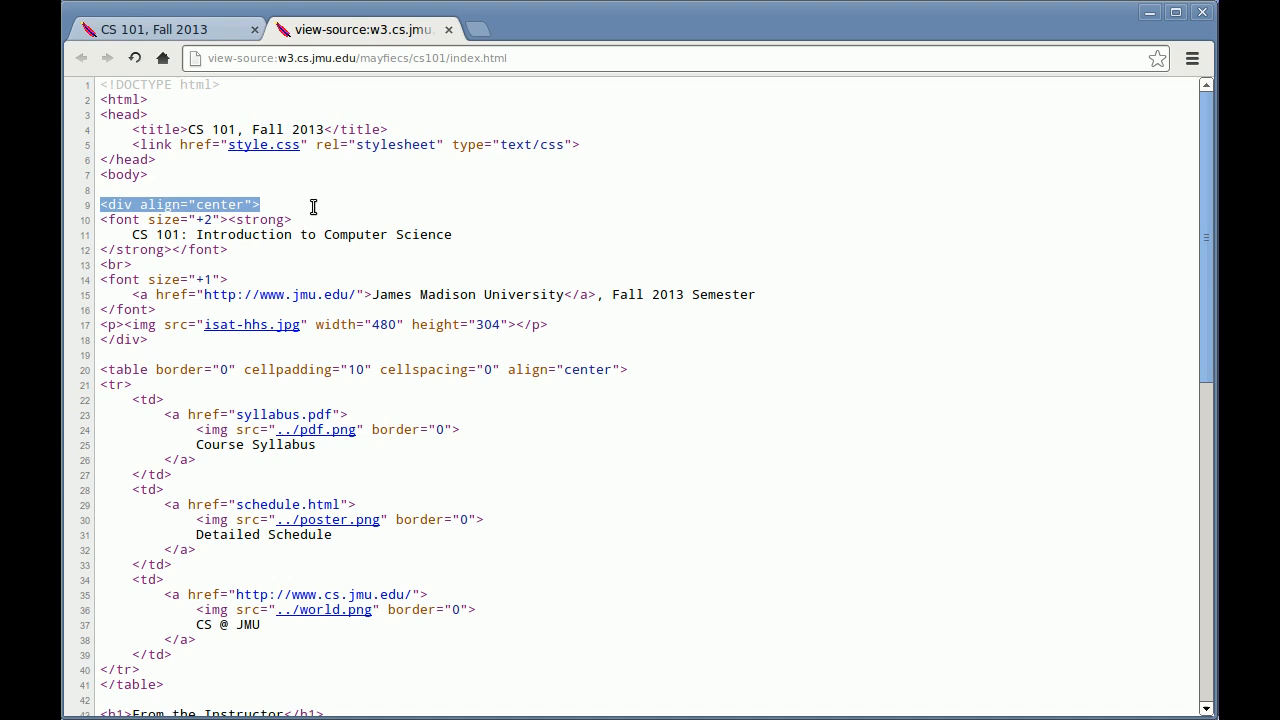
click(155, 29)
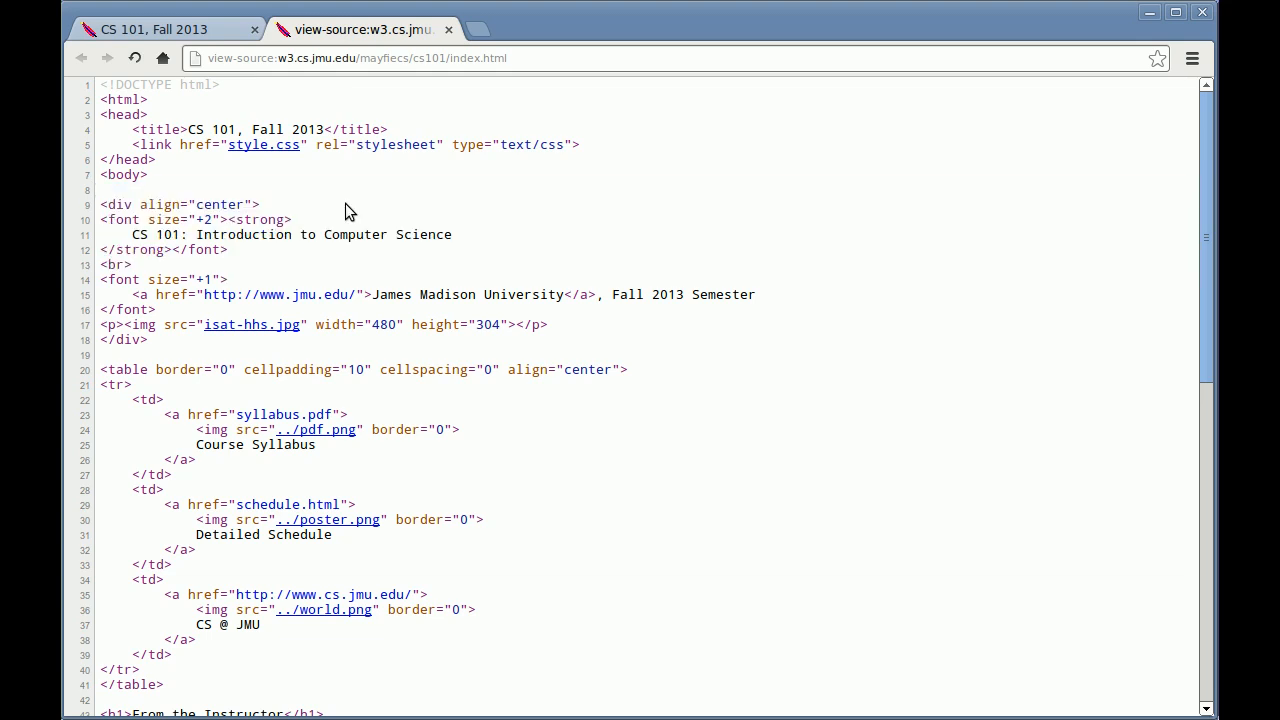
mouse_move(391, 216)
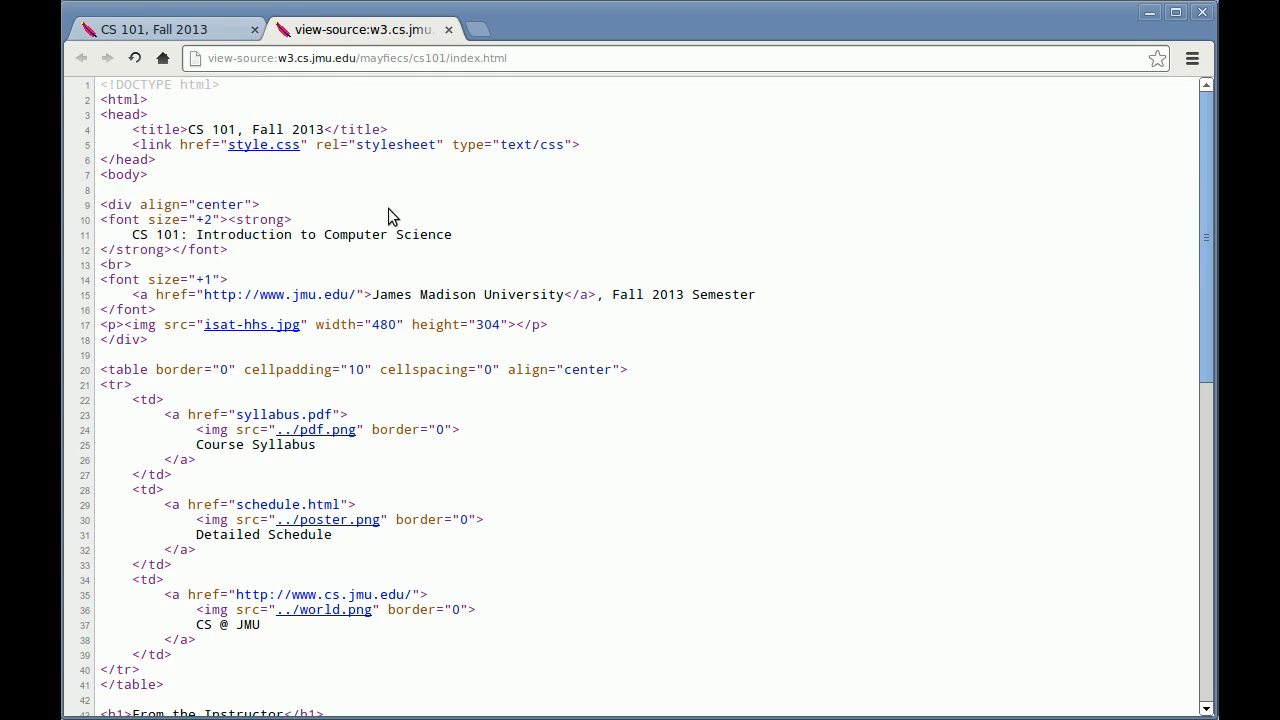
scroll(down, 3)
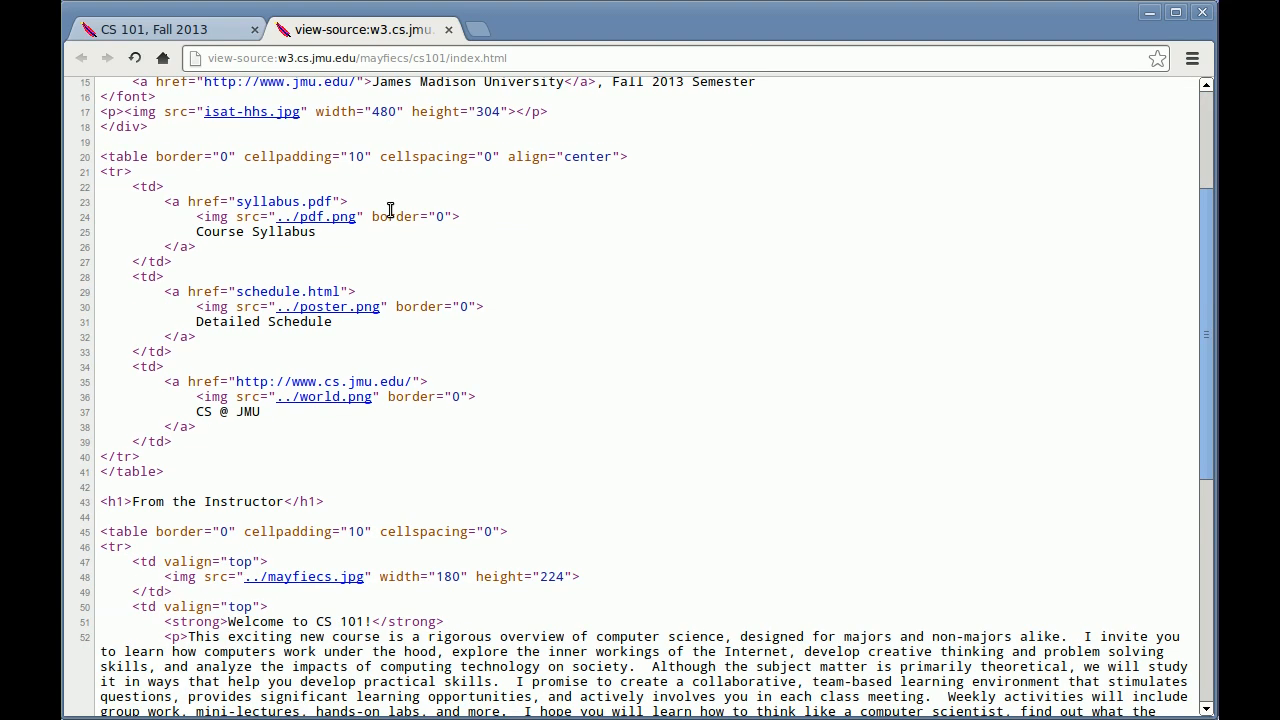
mouse_move(397, 255)
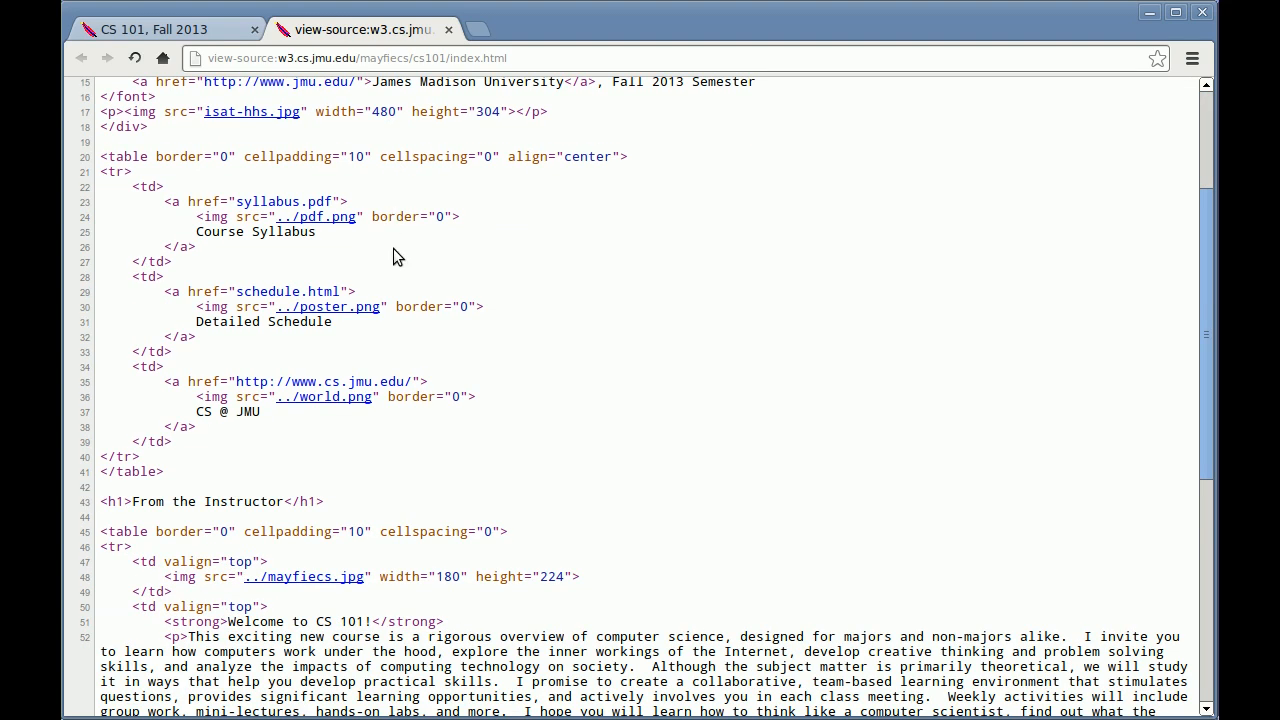
scroll(down, 3)
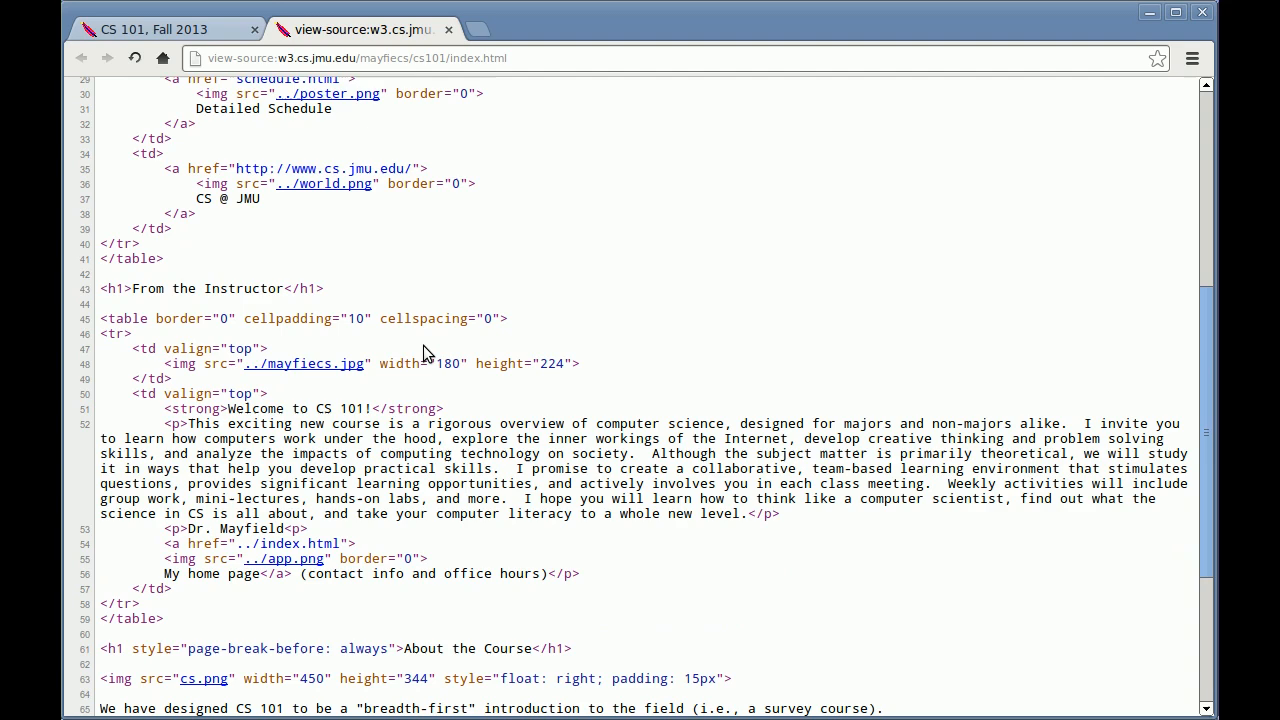
drag(189, 423, 651, 513)
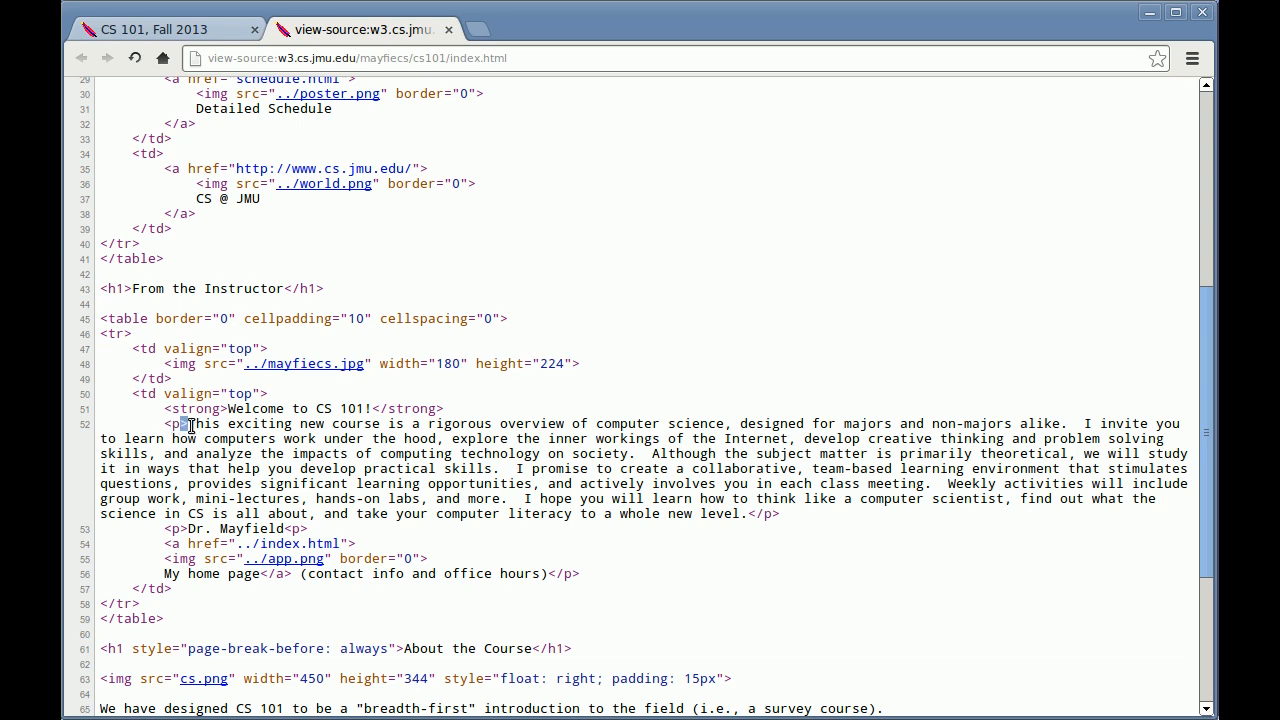
double_click(176, 423)
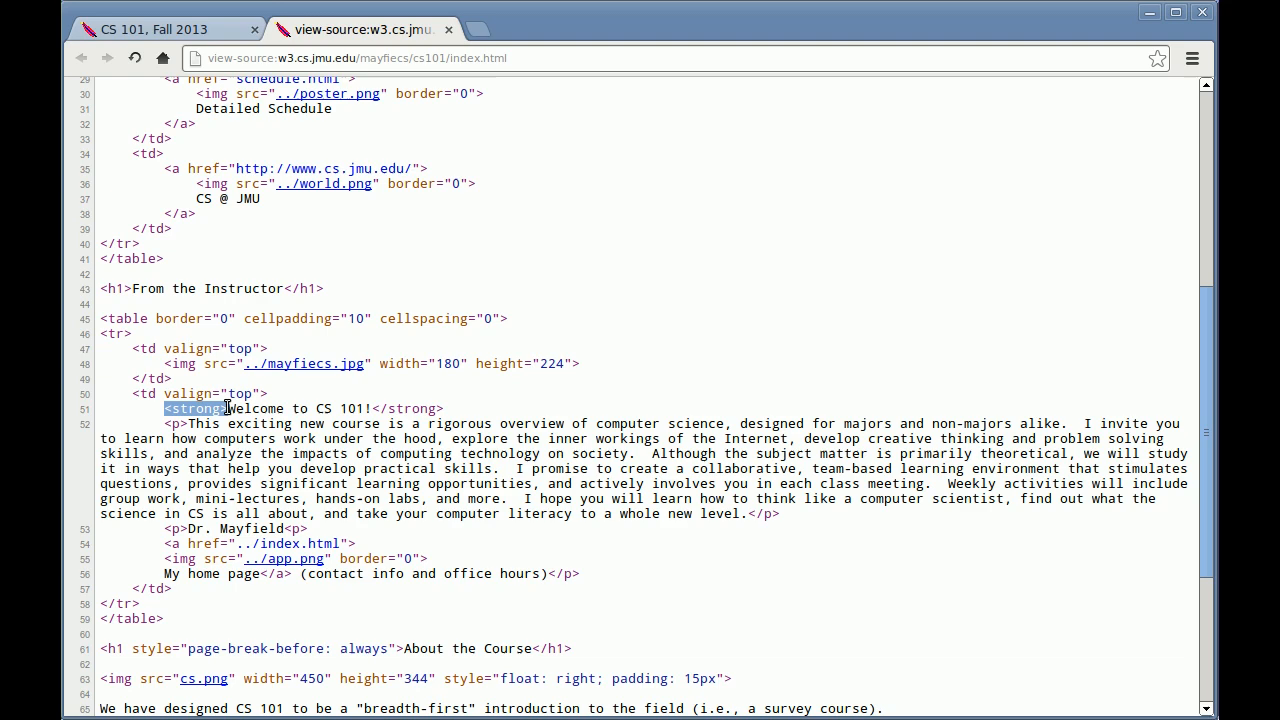
drag(228, 408, 370, 408)
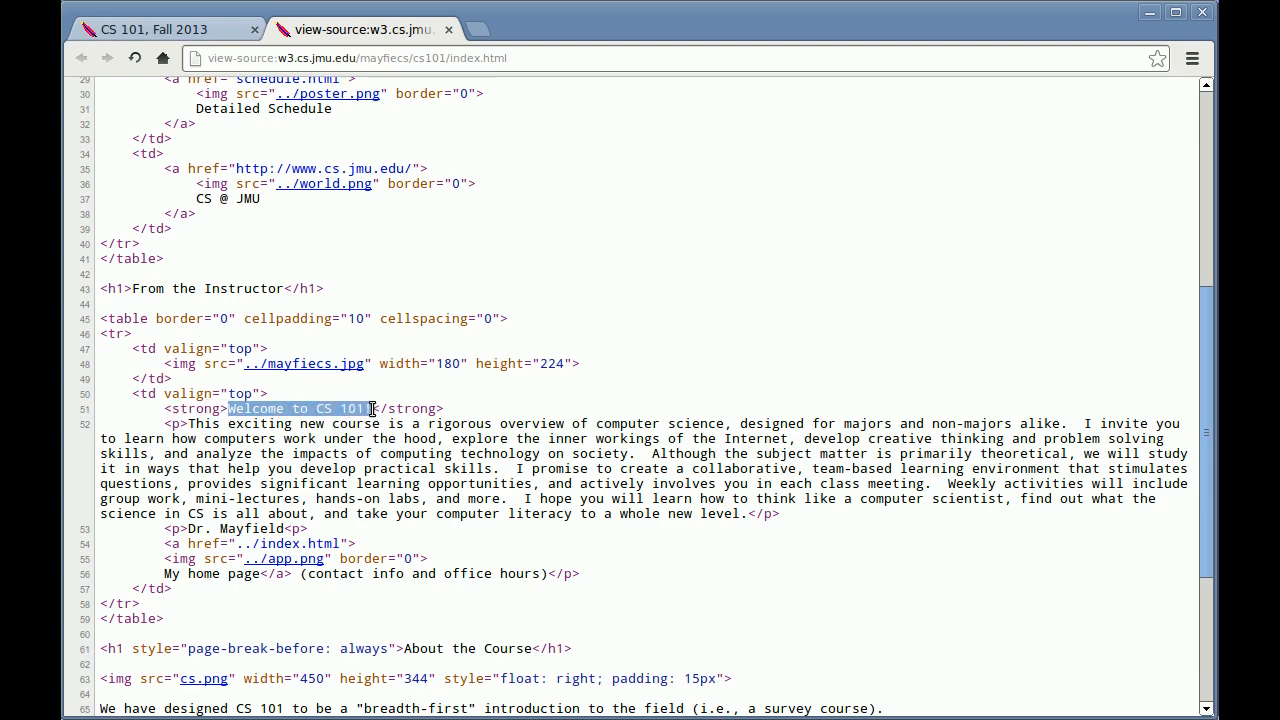
click(160, 29)
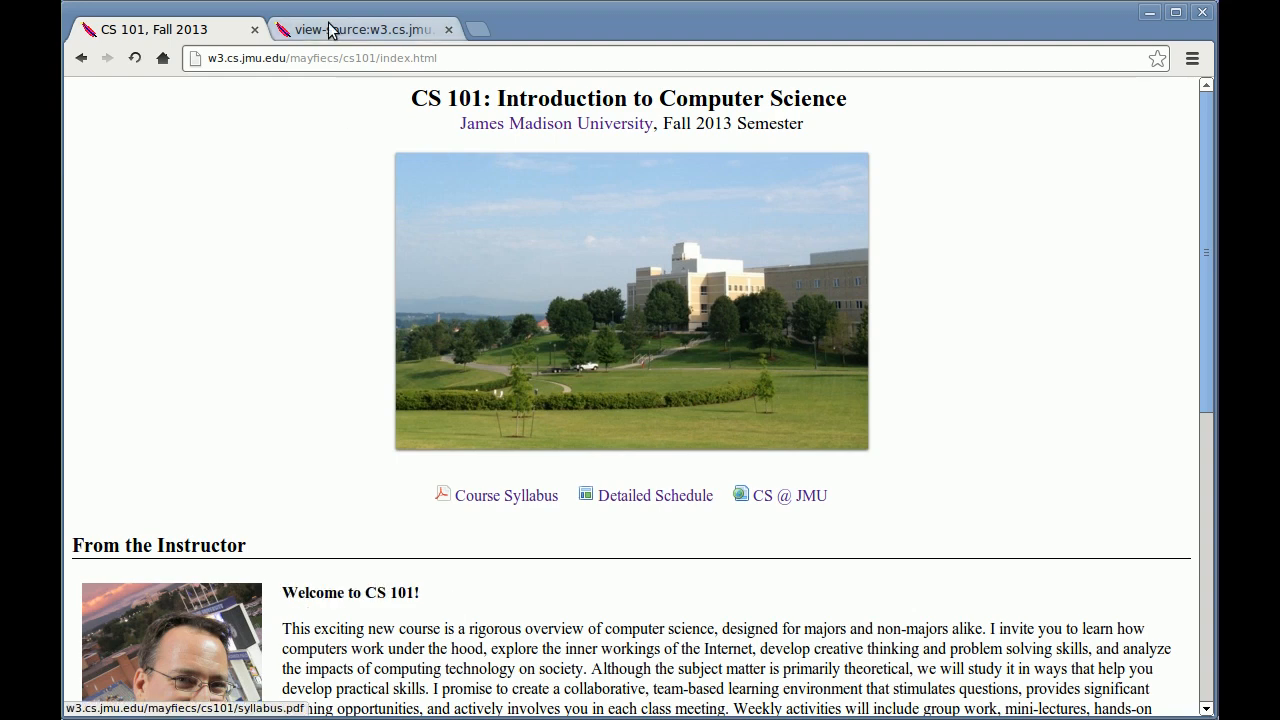
click(360, 29)
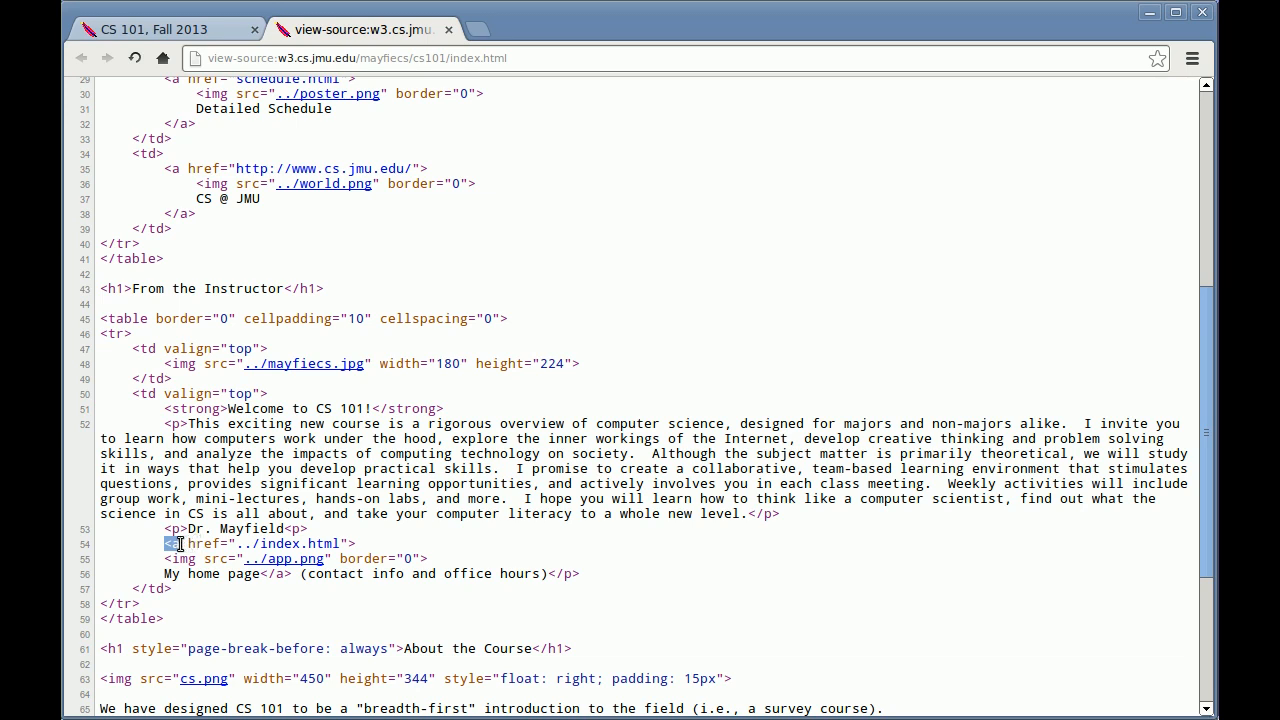
double_click(203, 543)
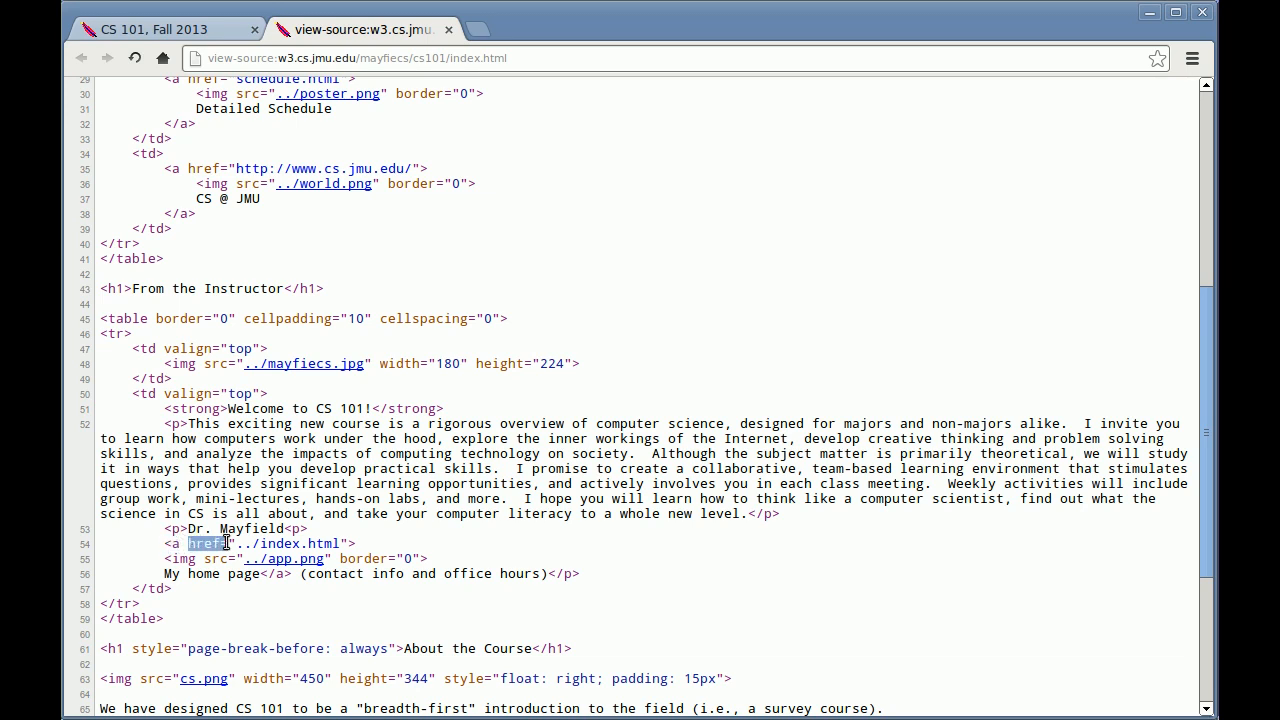
mouse_move(318, 548)
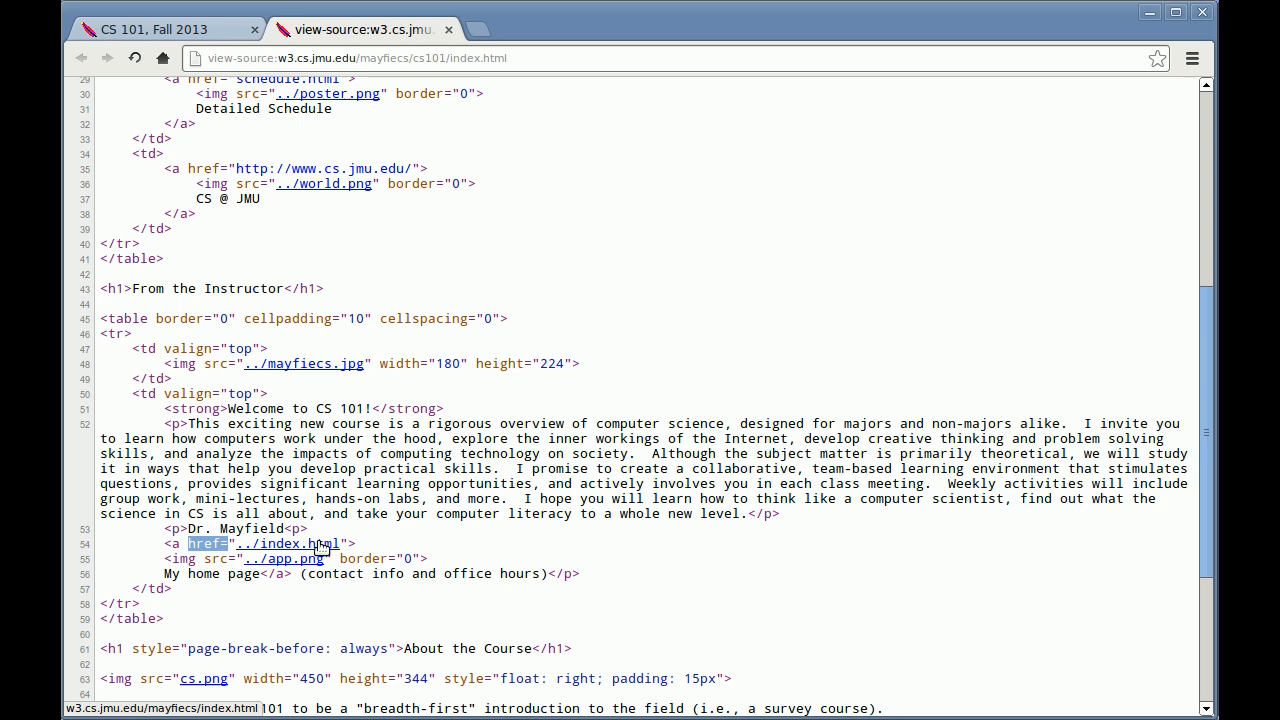
mouse_move(325, 550)
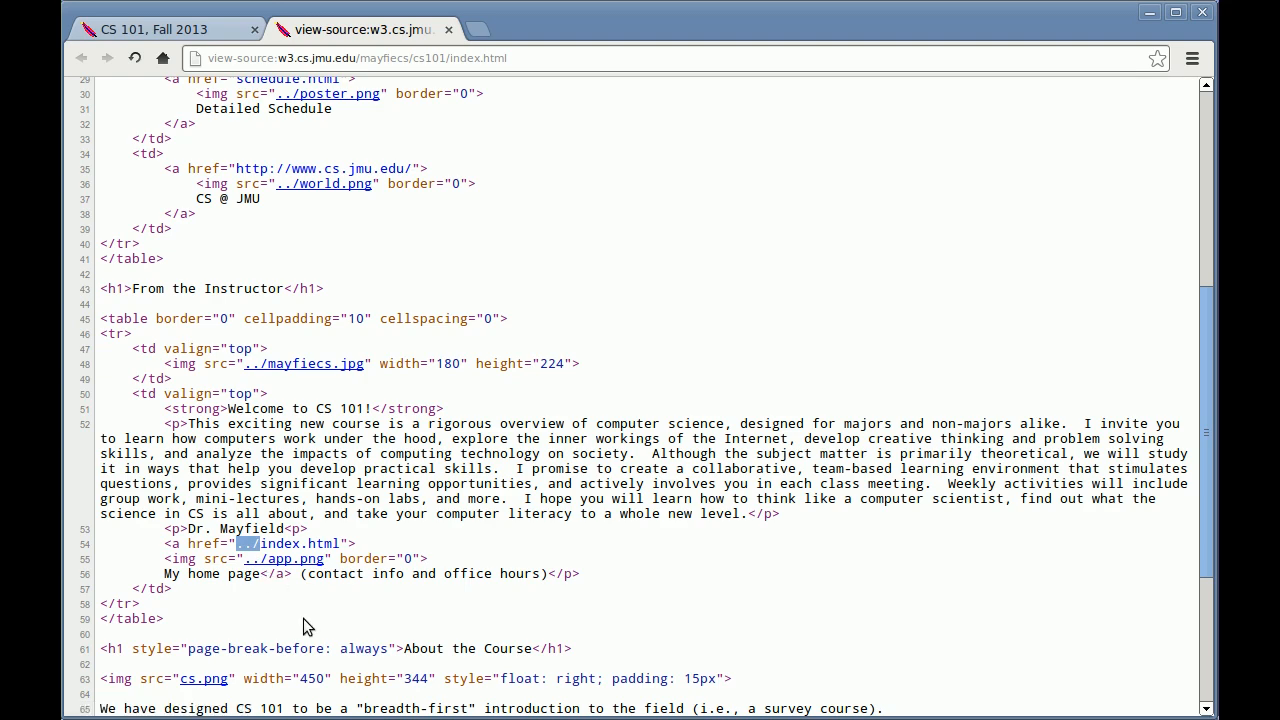
scroll(down, 3)
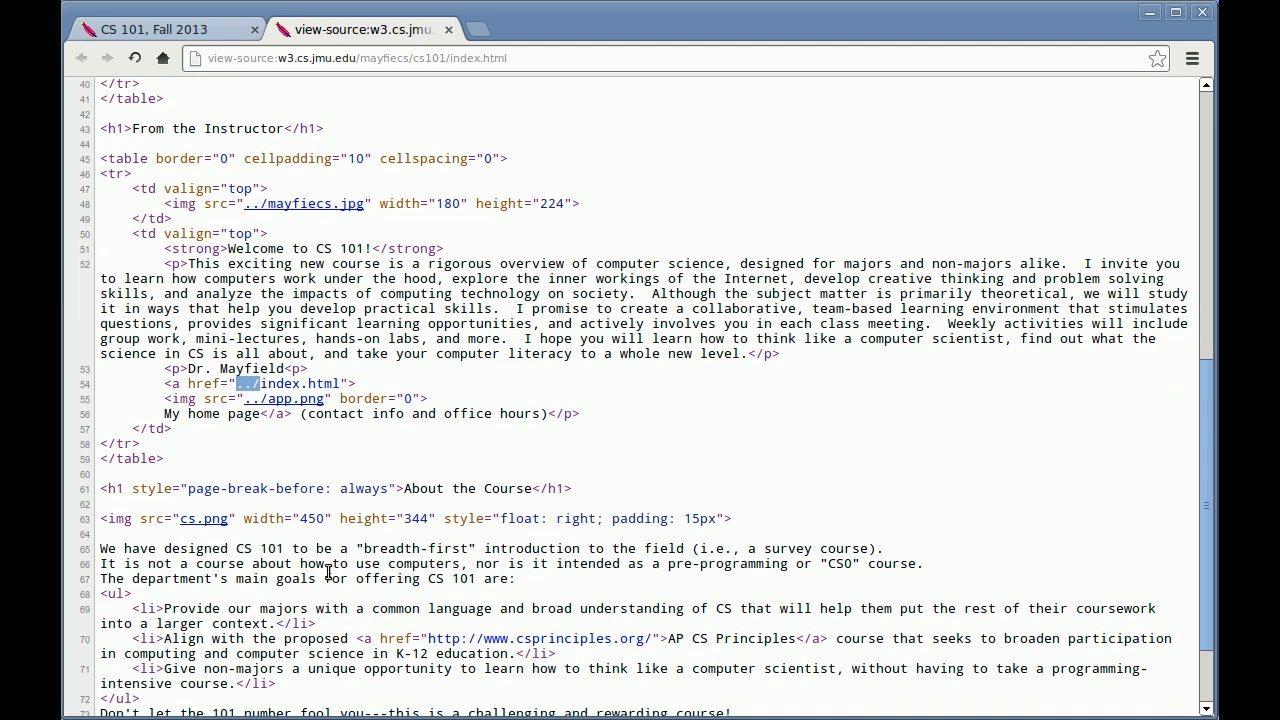
scroll(down, 3)
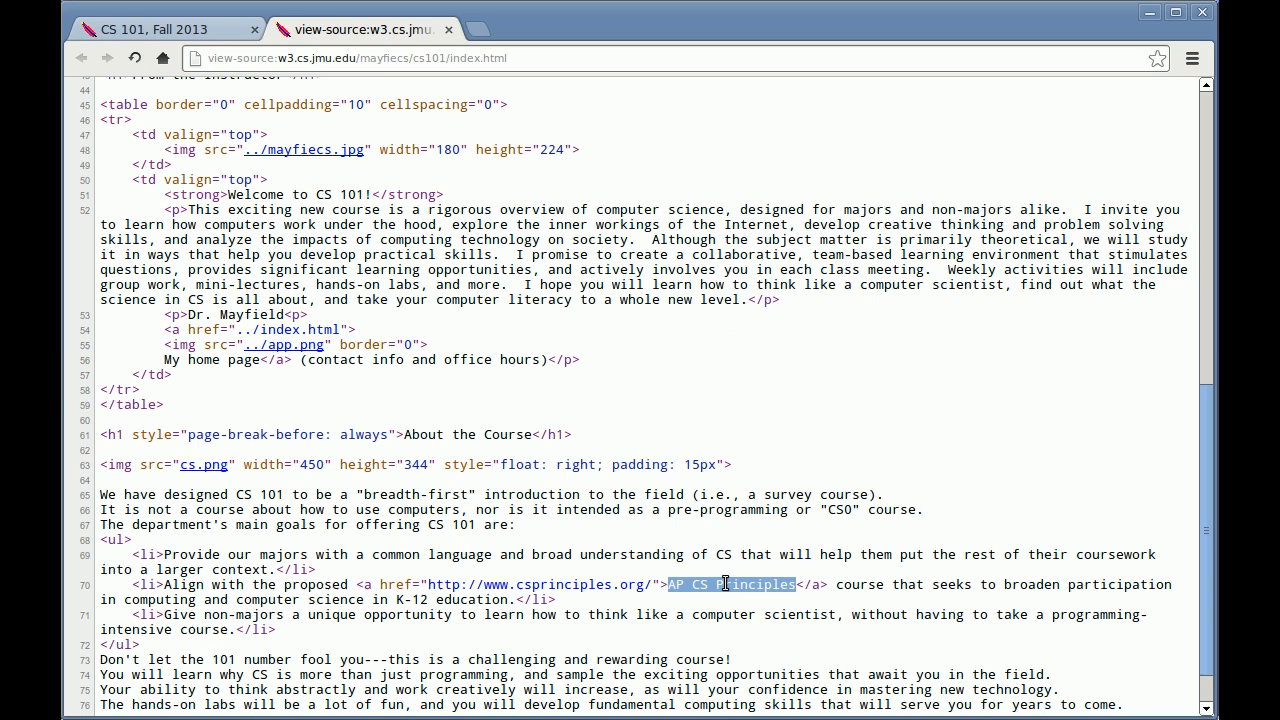
click(160, 29)
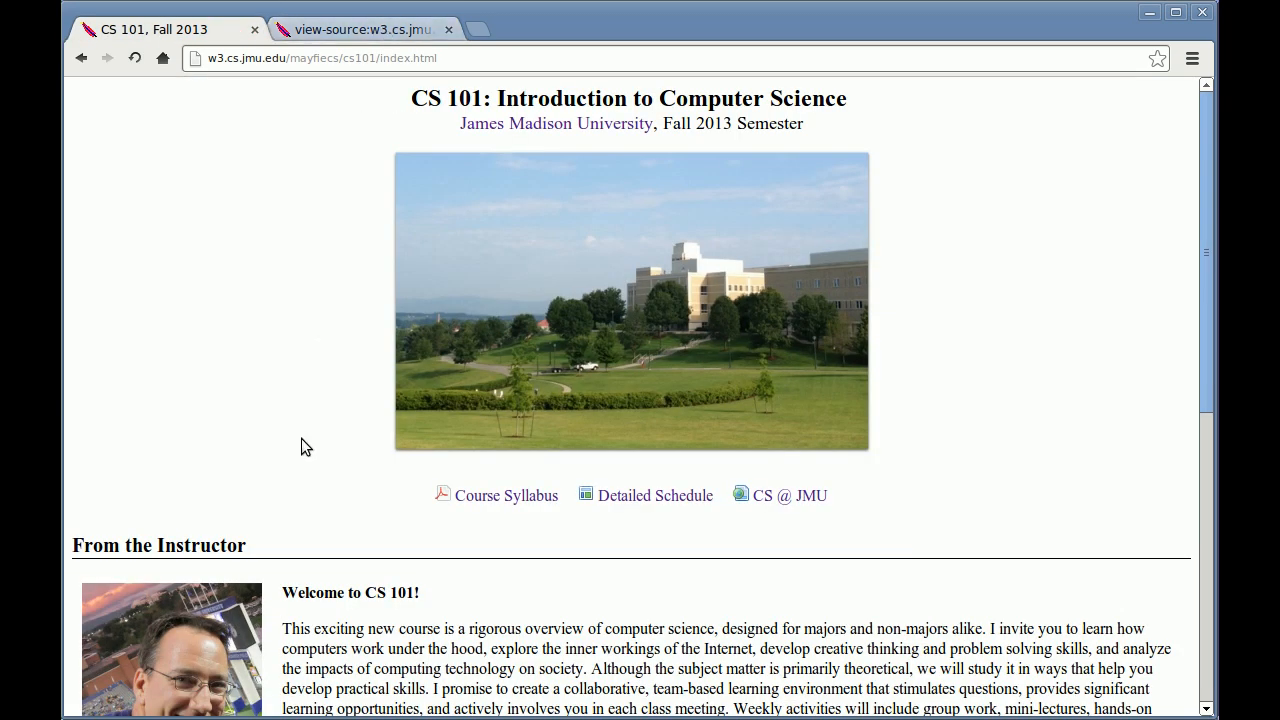
scroll(down, 3)
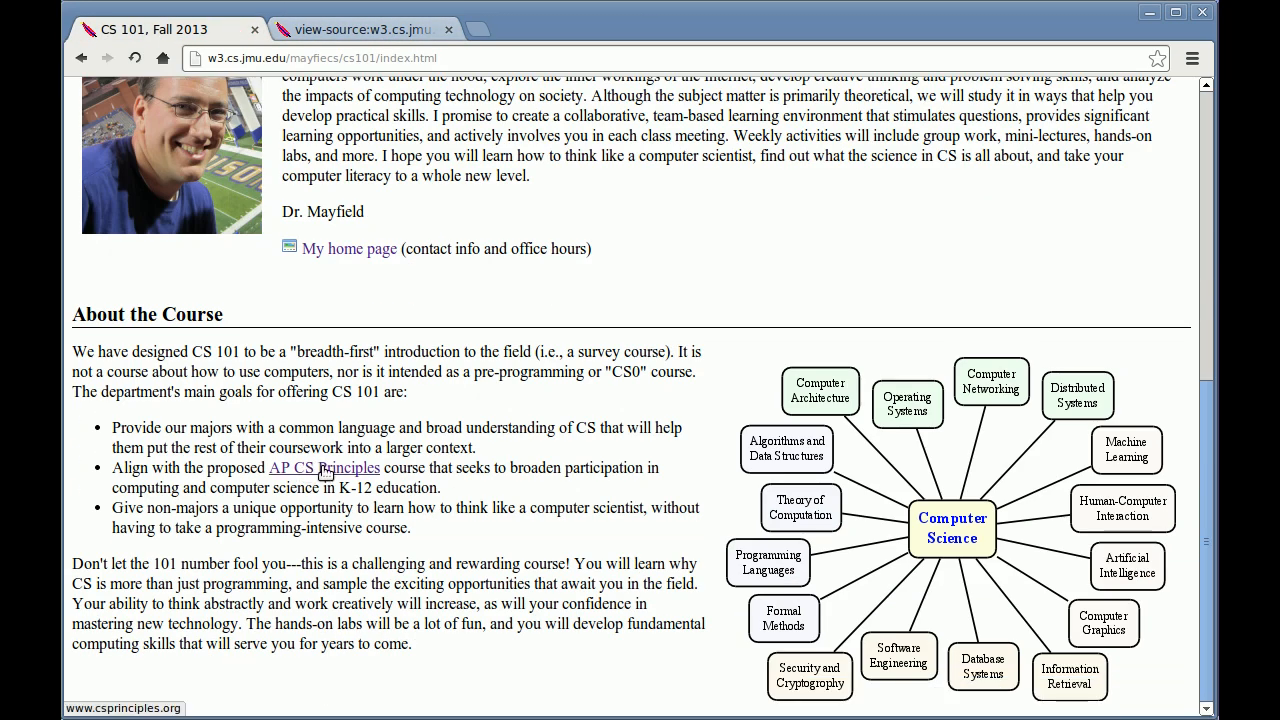
click(360, 29)
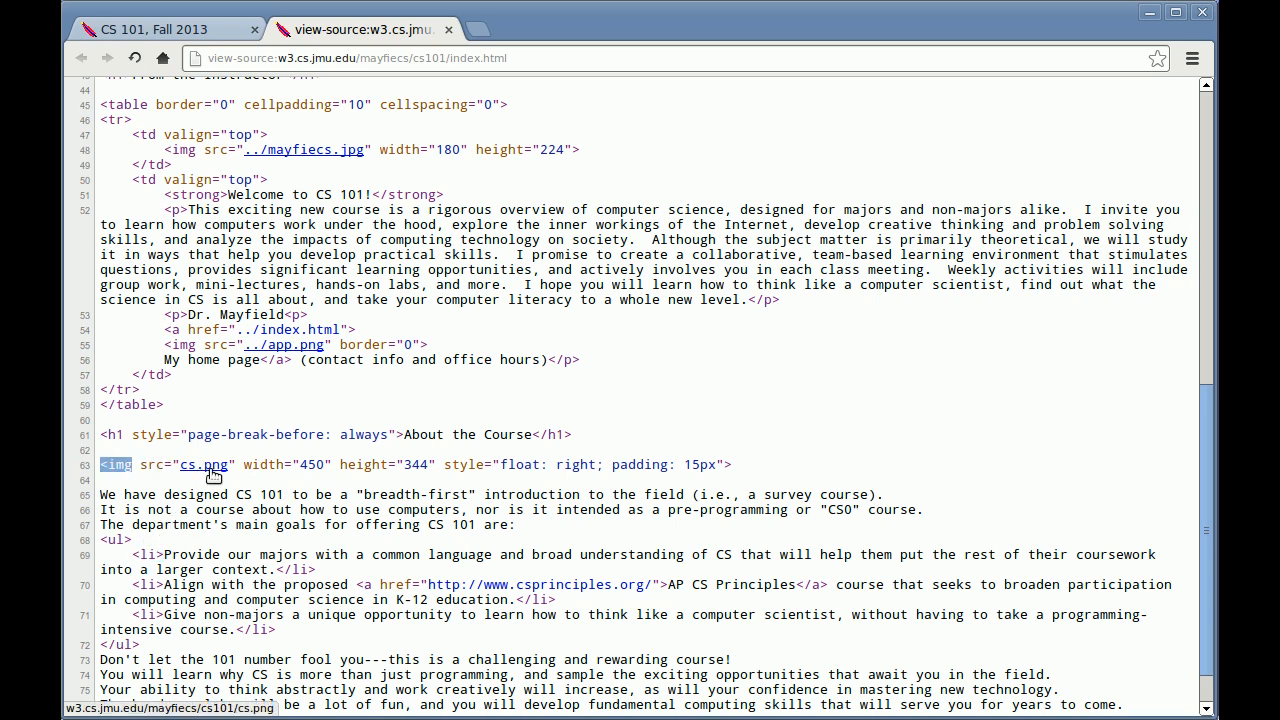
Open cs.png from the source in its own tab, then return to the source
click(205, 464)
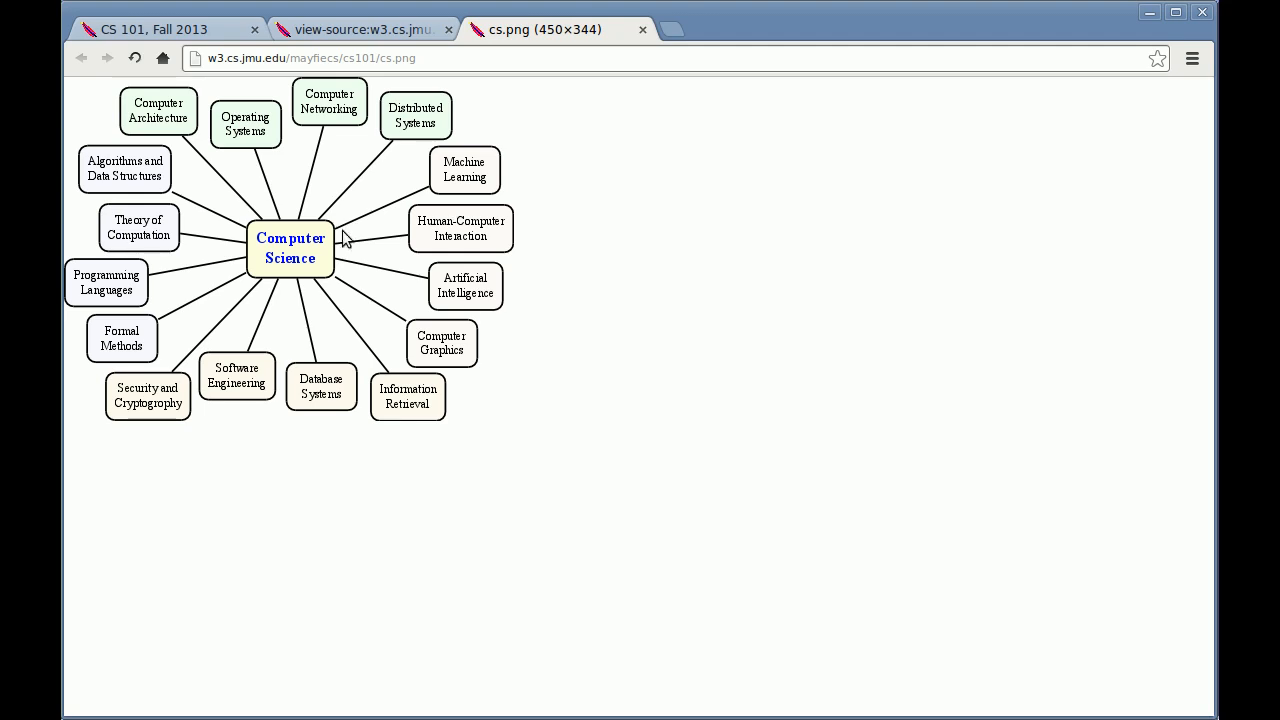
click(360, 29)
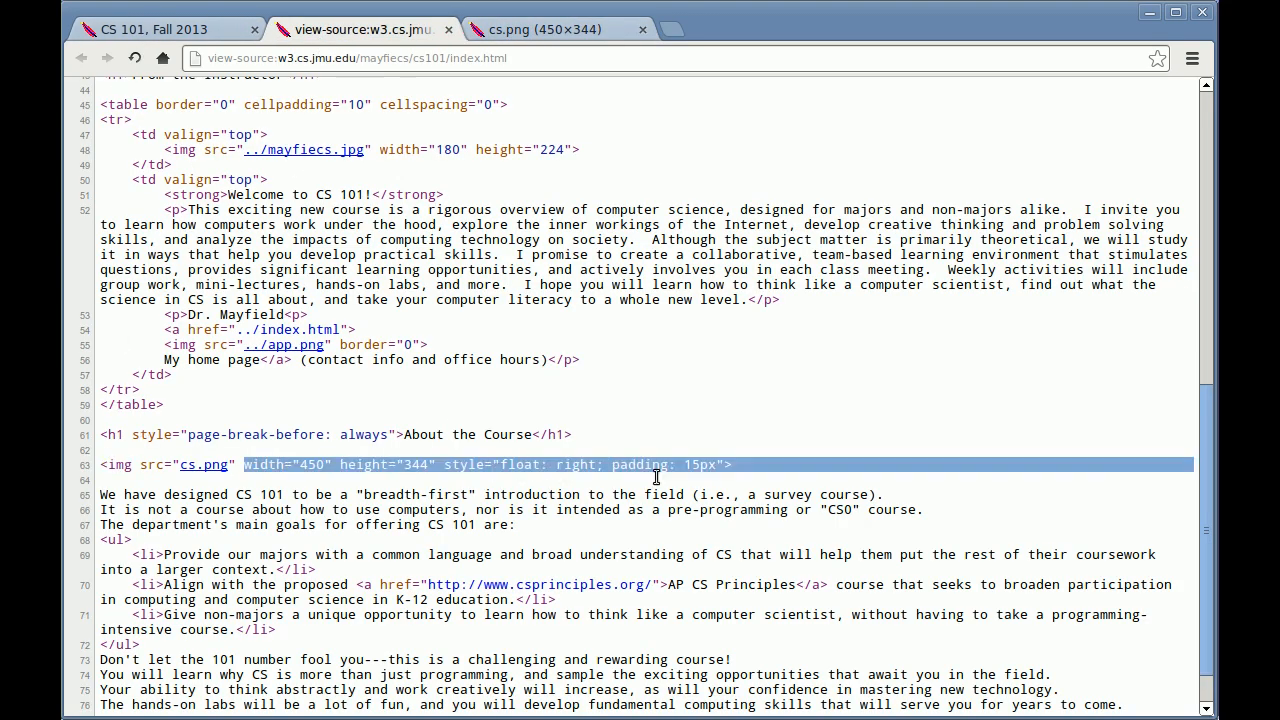
click(155, 29)
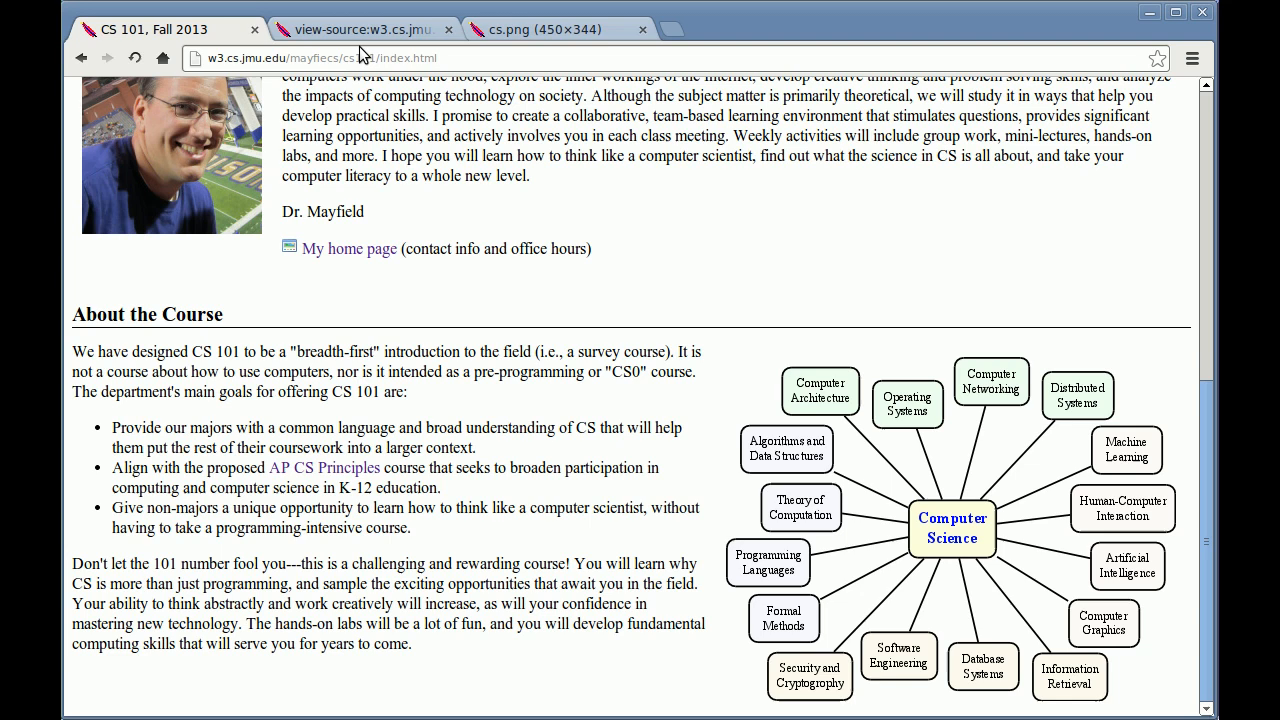
click(360, 29)
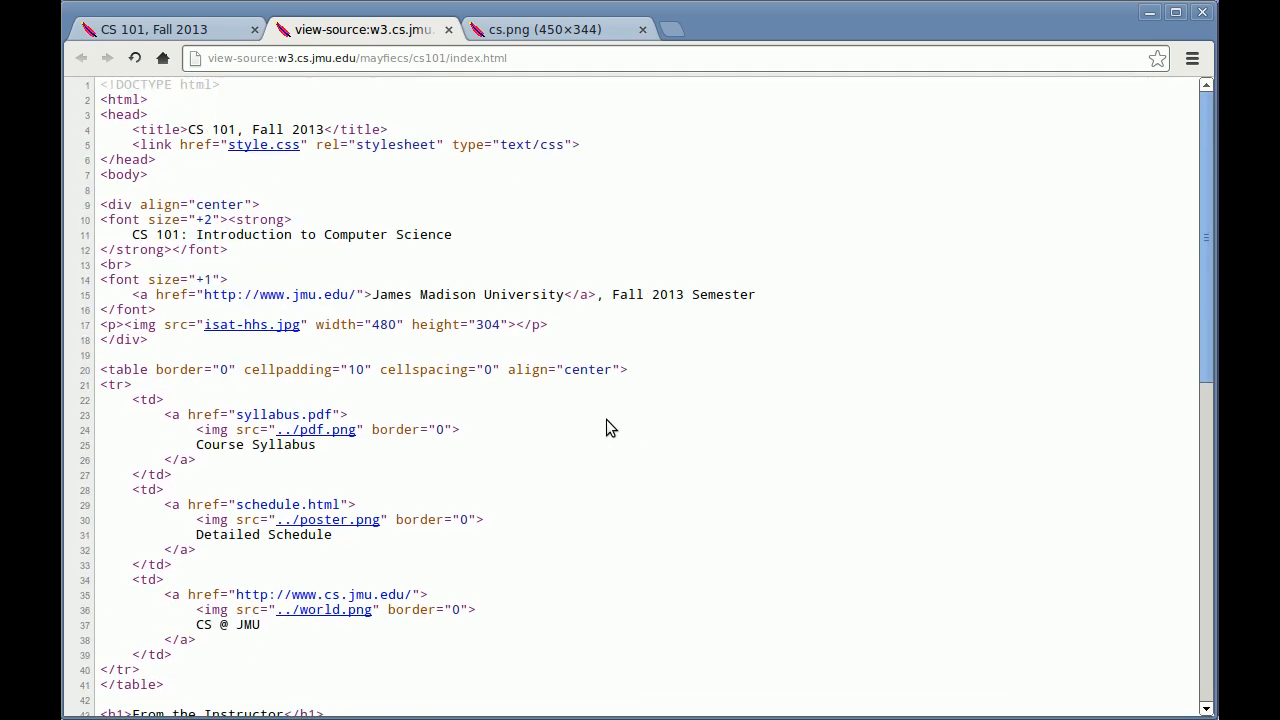
mouse_move(640, 494)
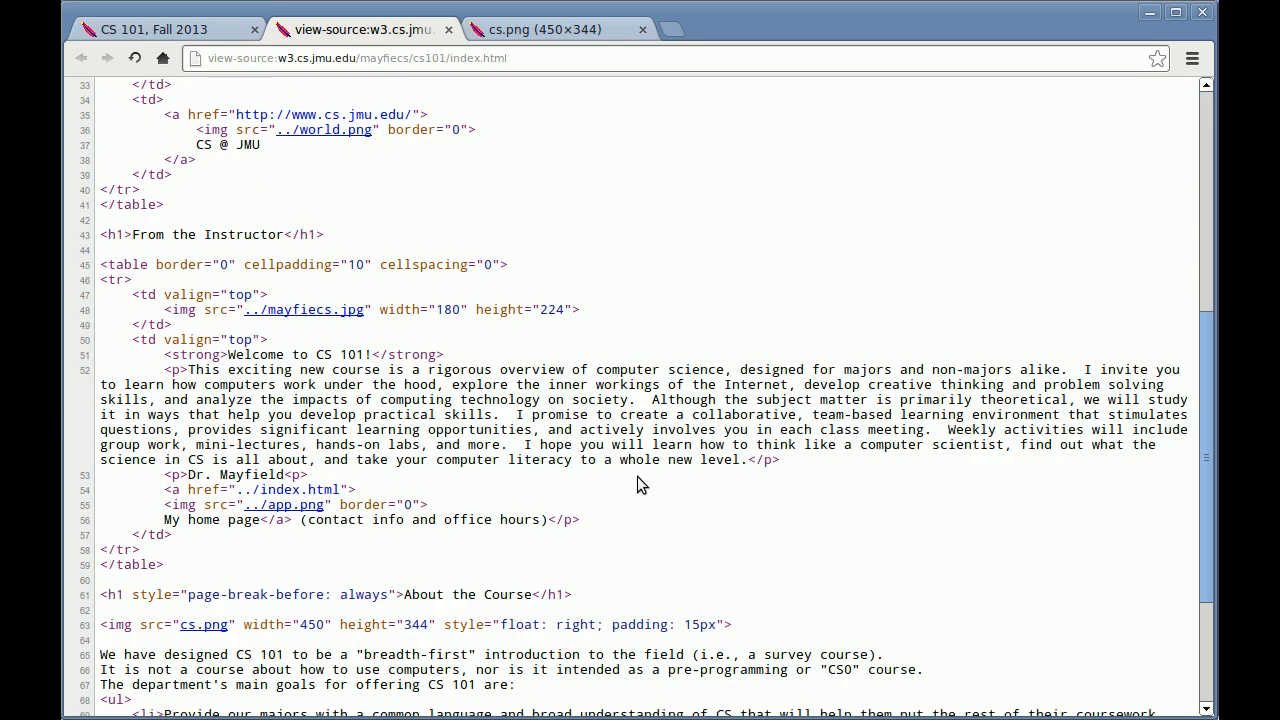
mouse_move(613, 302)
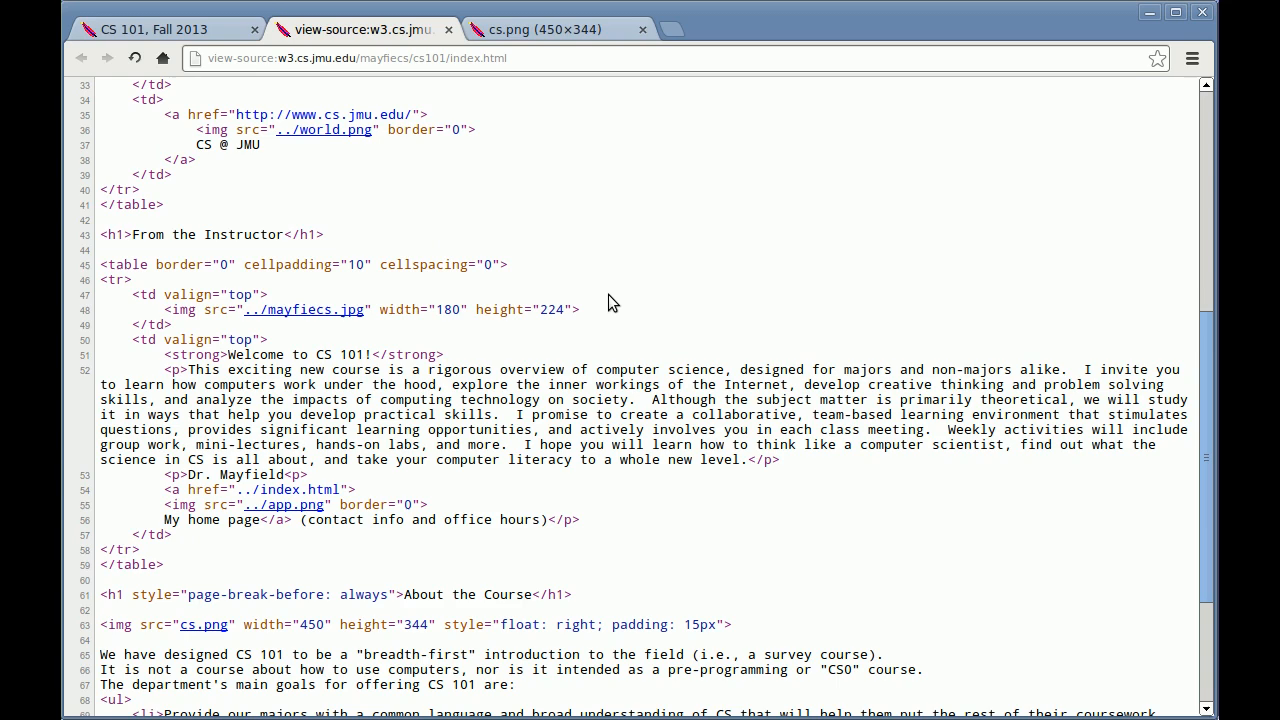
Search for w3schools and open the W3Schools Online Web Tutorials site
click(693, 29)
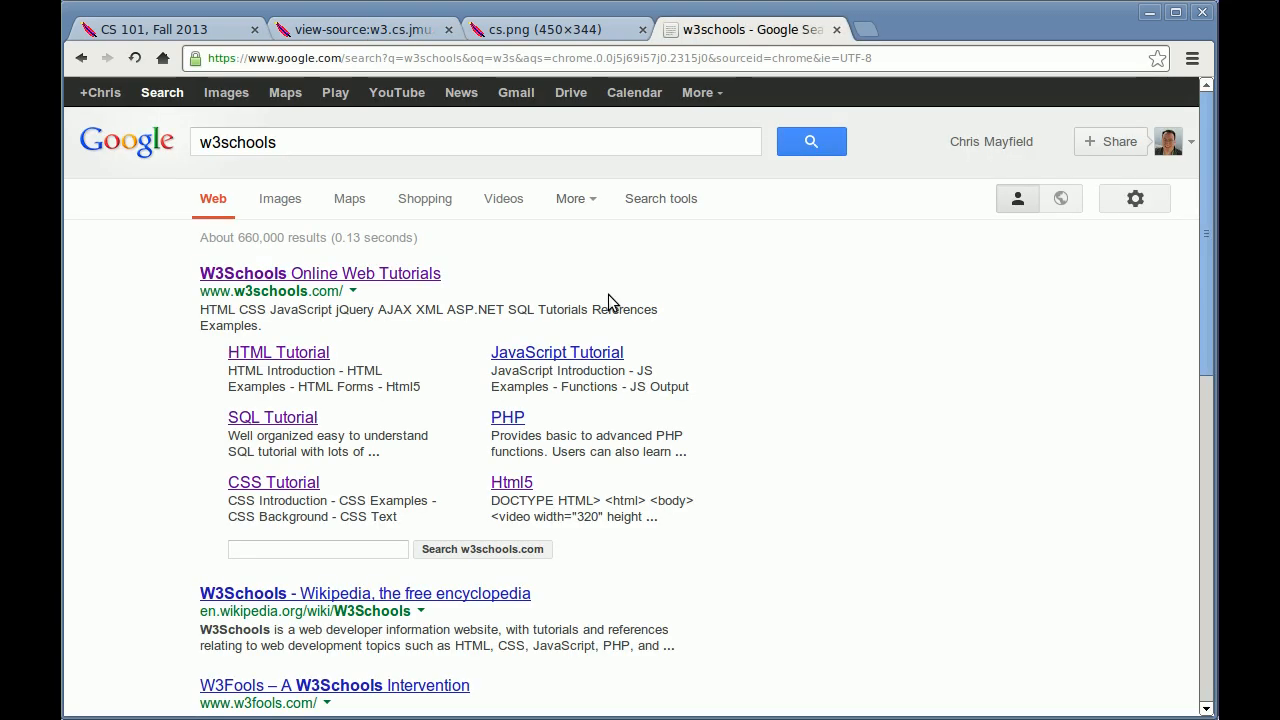
click(320, 273)
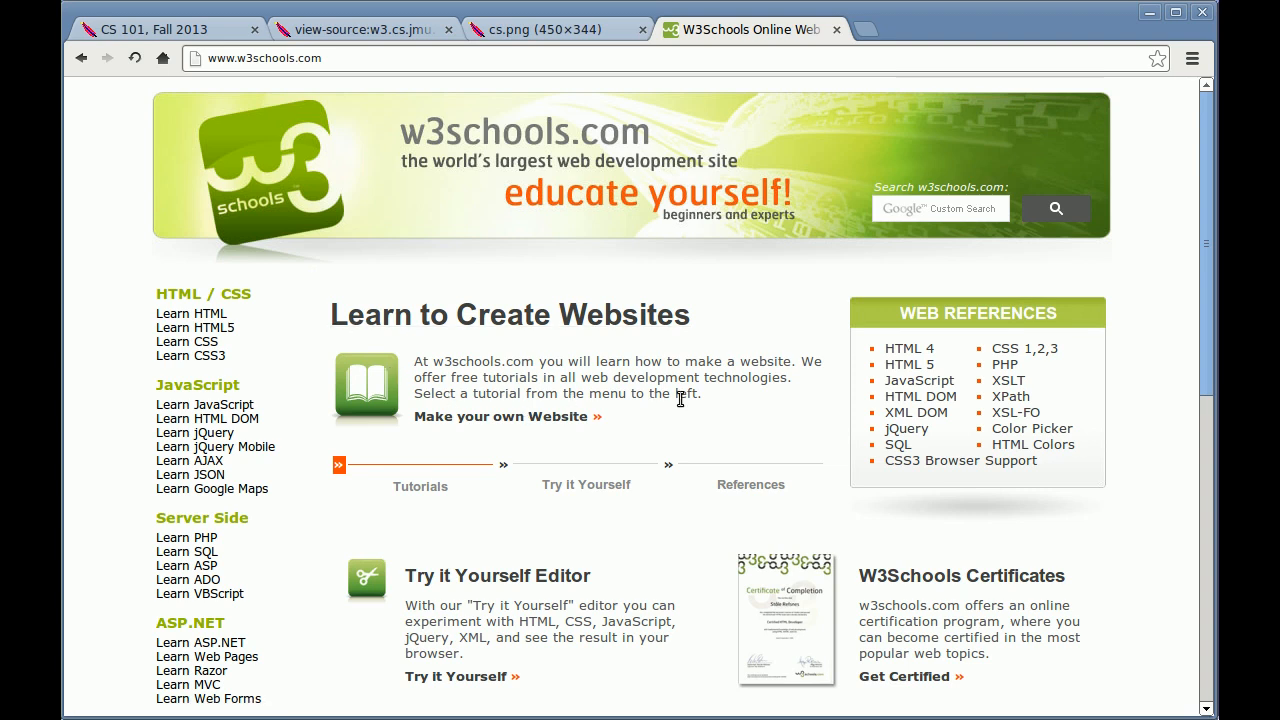
mouse_move(685, 398)
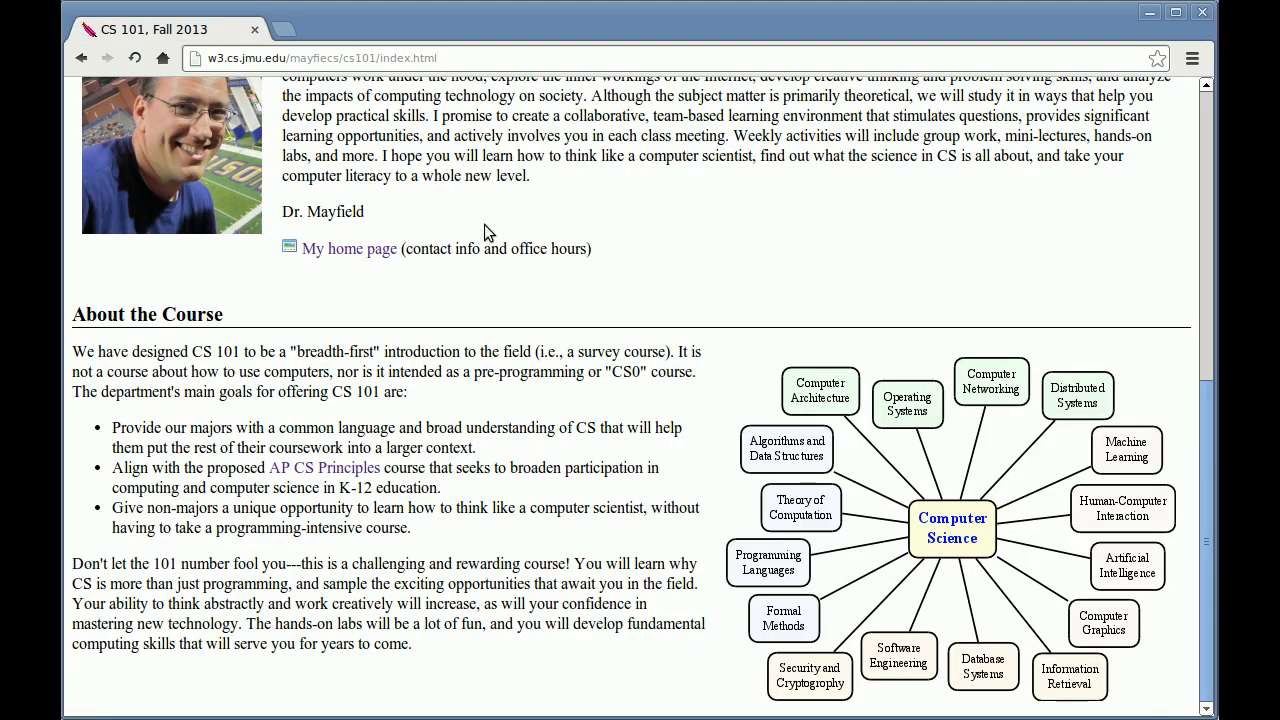
Browse the Chrome main menu on the narrowed CS 101 window
scroll(up, 3)
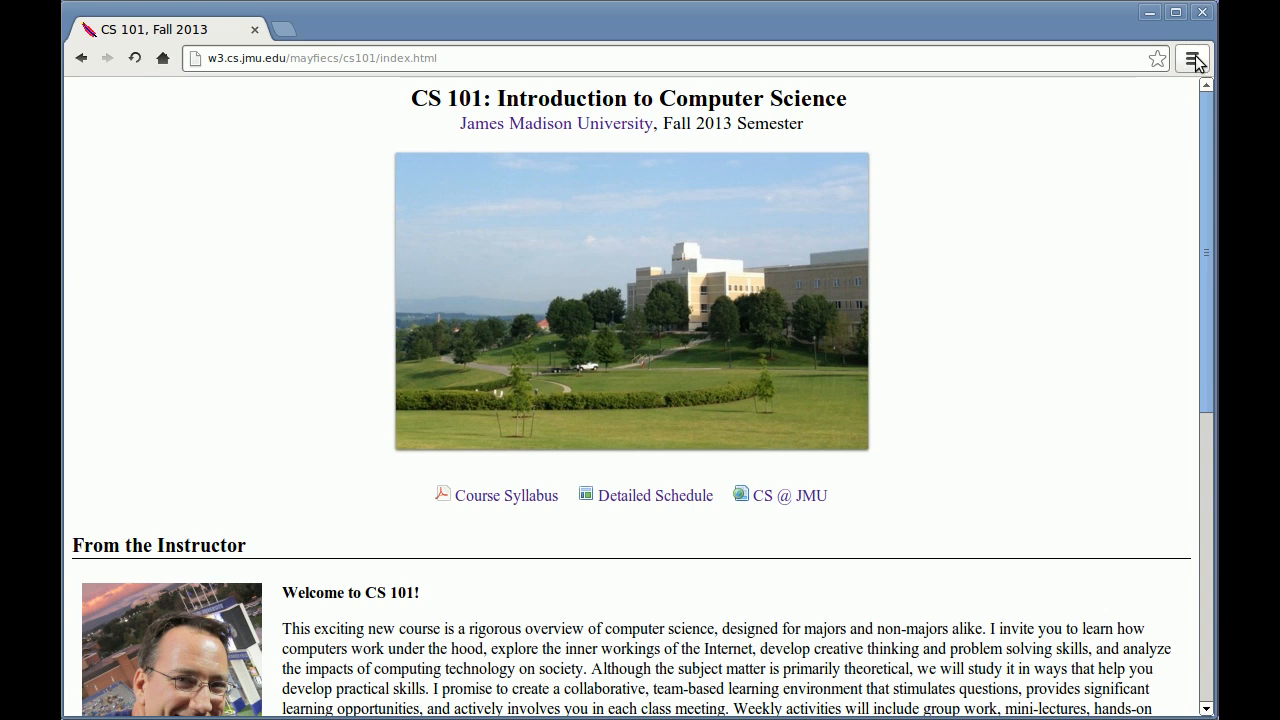
click(1191, 57)
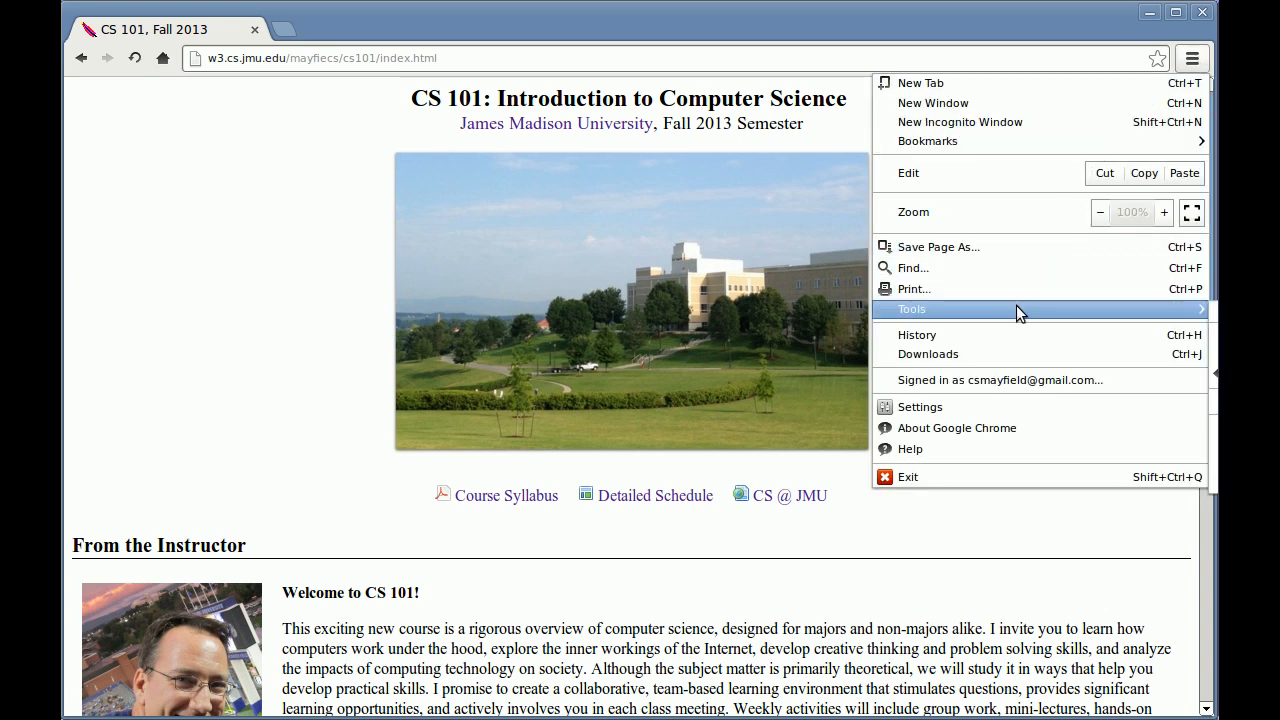
mouse_move(1075, 70)
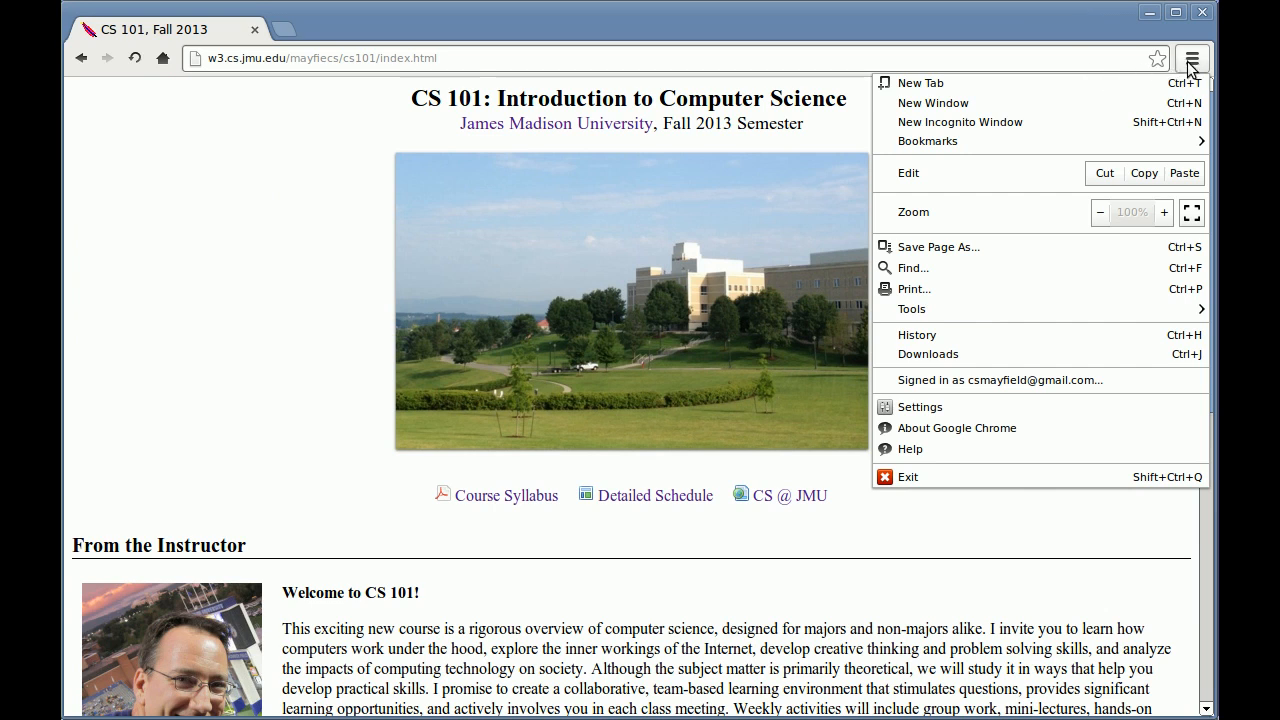
mouse_move(1211, 201)
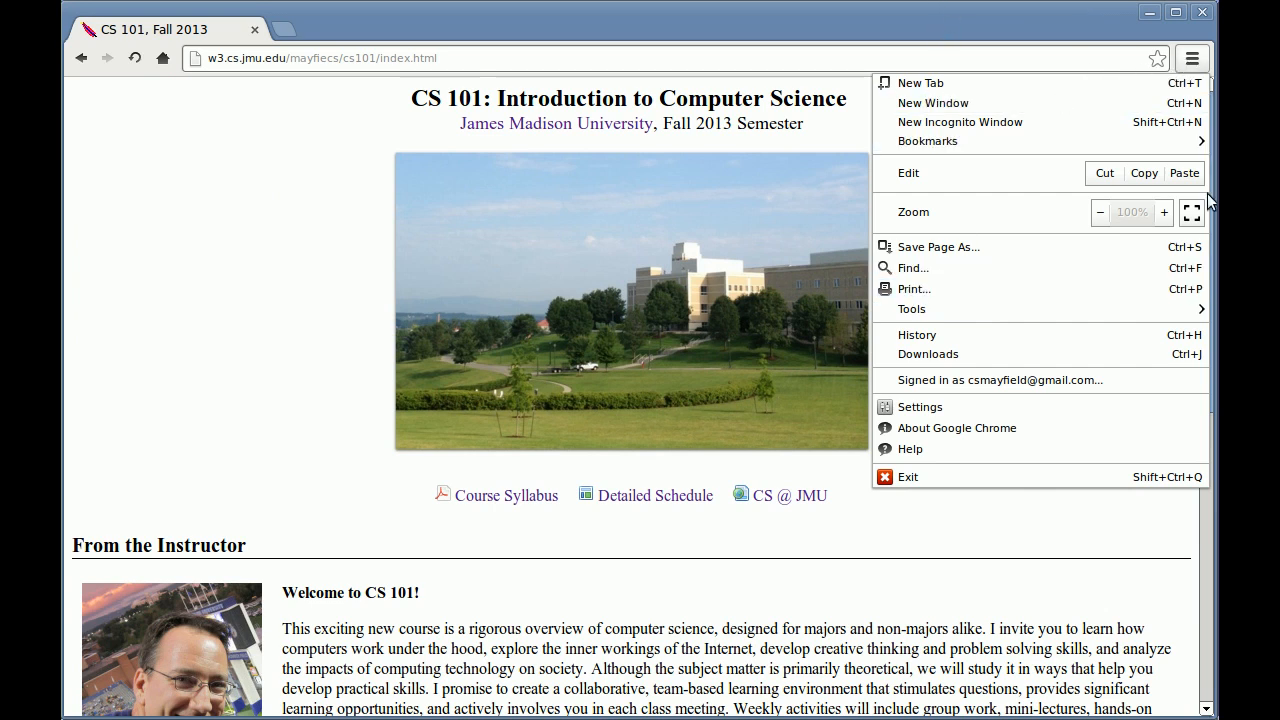
click(1191, 58)
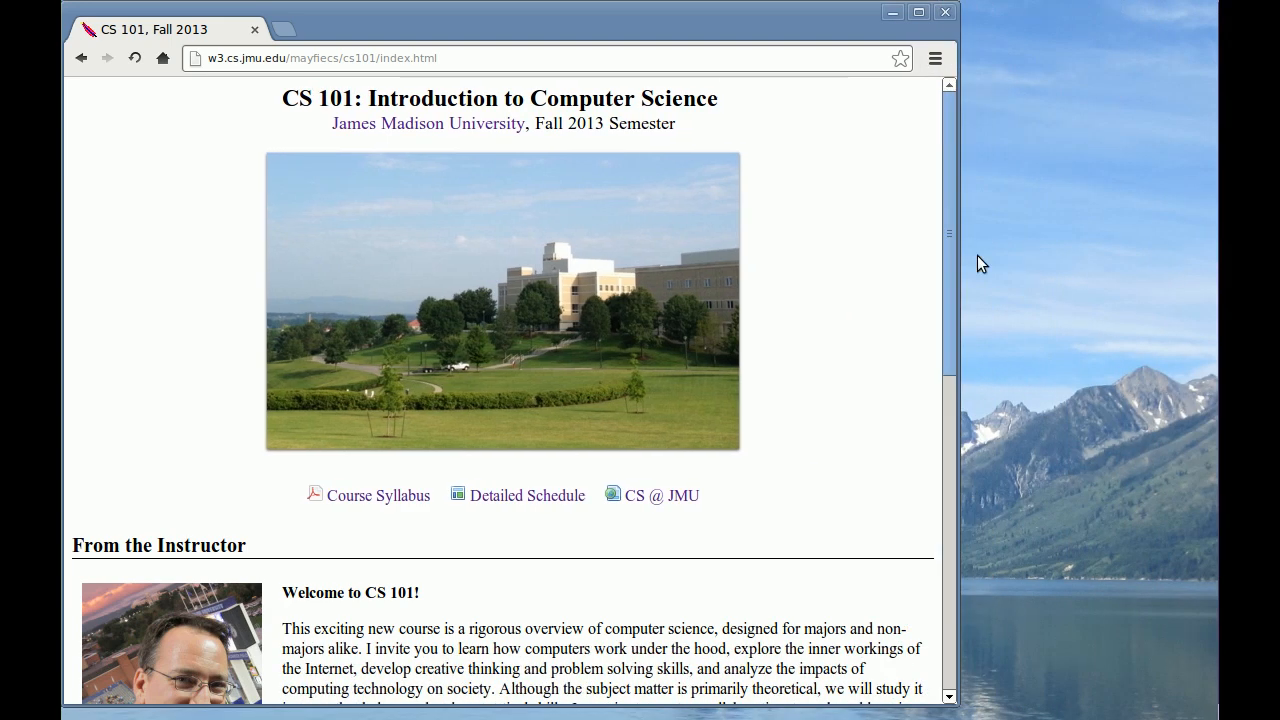
click(934, 57)
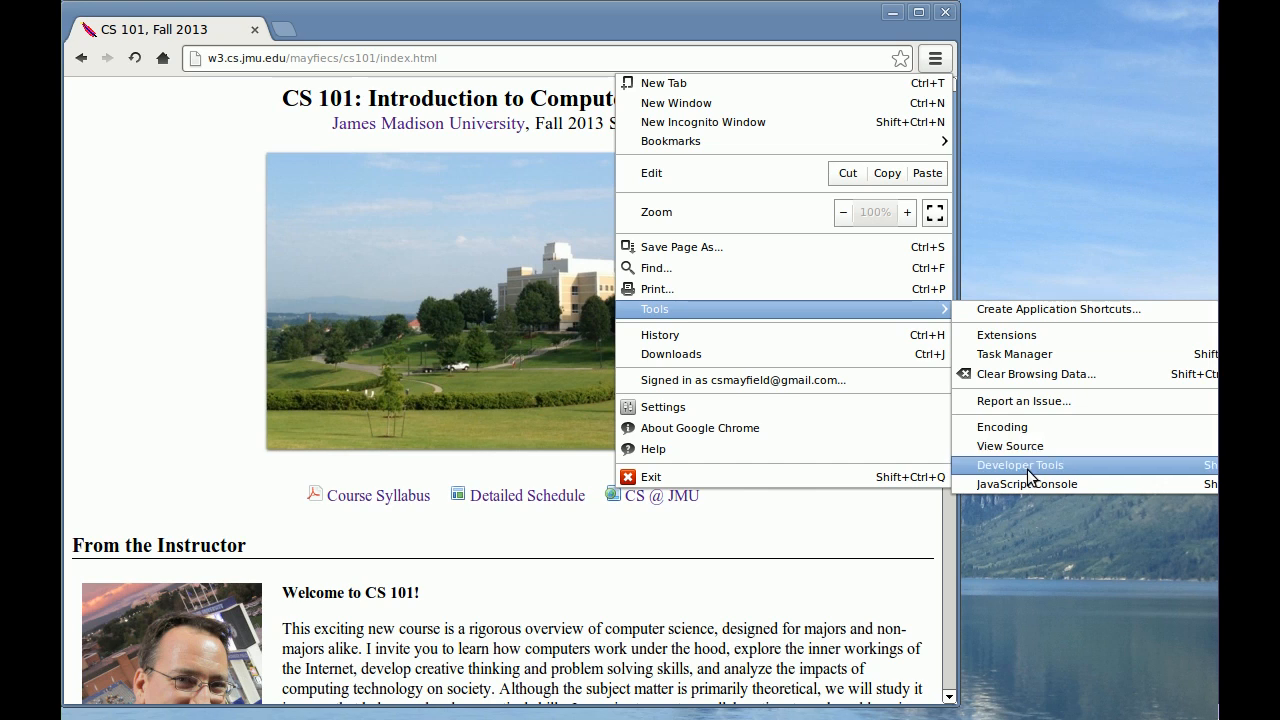
Open Developer Tools and move from Console to the Elements tree
click(1020, 464)
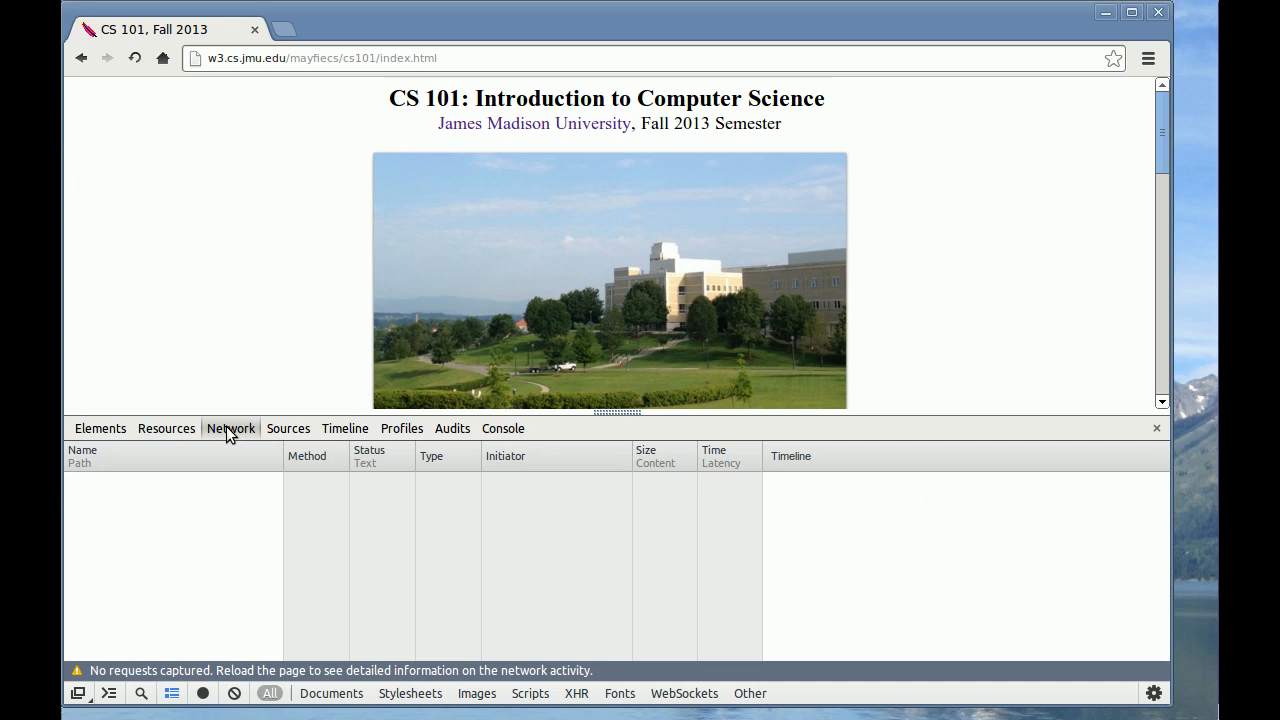
click(344, 428)
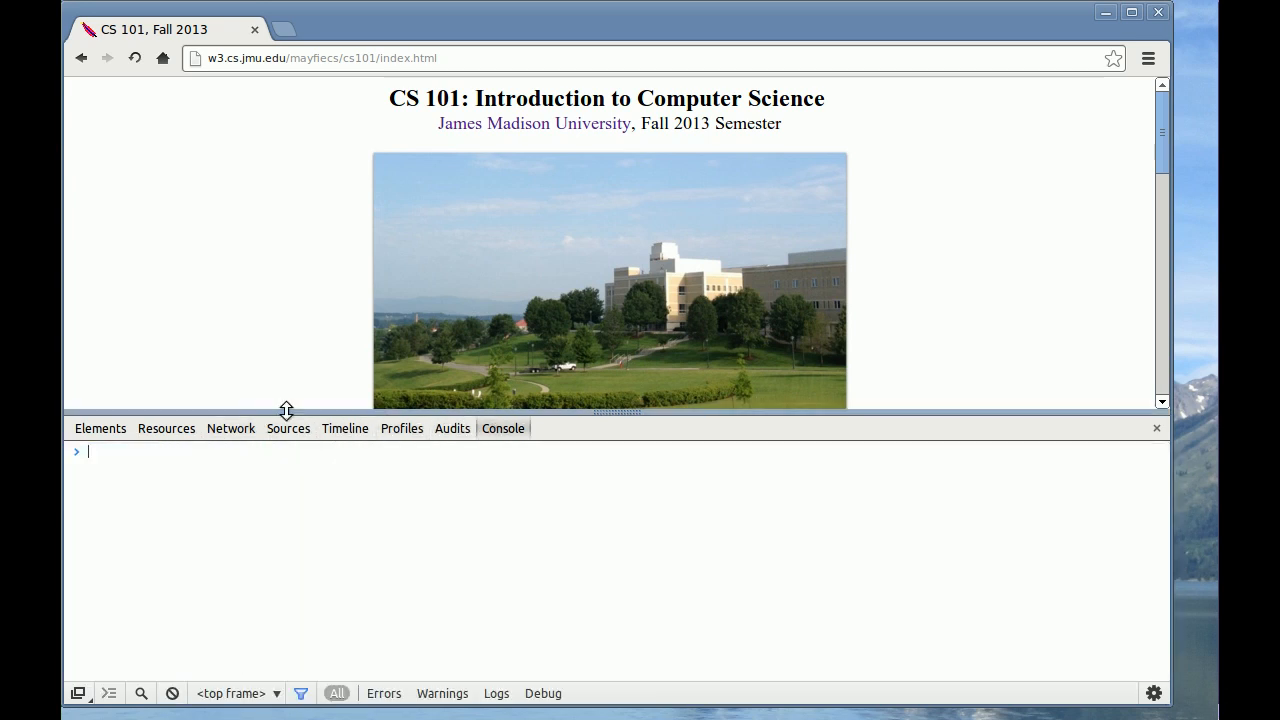
click(100, 428)
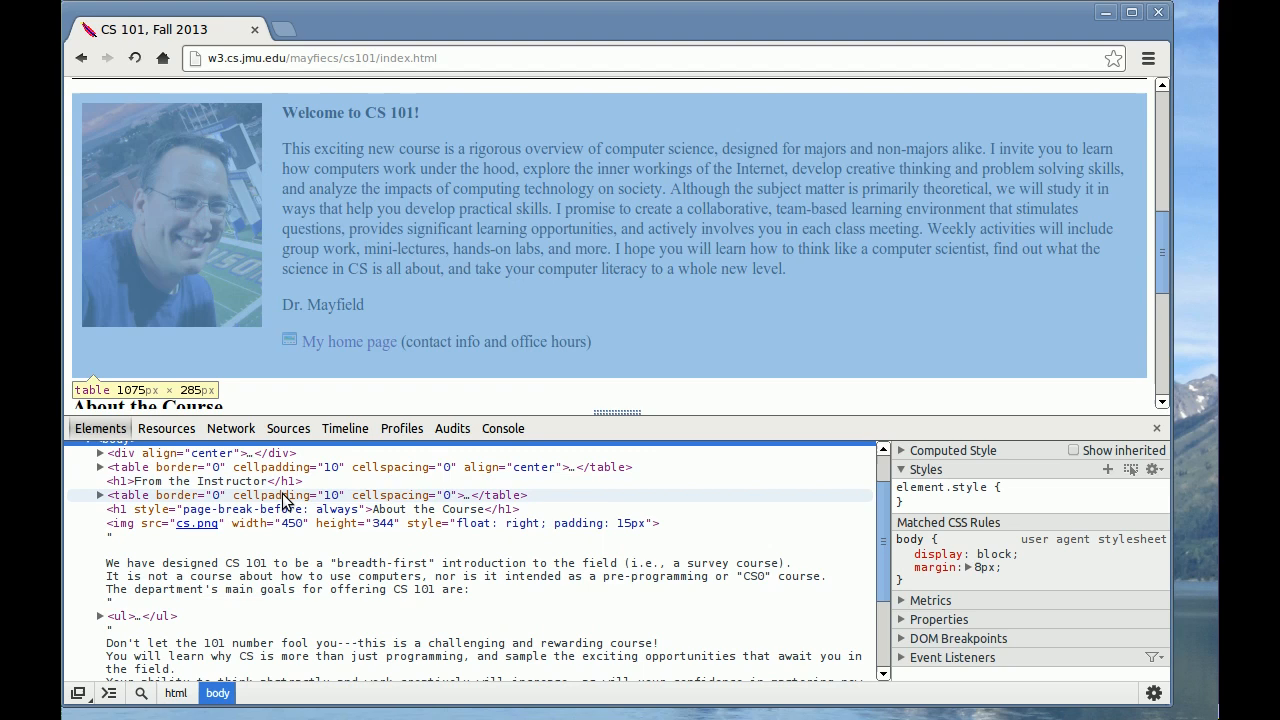
Expand the instructor table to its tbody, row and two cells, selecting the welcome-text cell
click(310, 495)
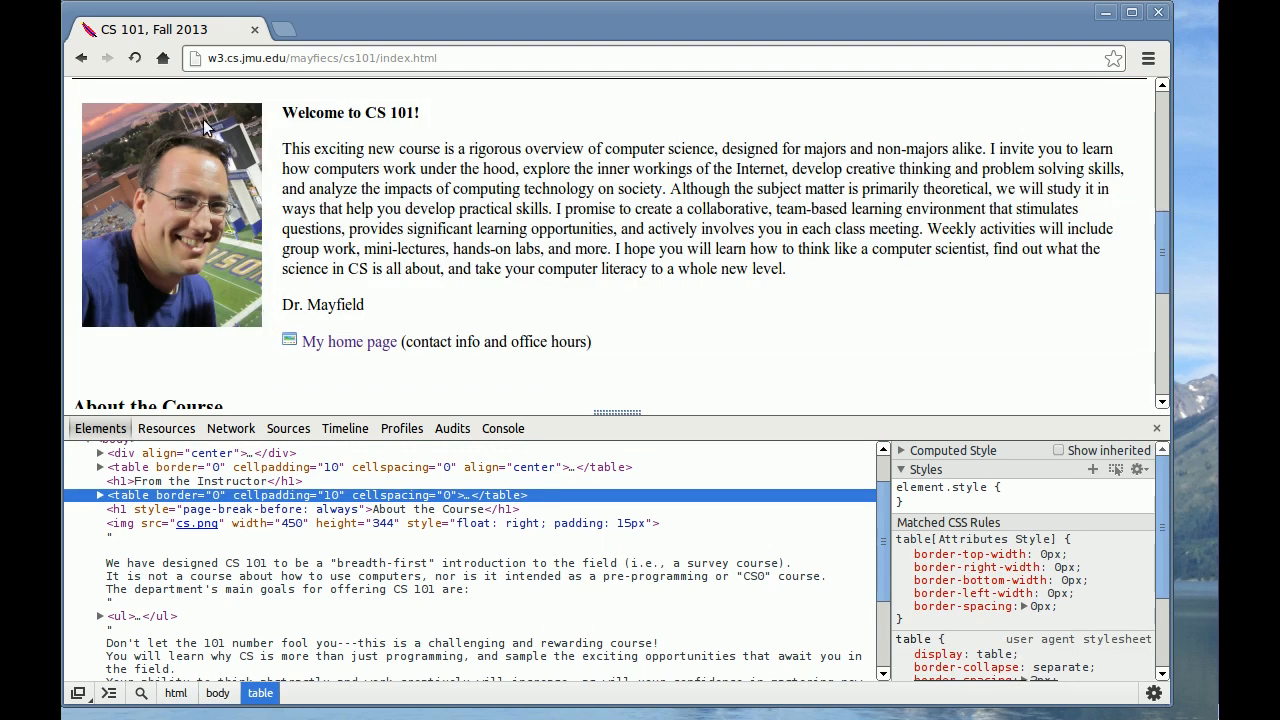
mouse_move(100, 495)
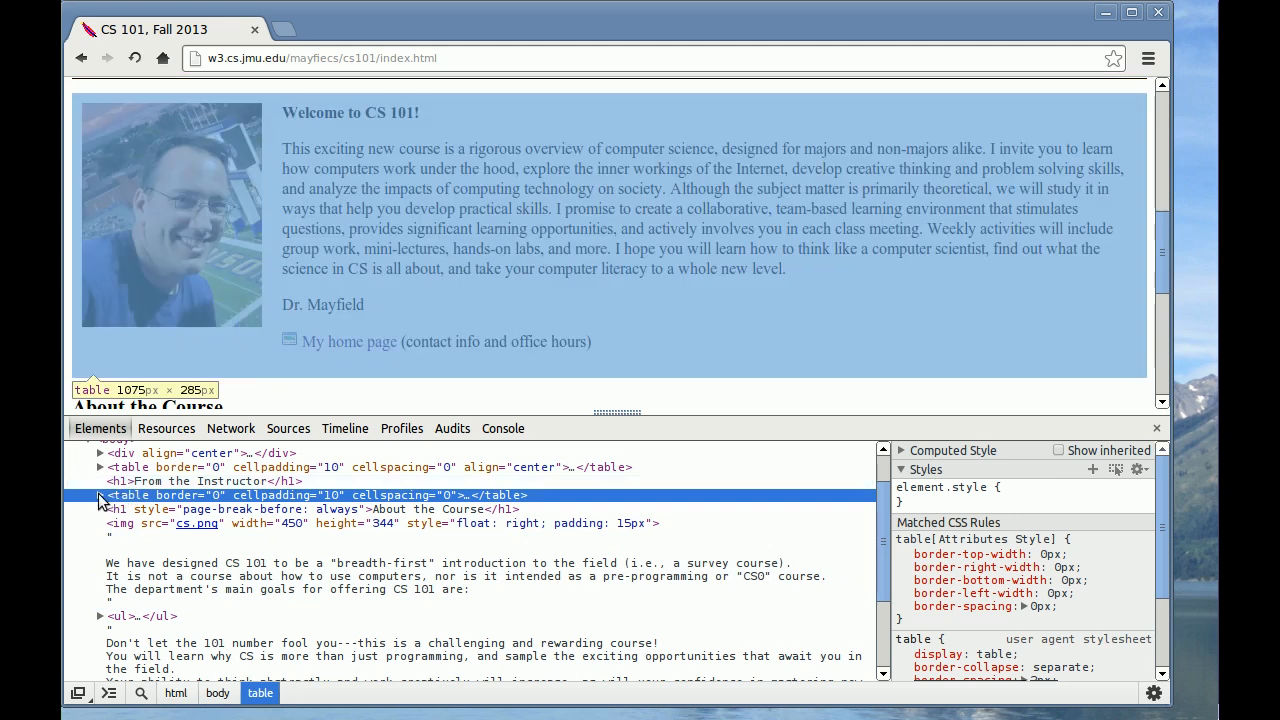
click(100, 495)
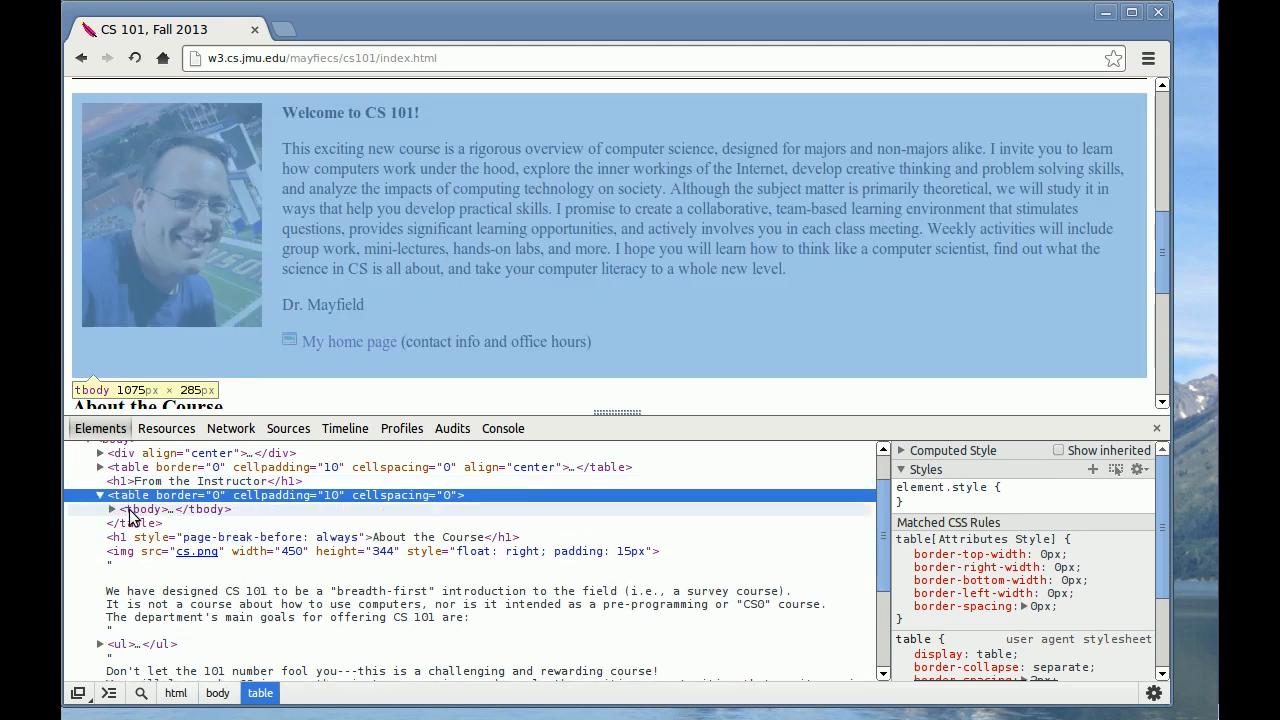
click(112, 509)
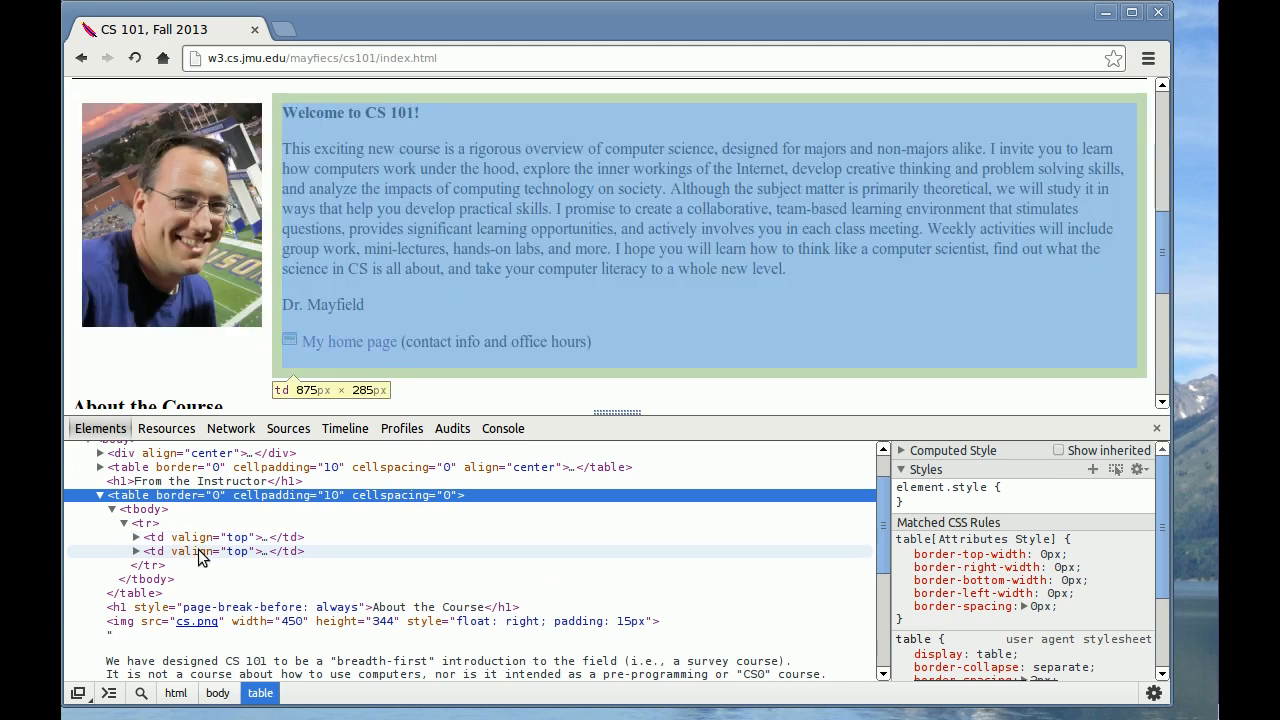
click(230, 551)
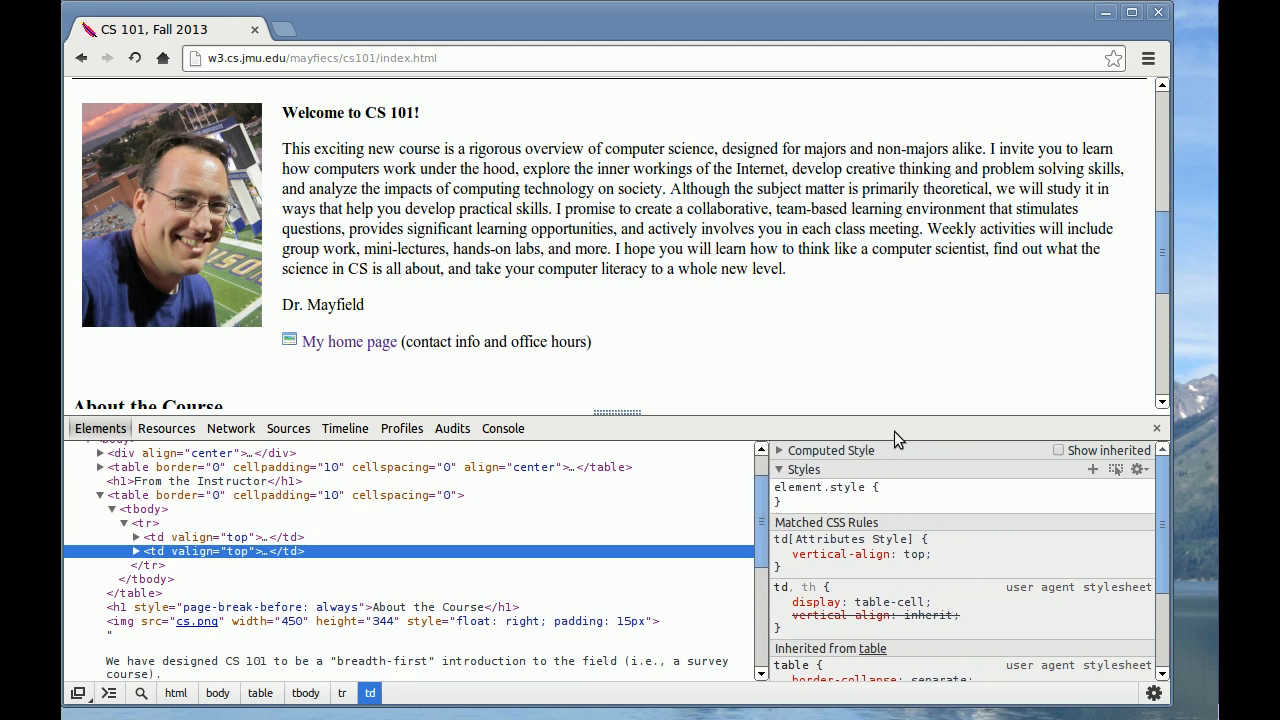
mouse_move(945, 475)
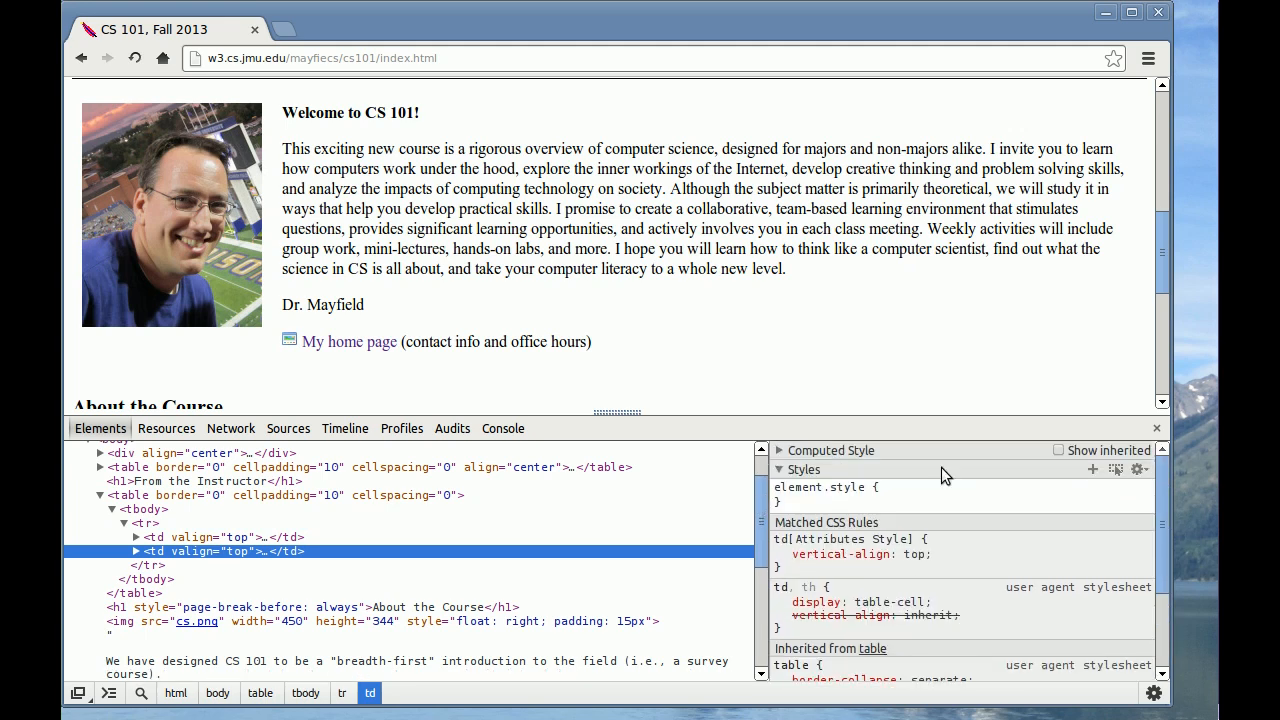
mouse_move(230, 551)
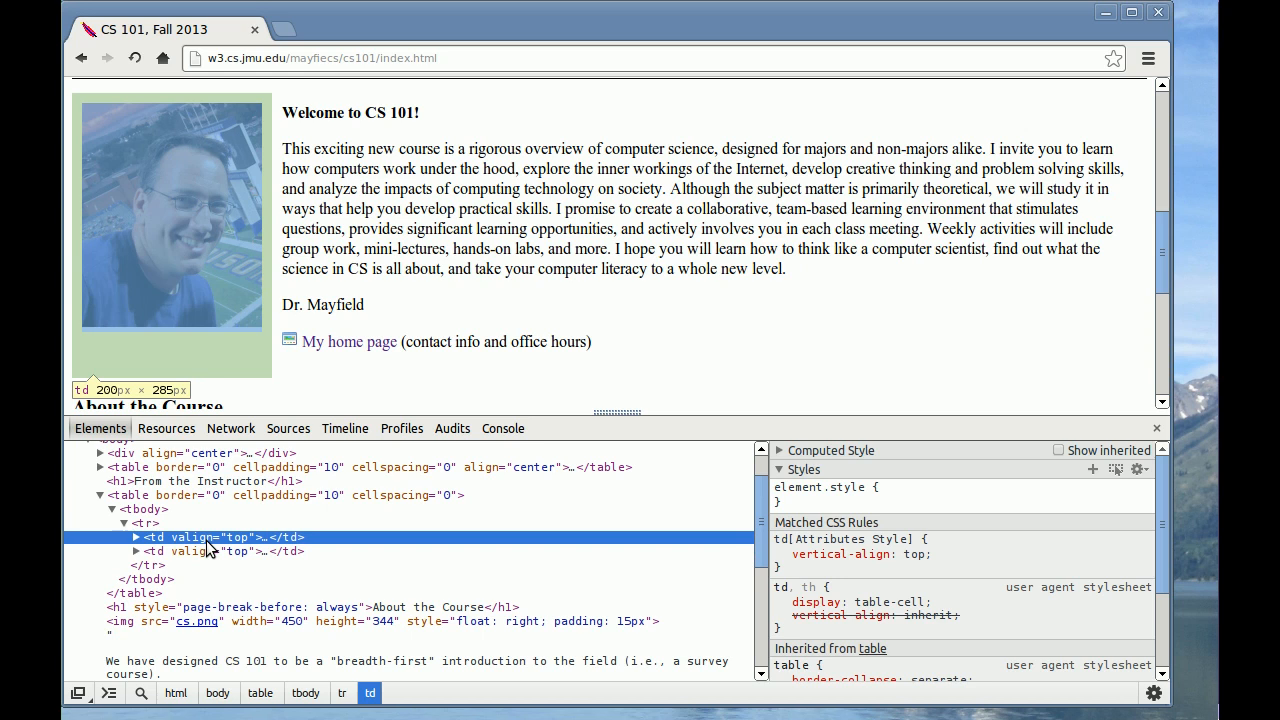
Delete the photo cell node, view the result, then reload to restore the instructor photo
right_click(210, 537)
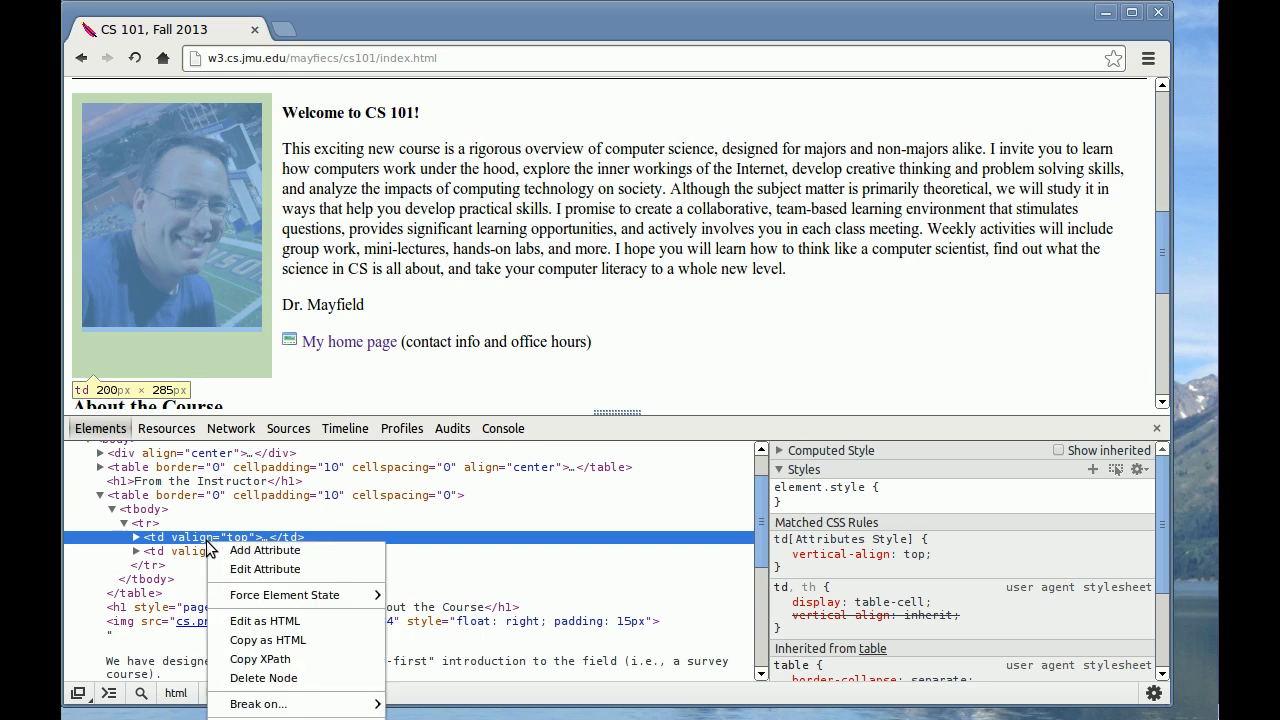
mouse_move(264, 678)
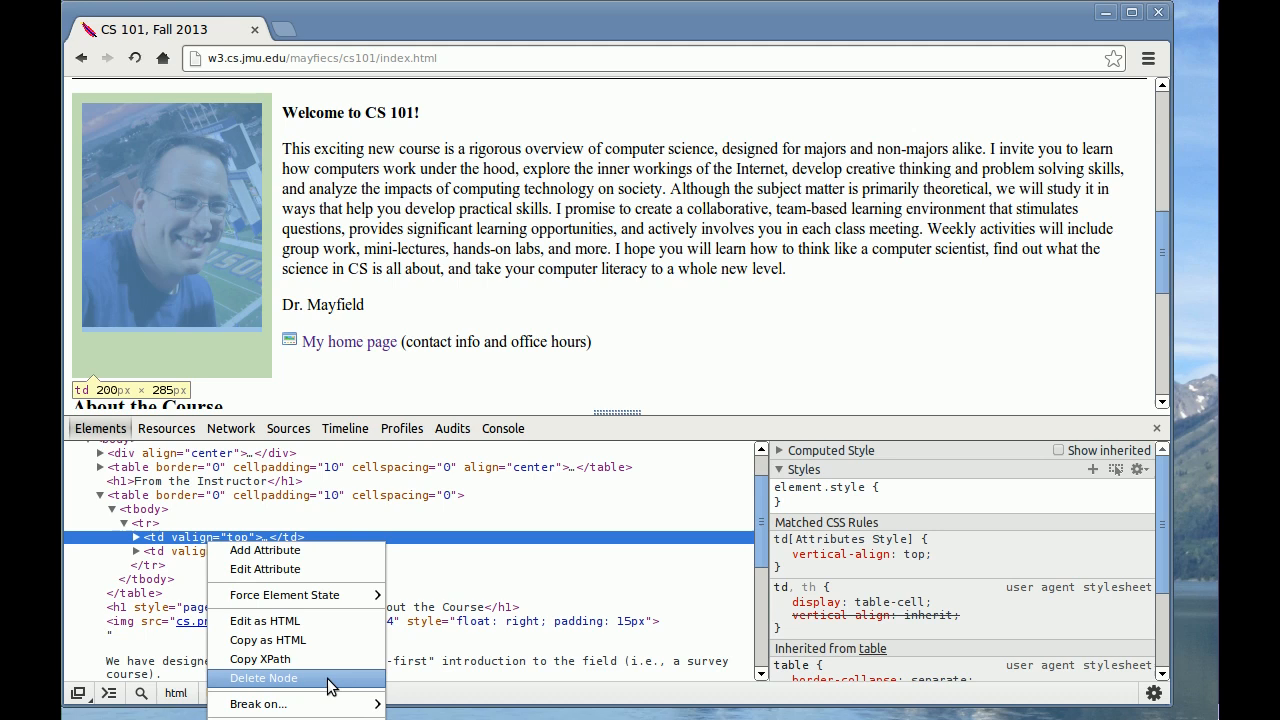
click(263, 678)
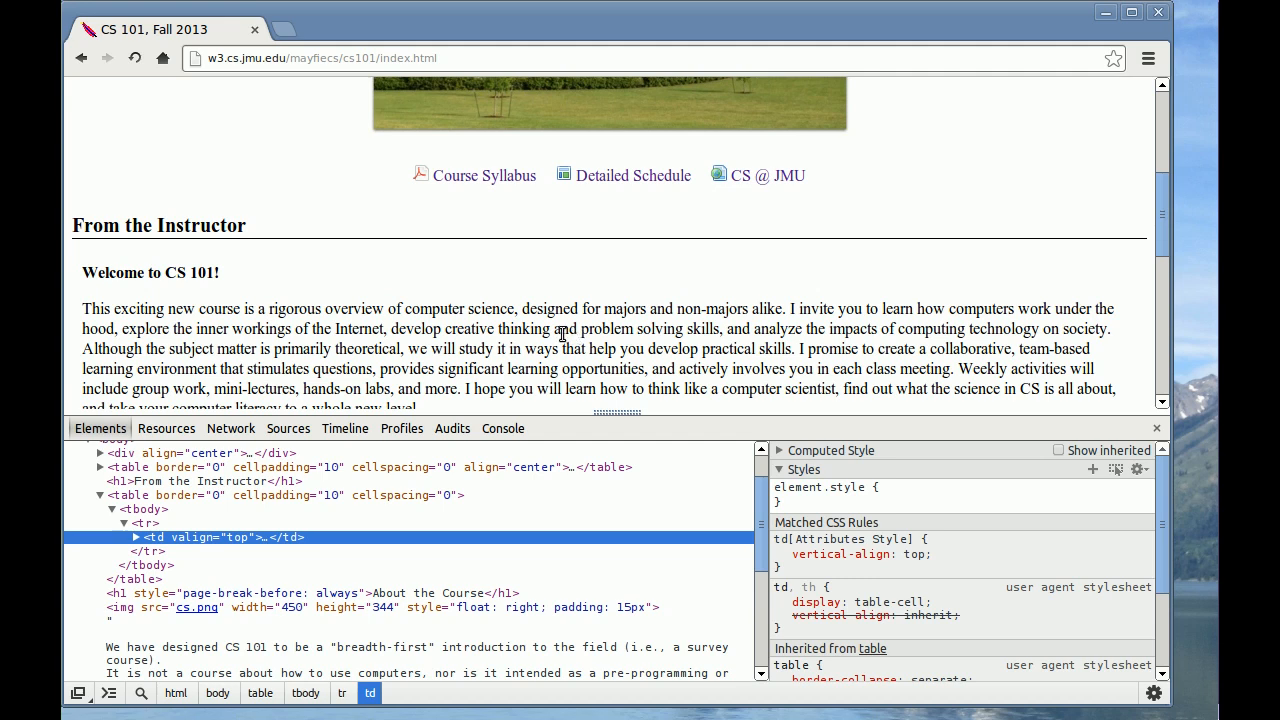
scroll(down, 3)
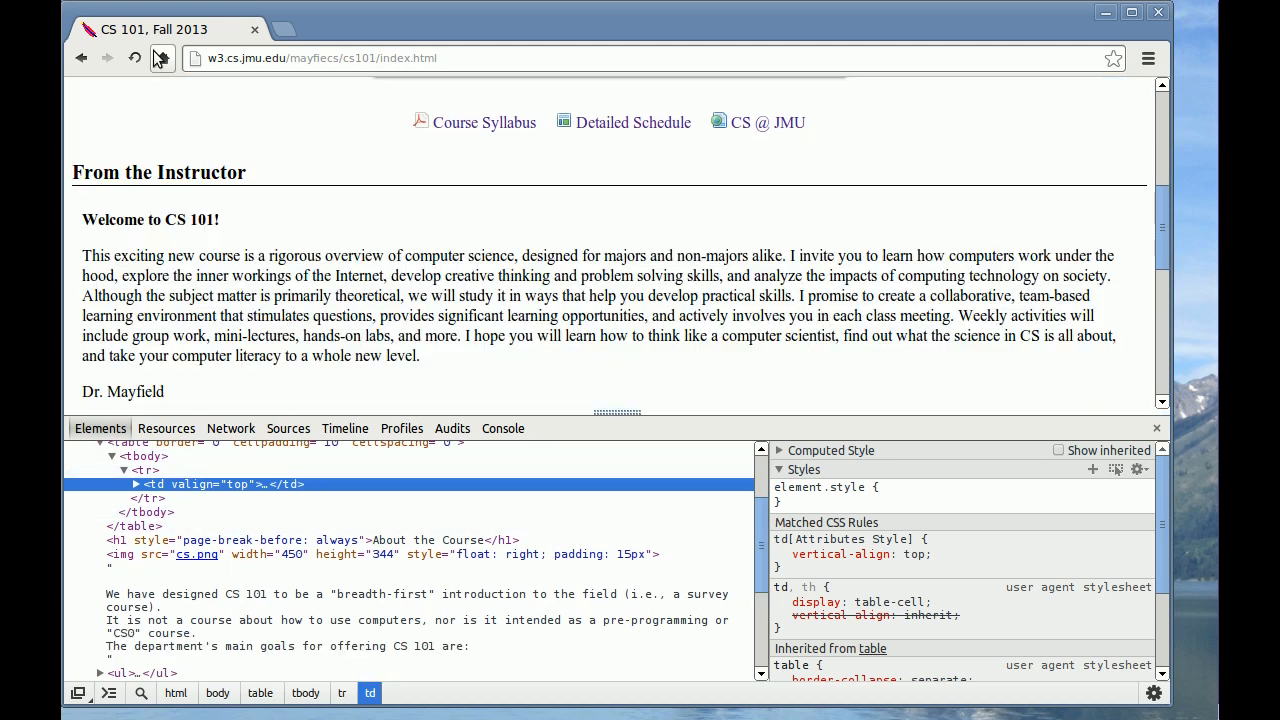
click(162, 57)
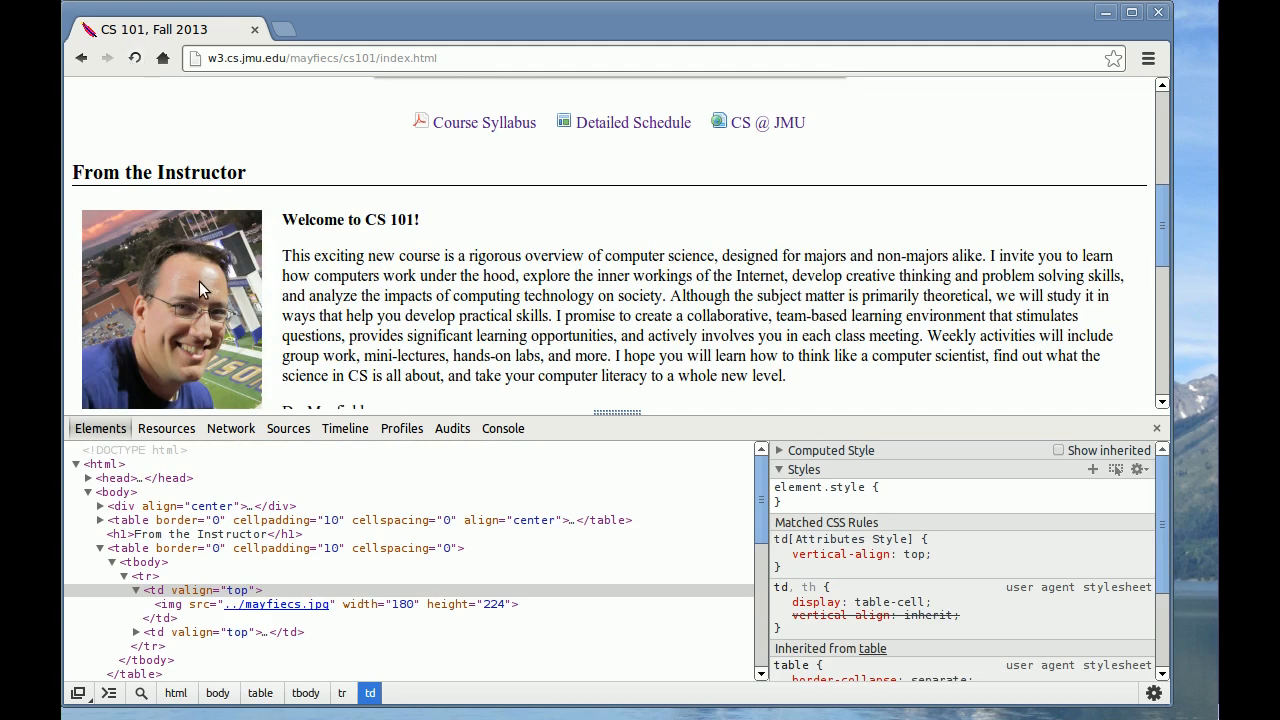
mouse_move(210, 590)
text(Welcome to the best class ever!)
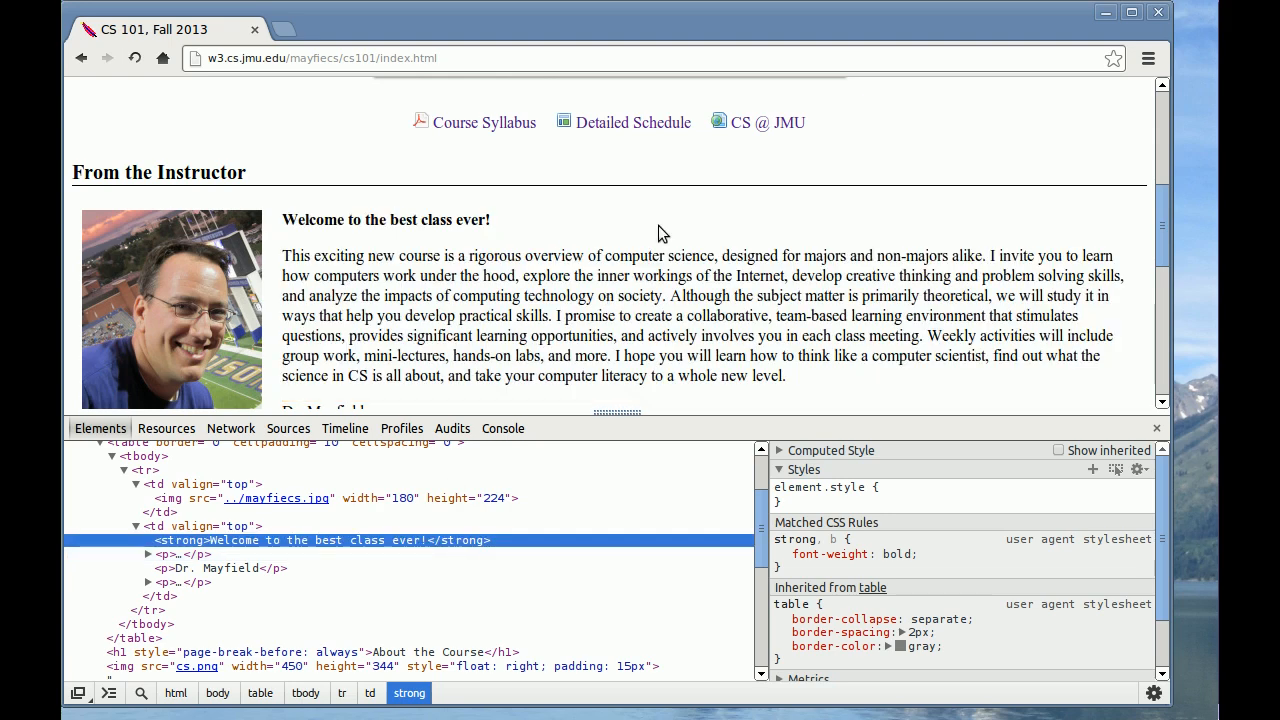
mouse_move(585, 220)
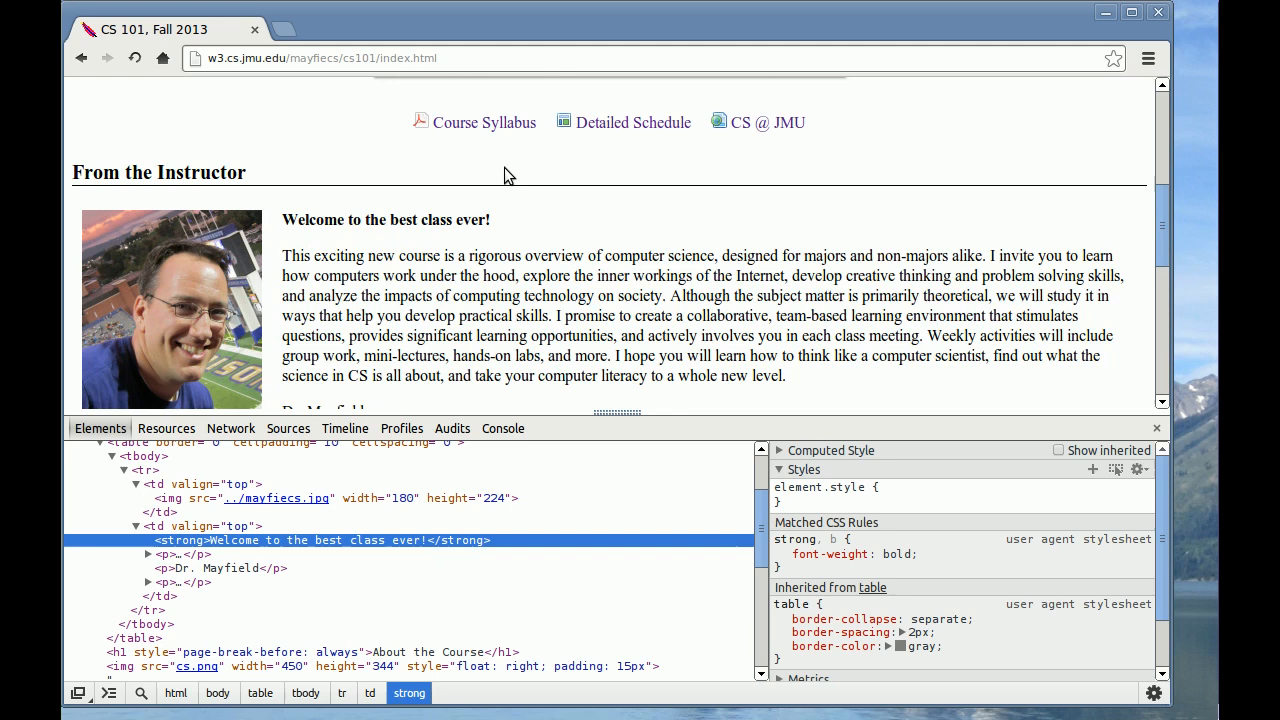
mouse_move(185, 551)
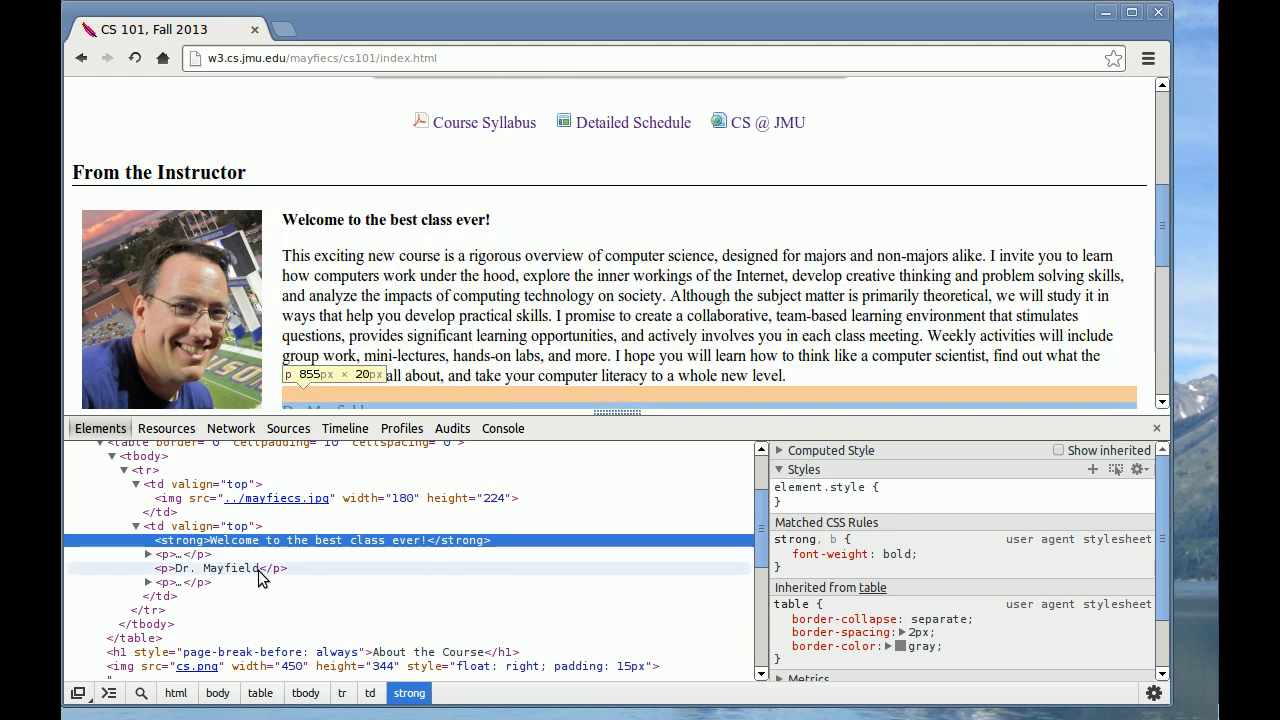
Select the signature paragraph node after the edited welcome heading
click(218, 568)
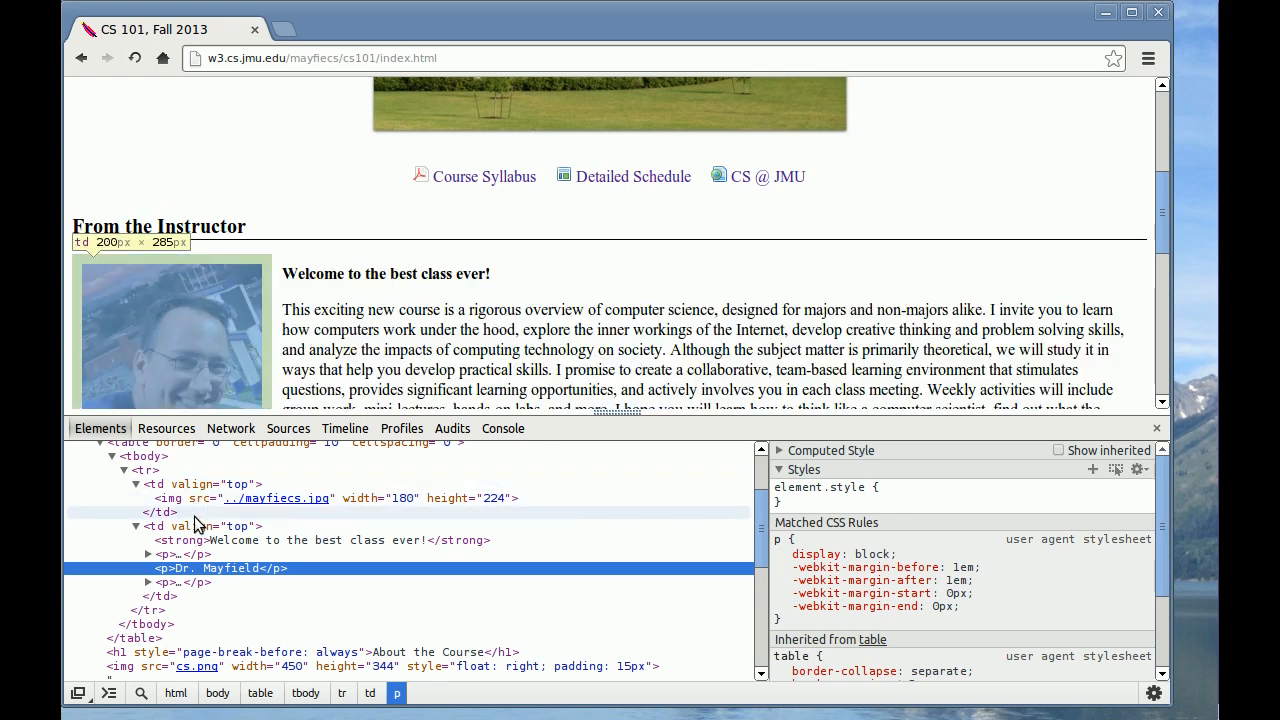
List the CS 101 page's network requests in an enlarged panel and view index.html's details
click(231, 428)
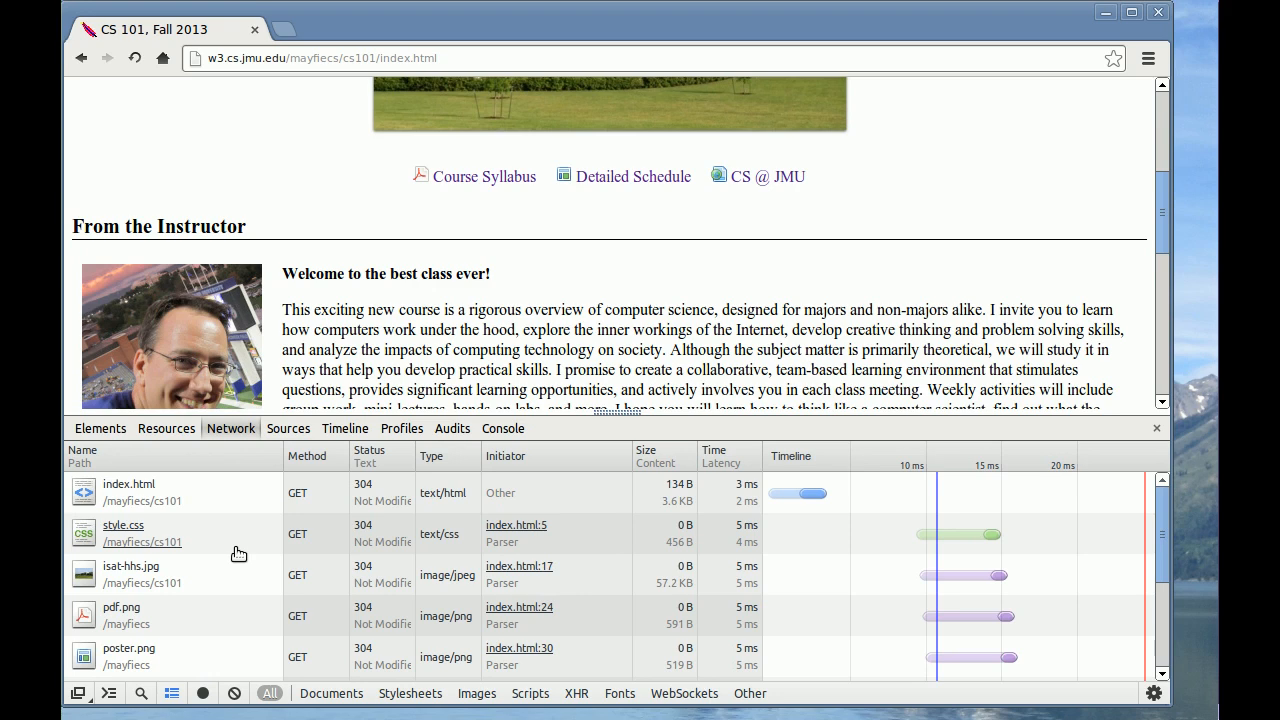
drag(608, 411, 608, 373)
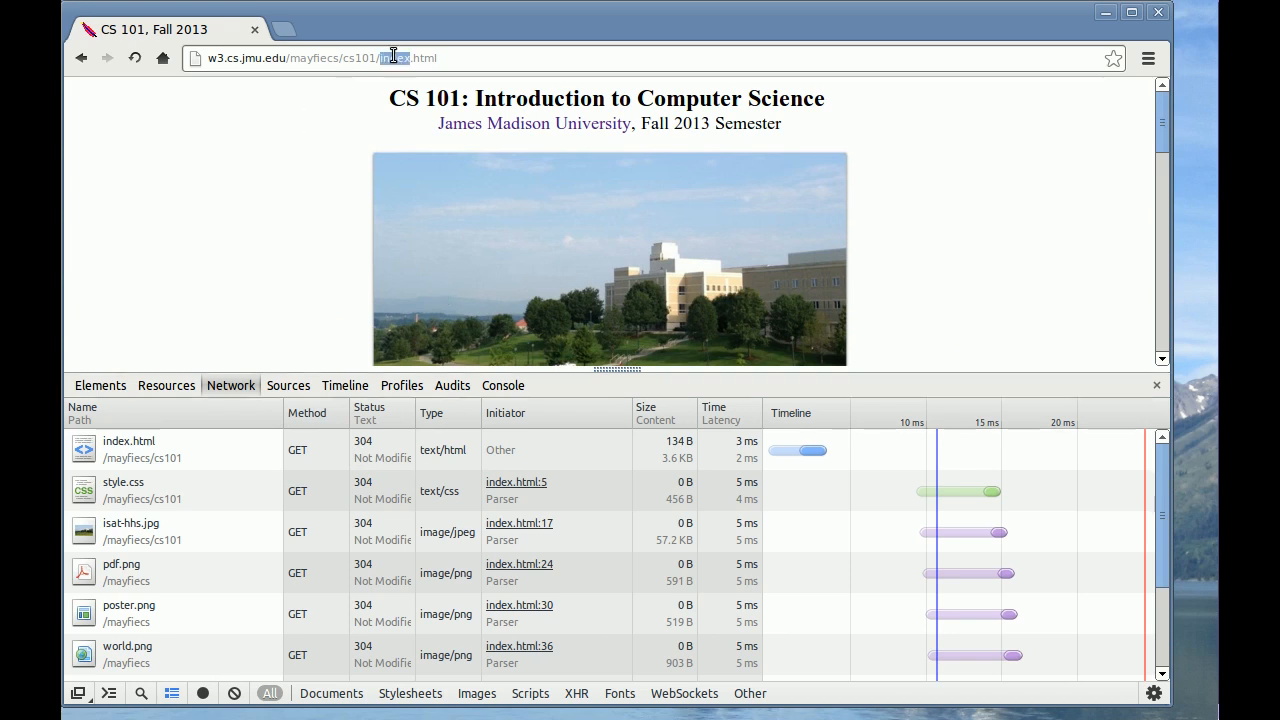
double_click(415, 57)
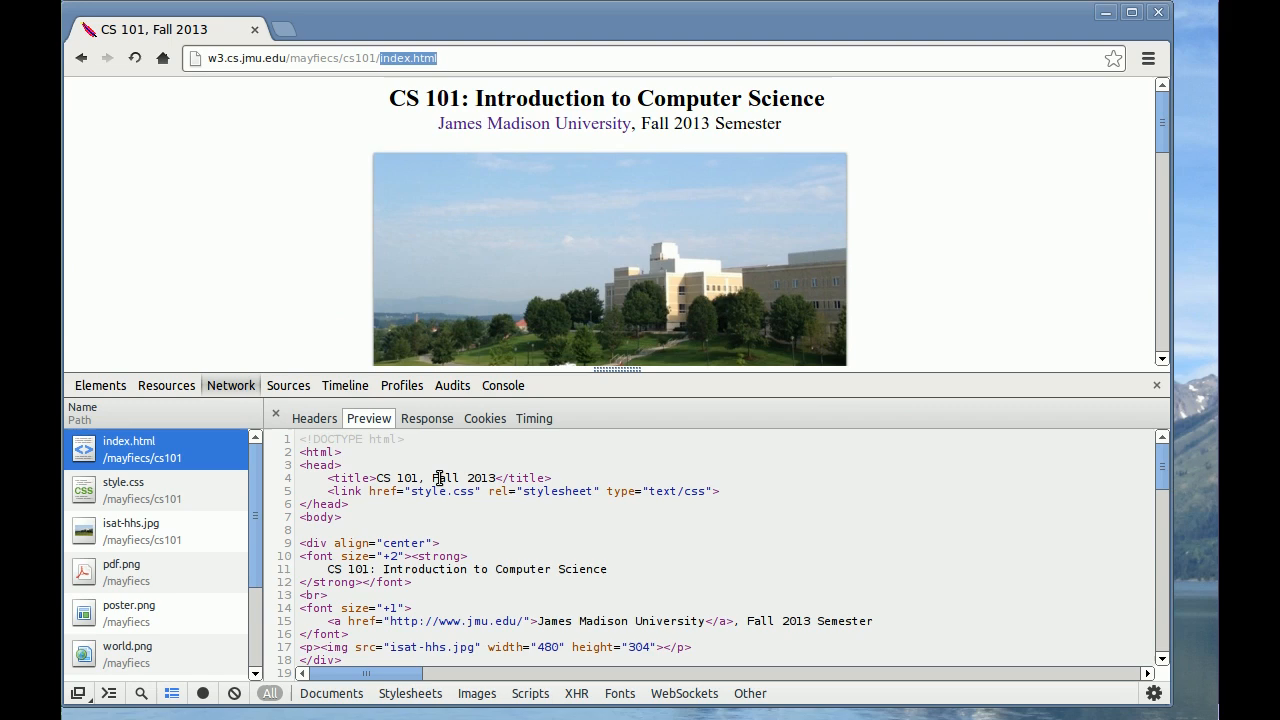
scroll(down, 3)
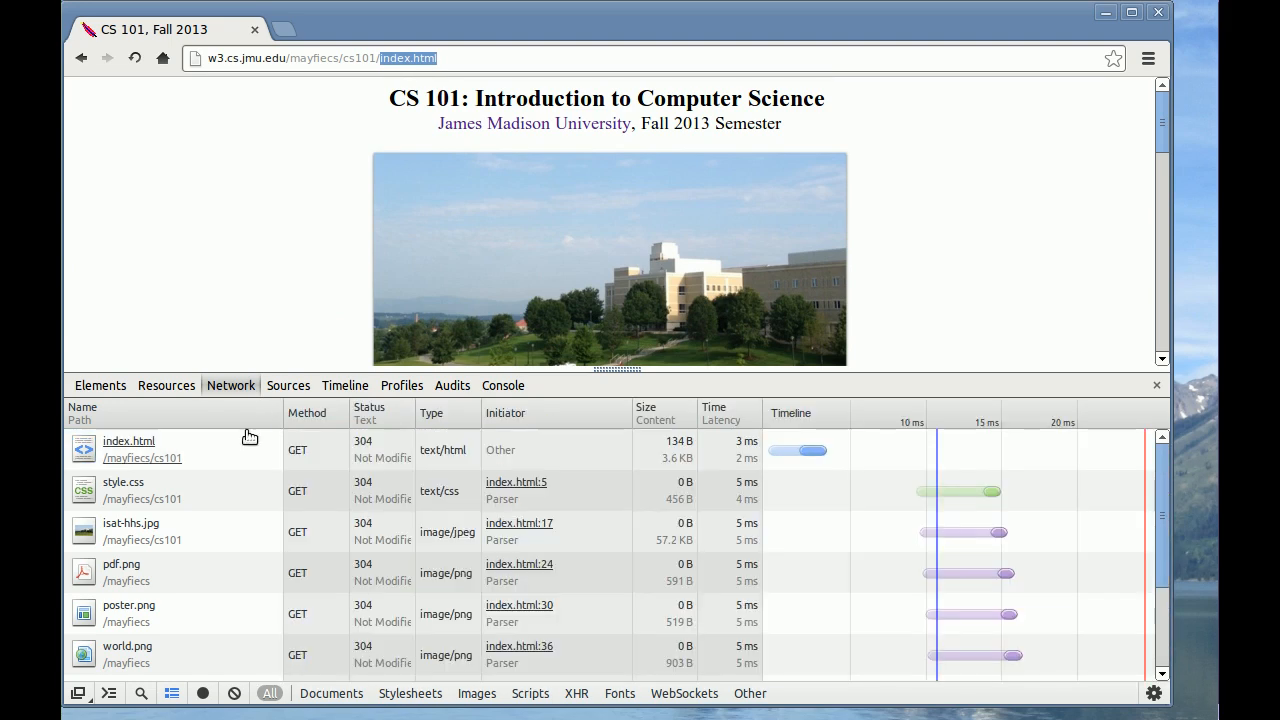
mouse_move(660, 461)
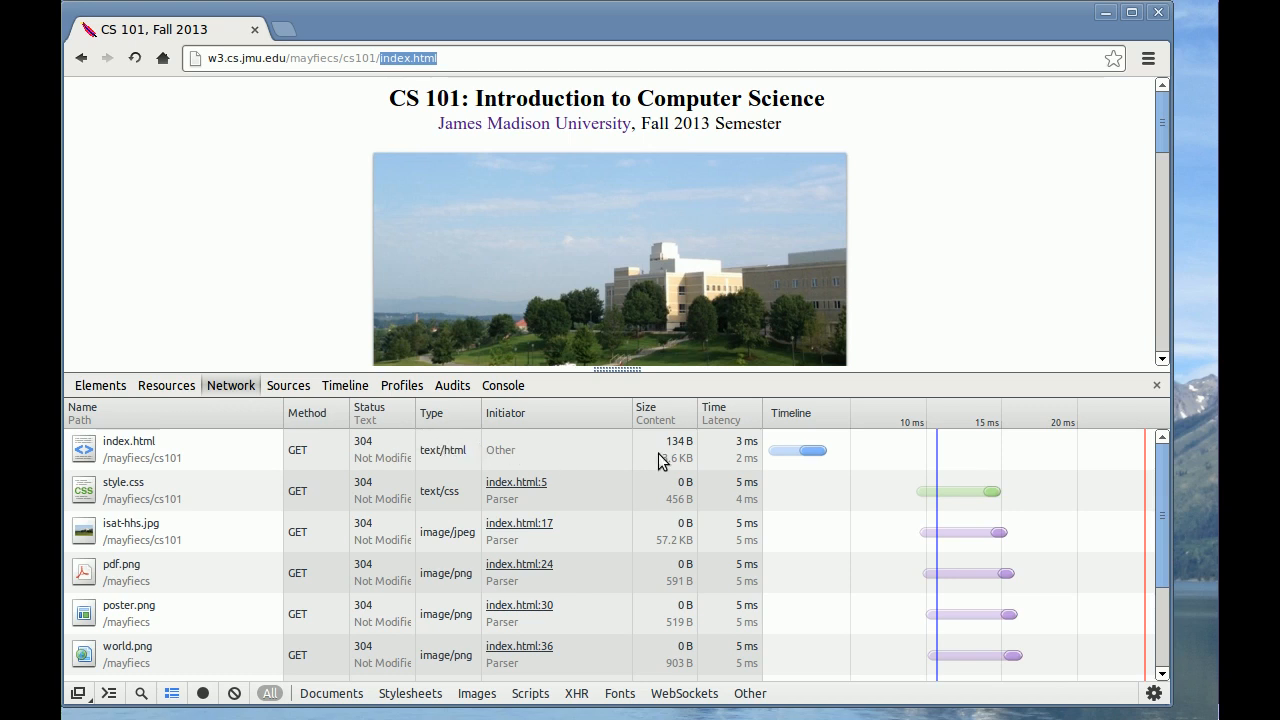
mouse_move(951, 470)
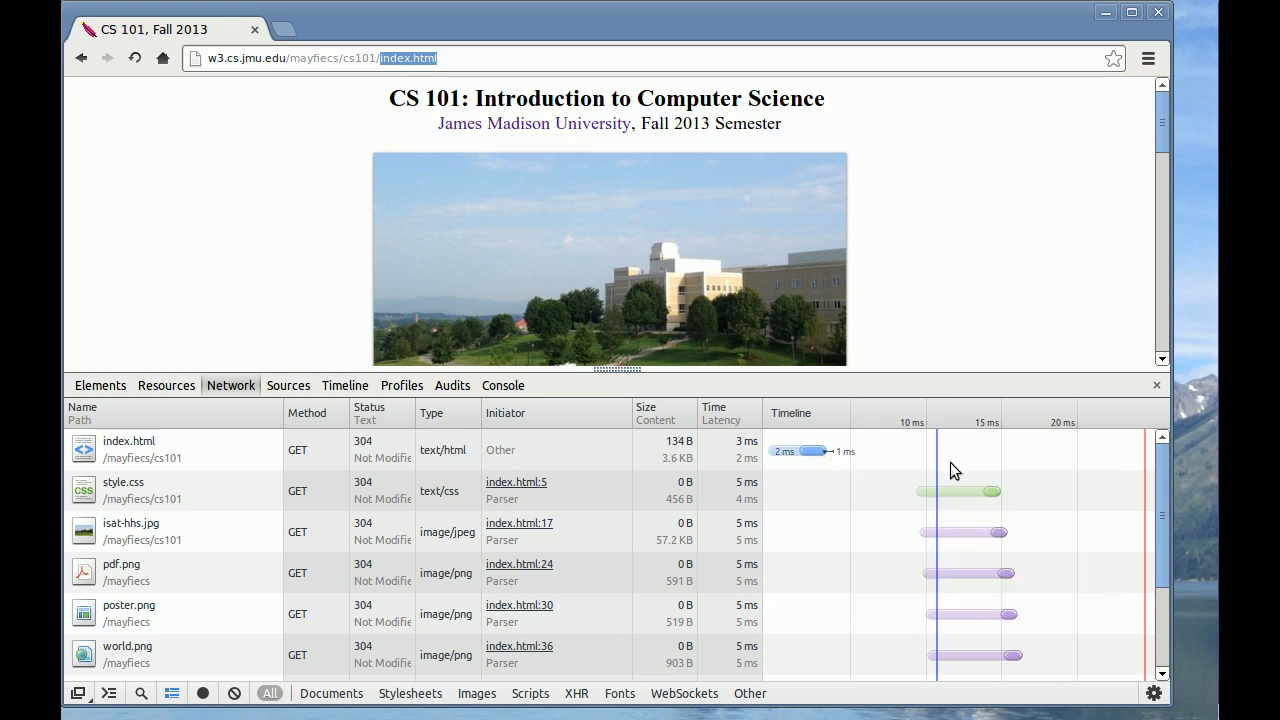
mouse_move(833, 600)
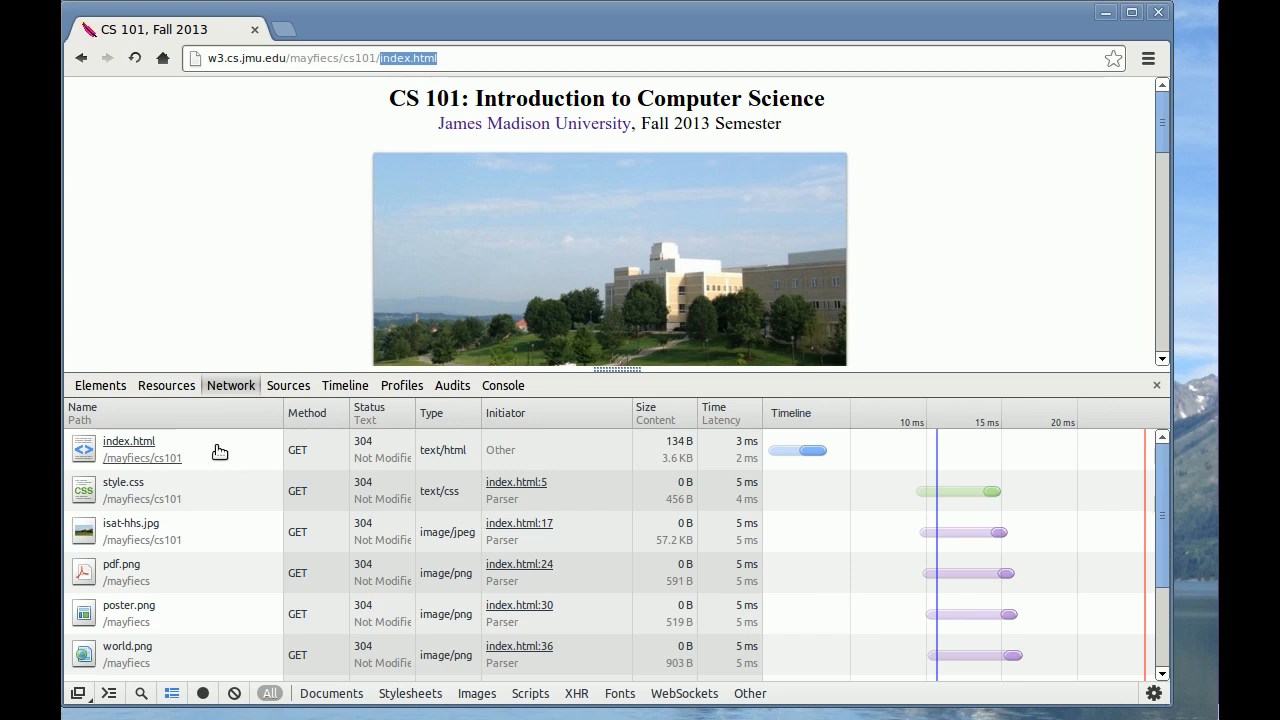
click(128, 441)
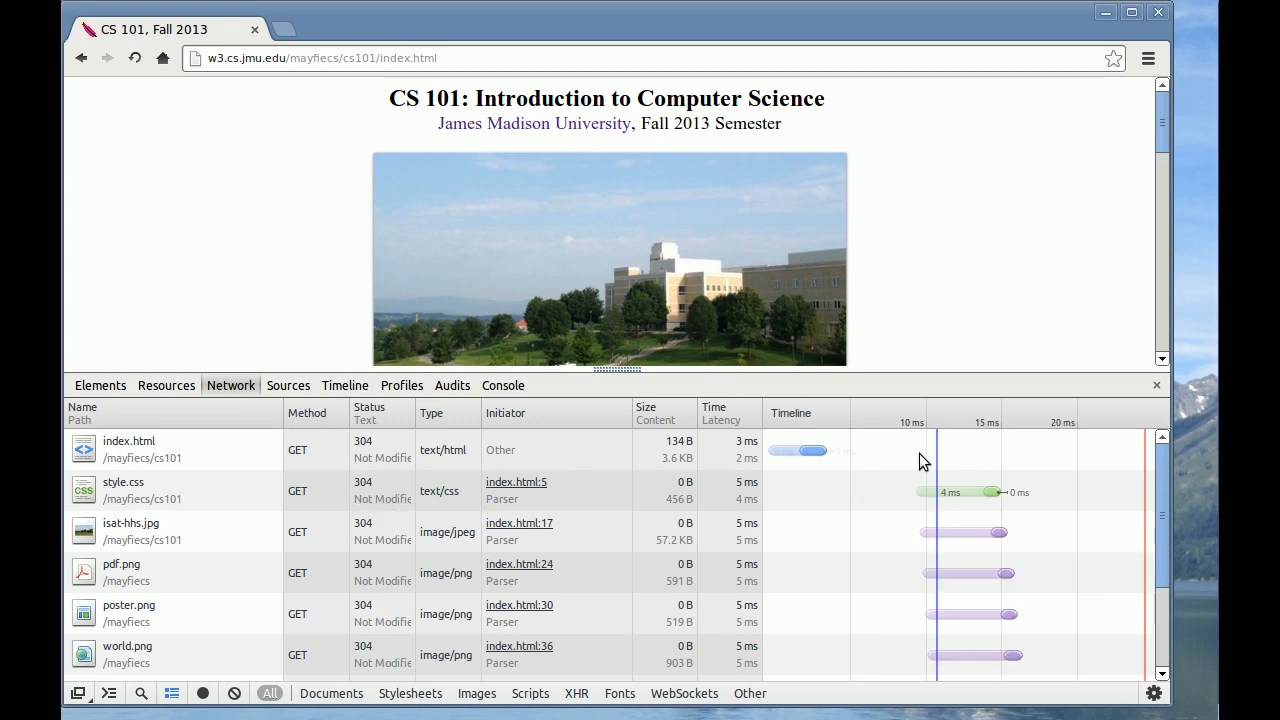
mouse_move(965, 491)
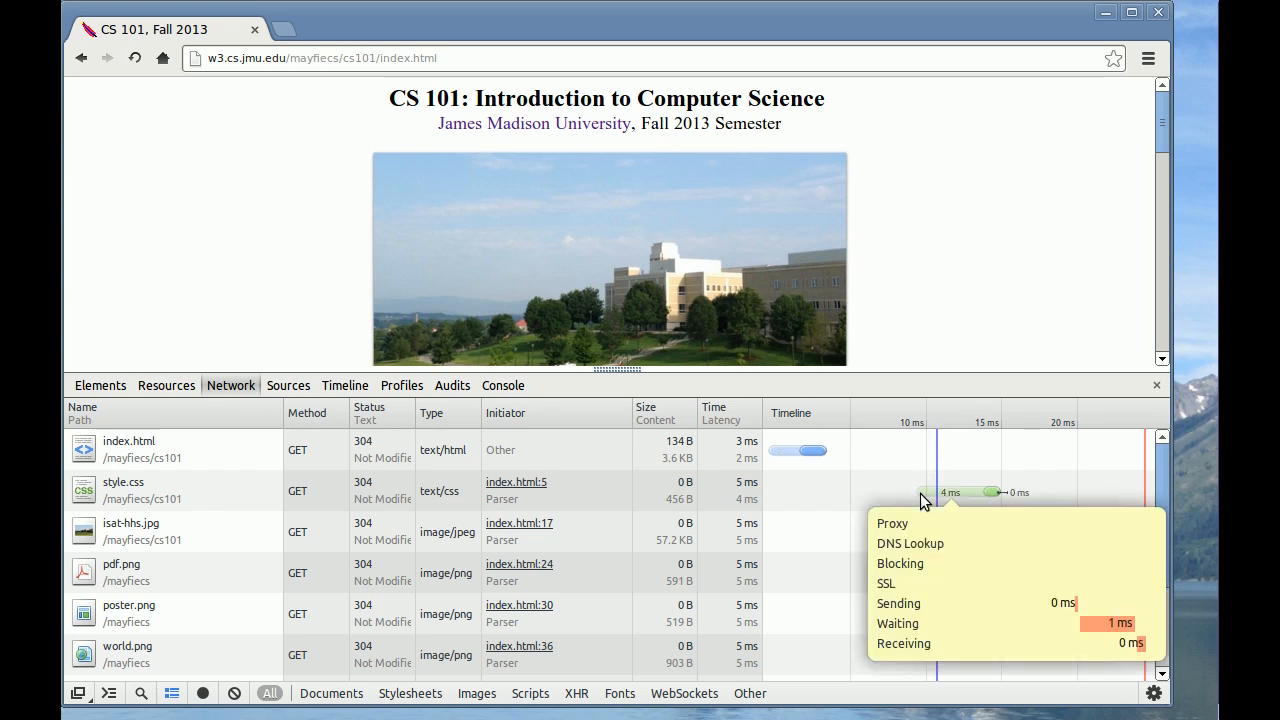
mouse_move(977, 501)
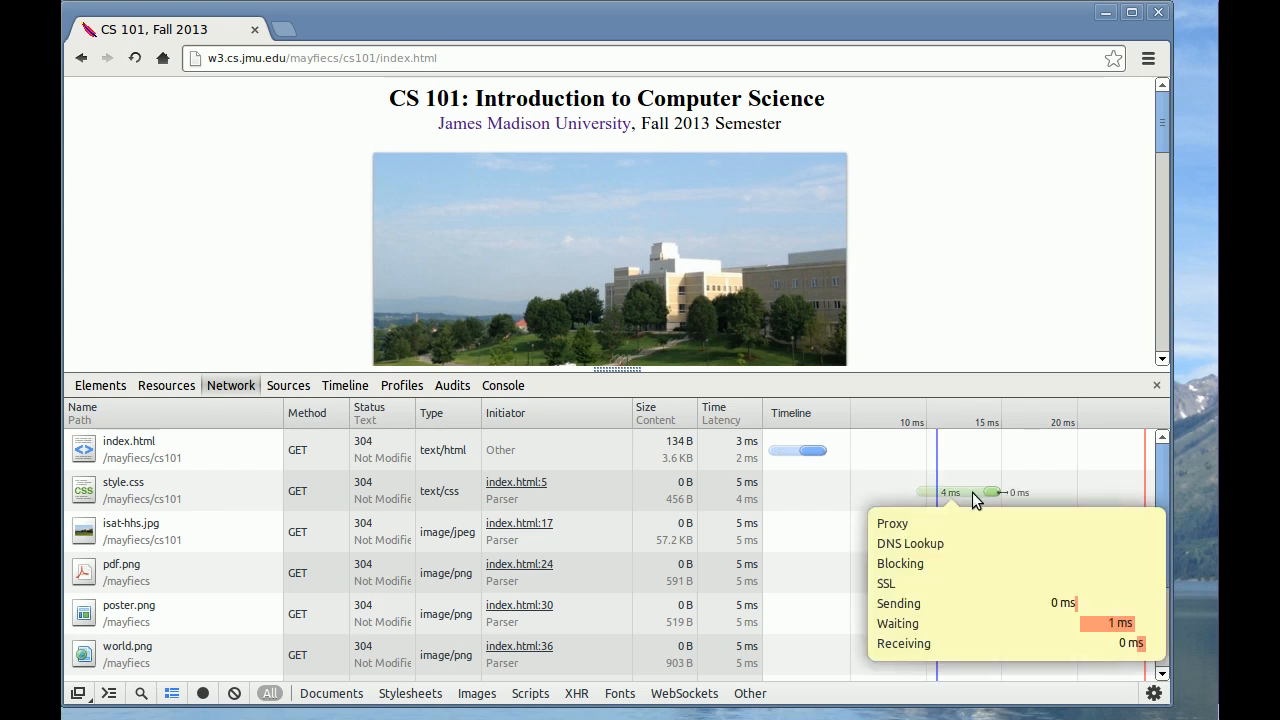
mouse_move(990, 502)
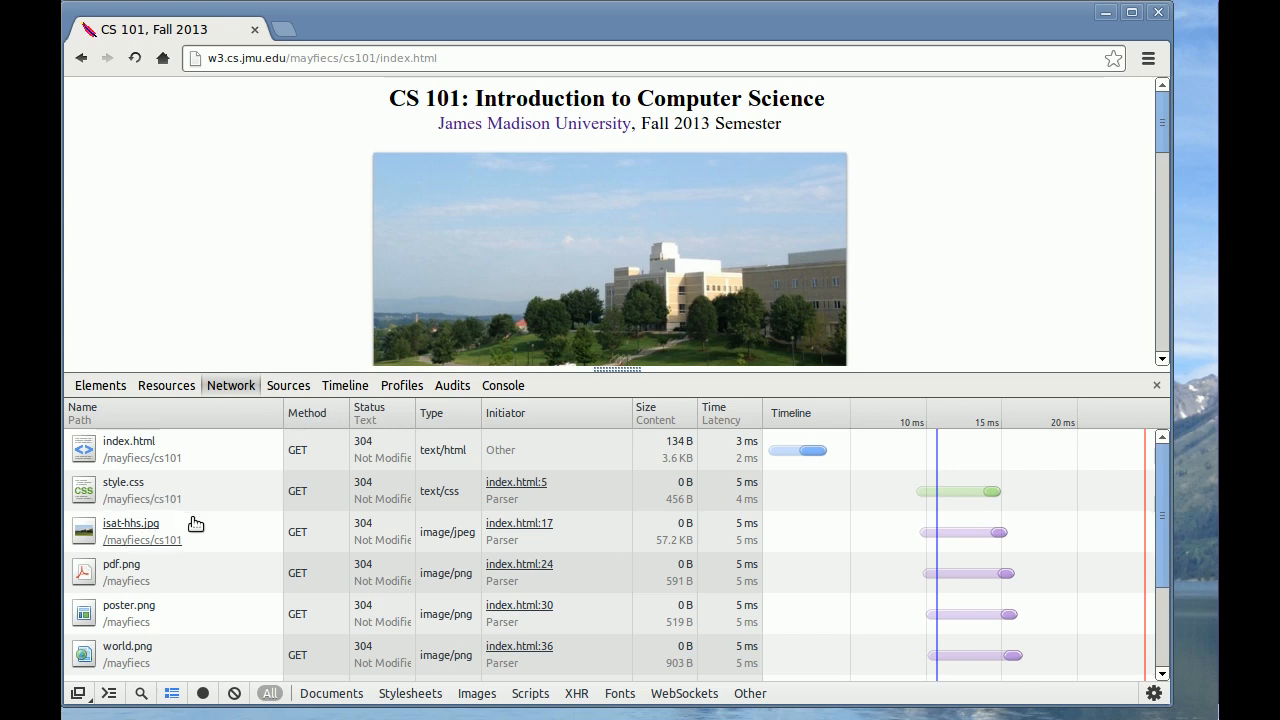
click(131, 523)
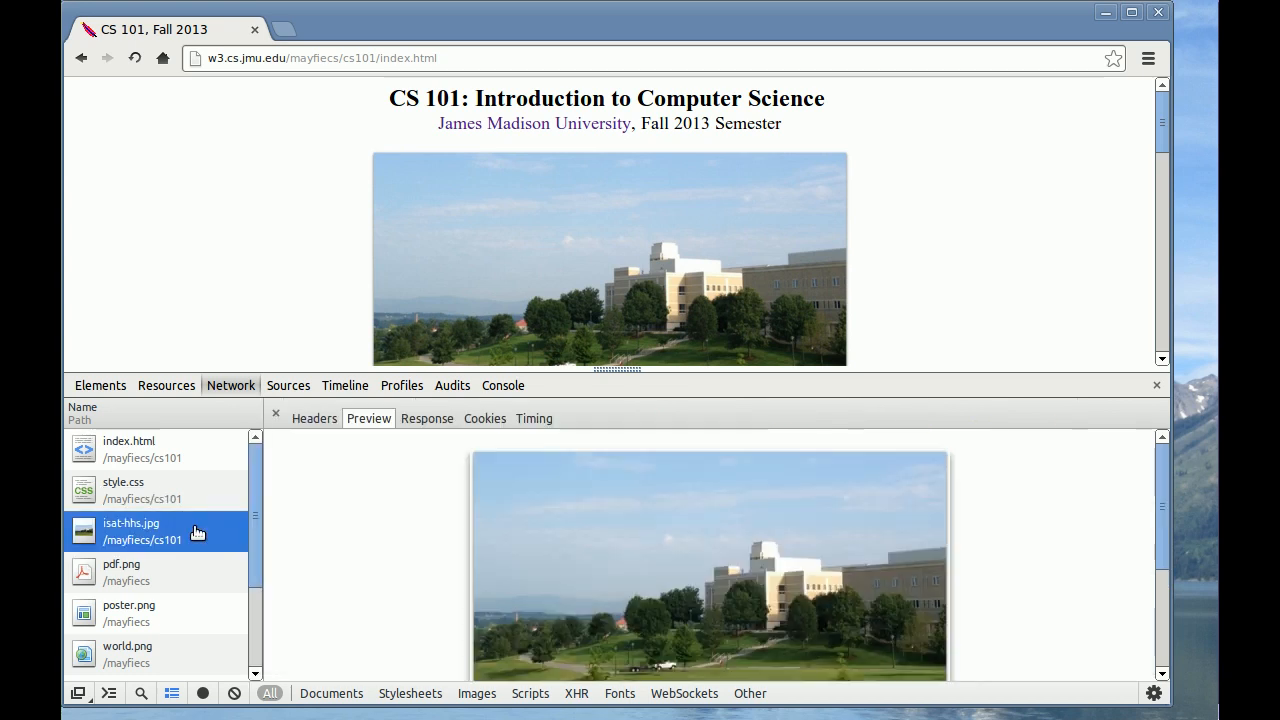
mouse_move(313, 587)
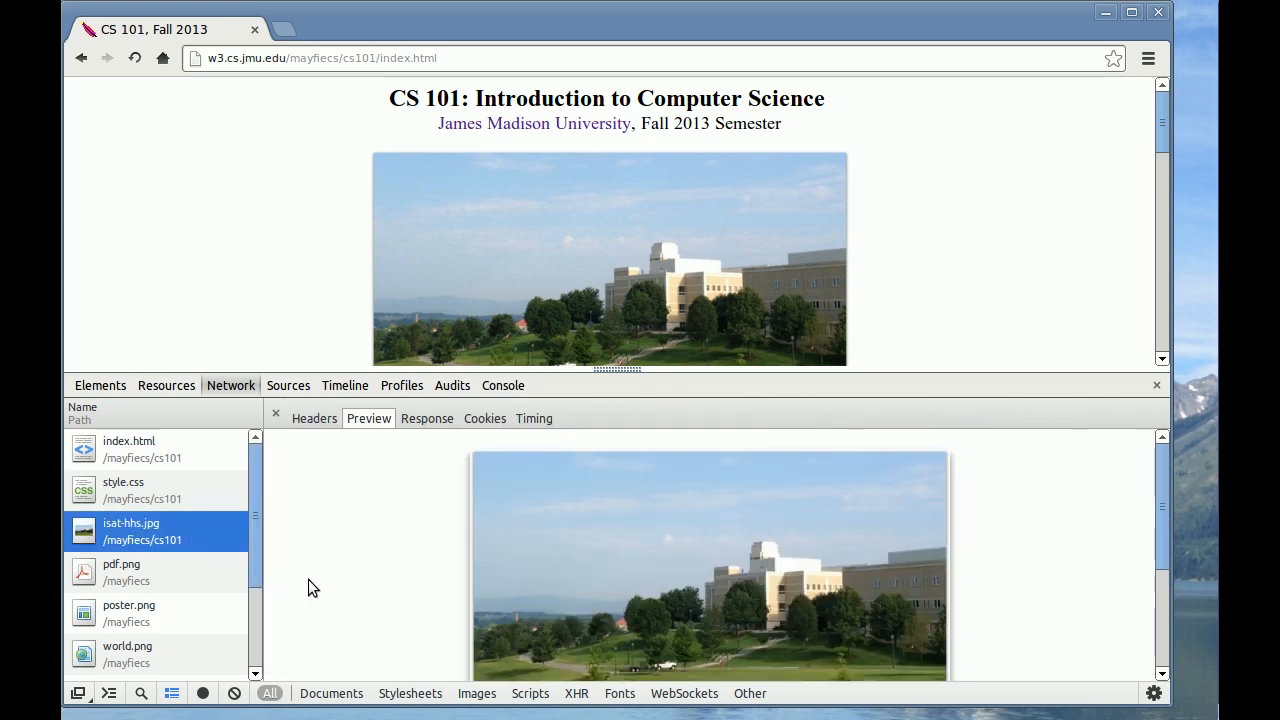
click(121, 571)
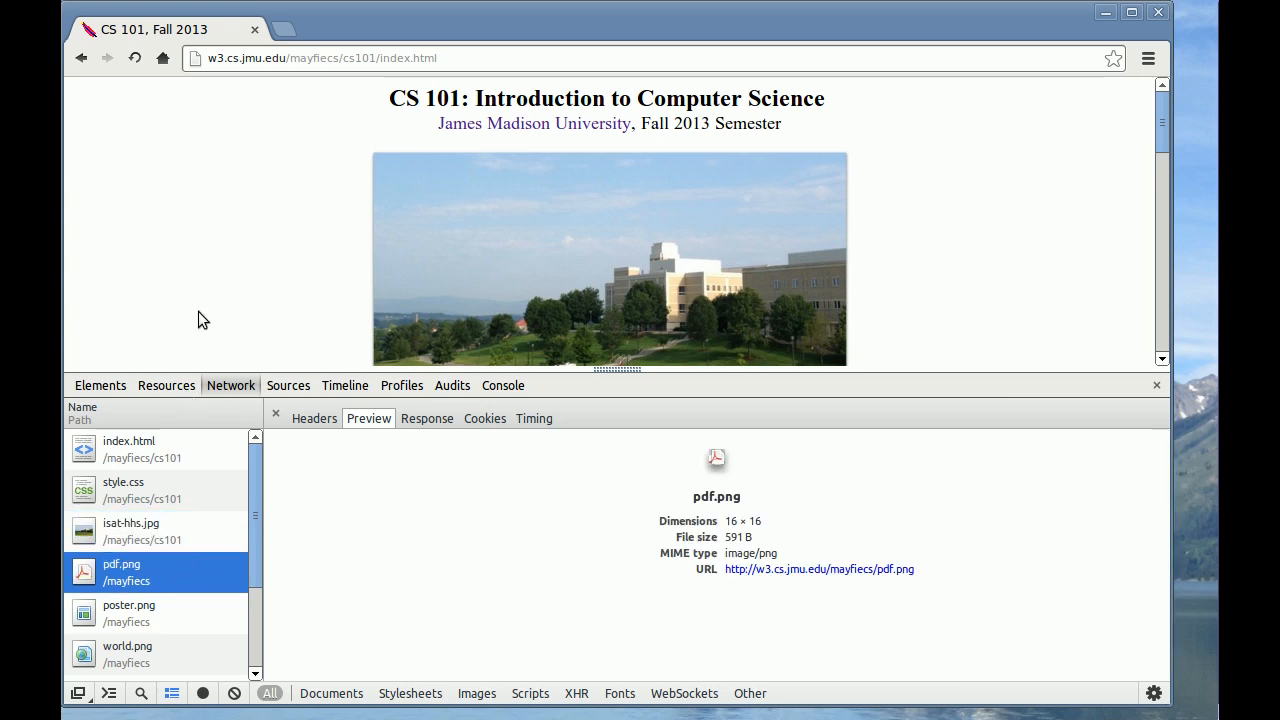
scroll(down, 3)
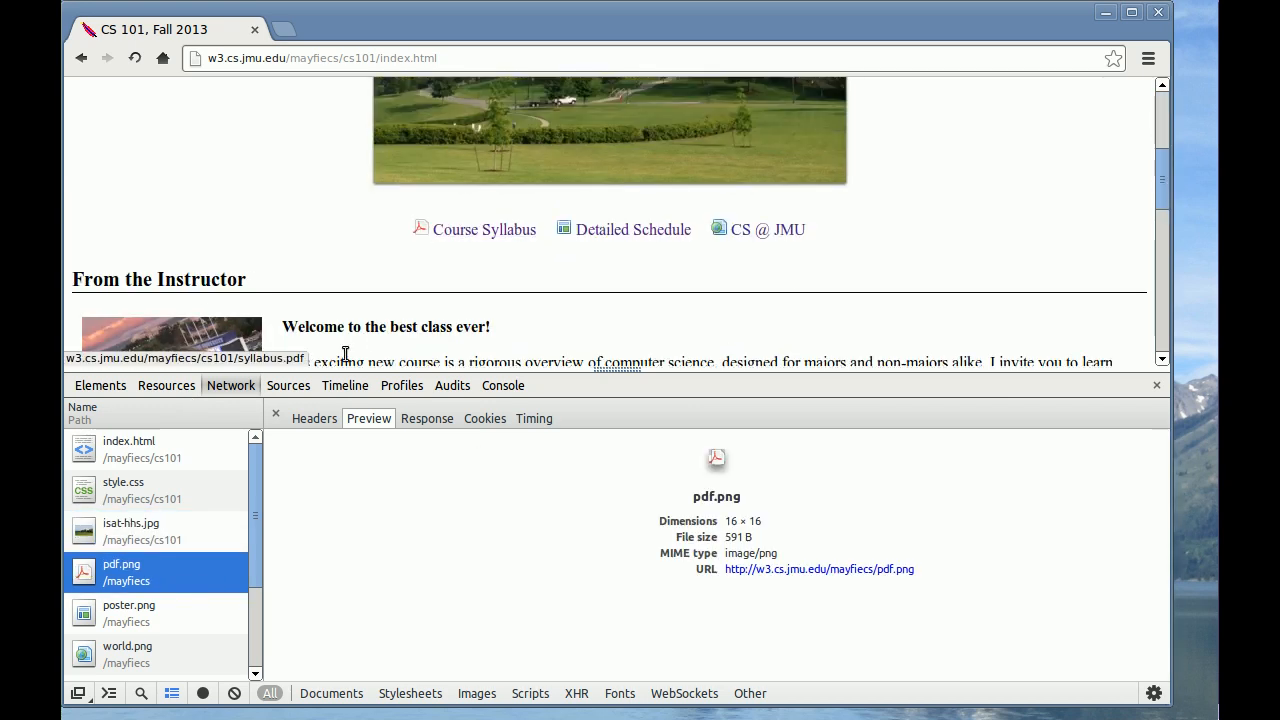
click(129, 552)
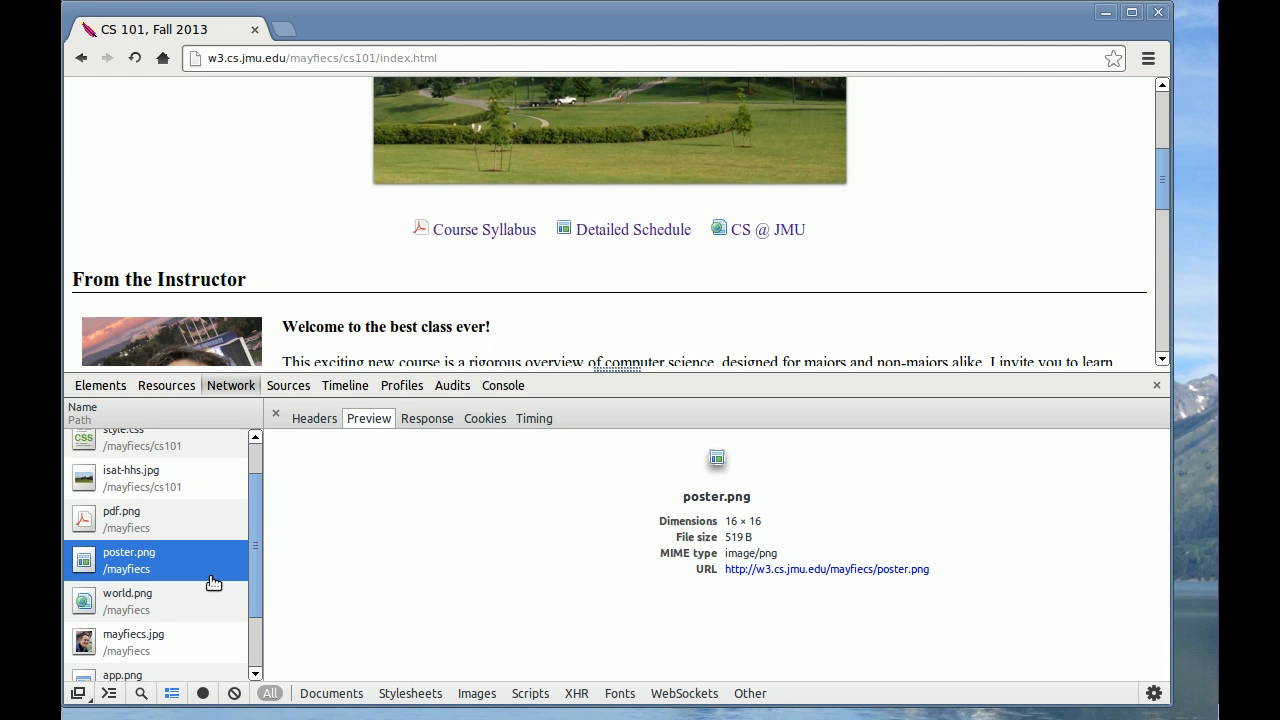
click(133, 557)
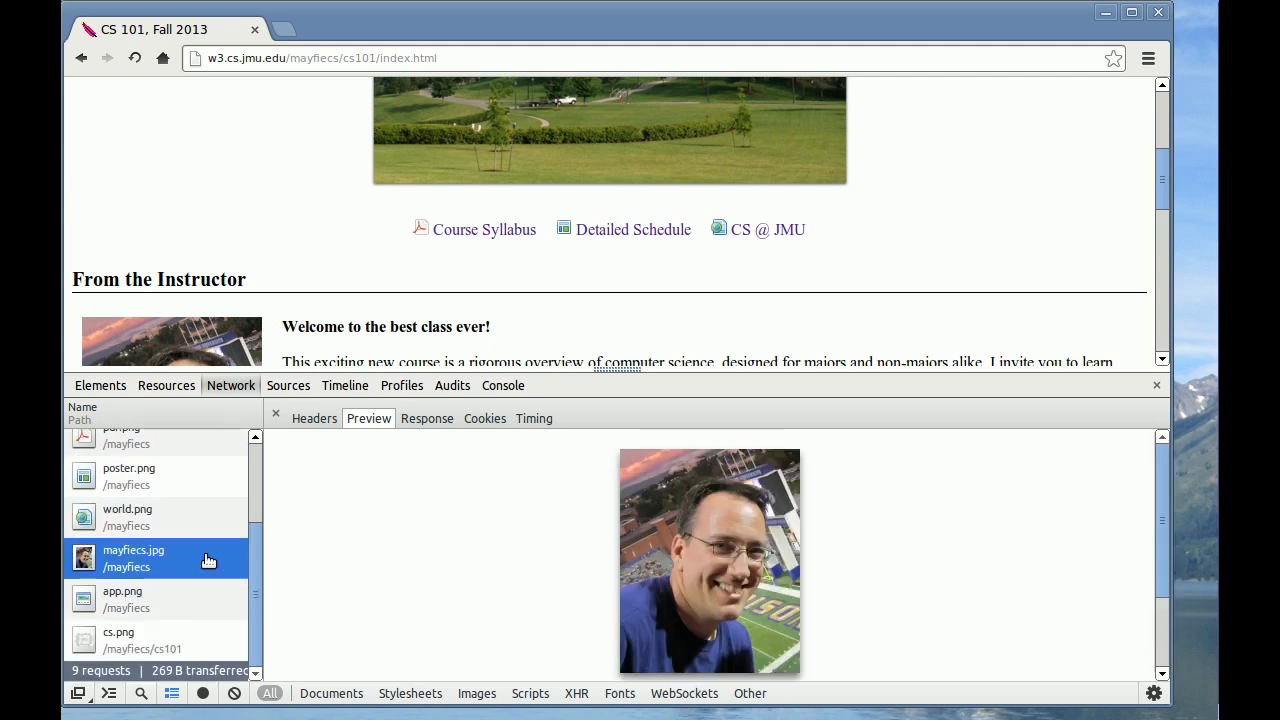
click(122, 598)
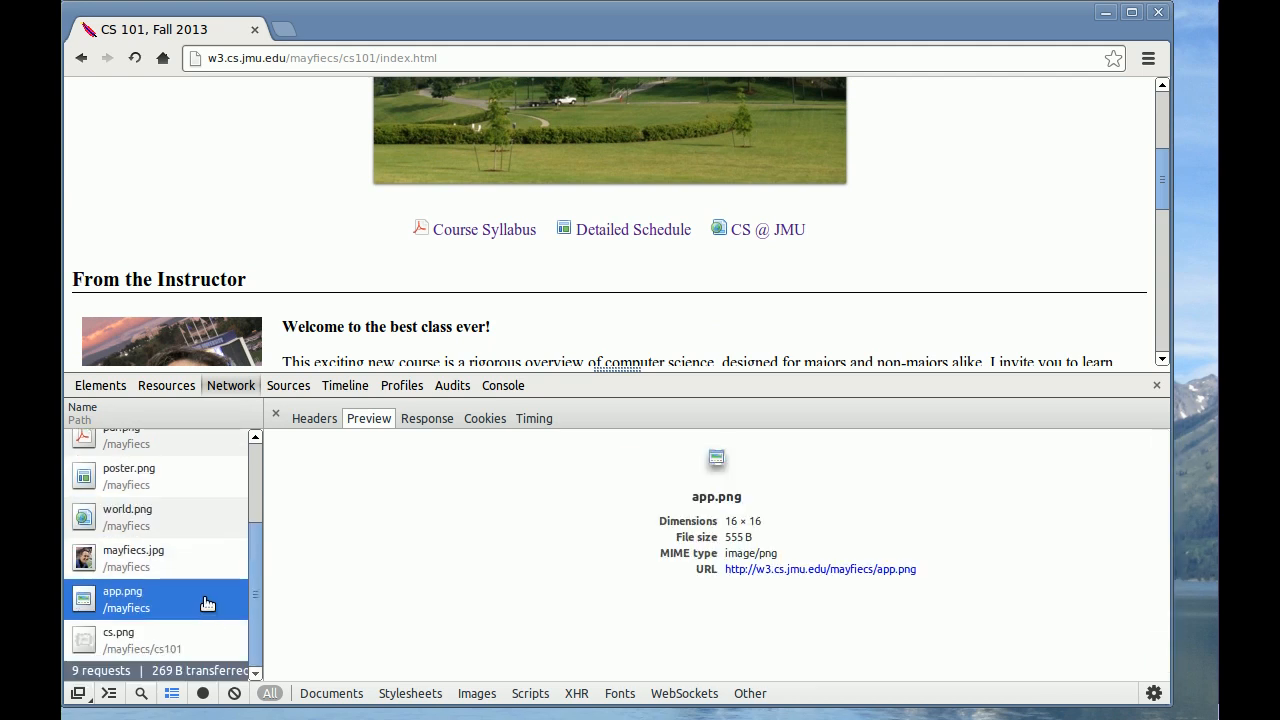
scroll(down, 3)
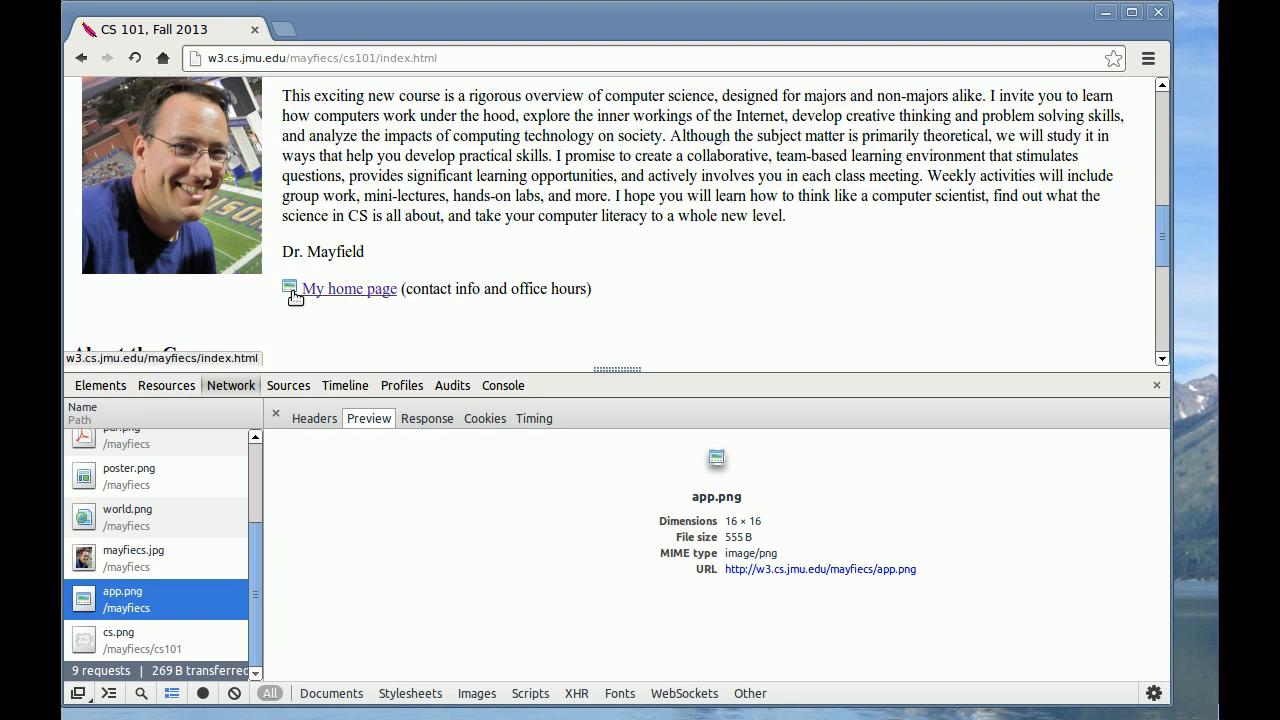
click(118, 640)
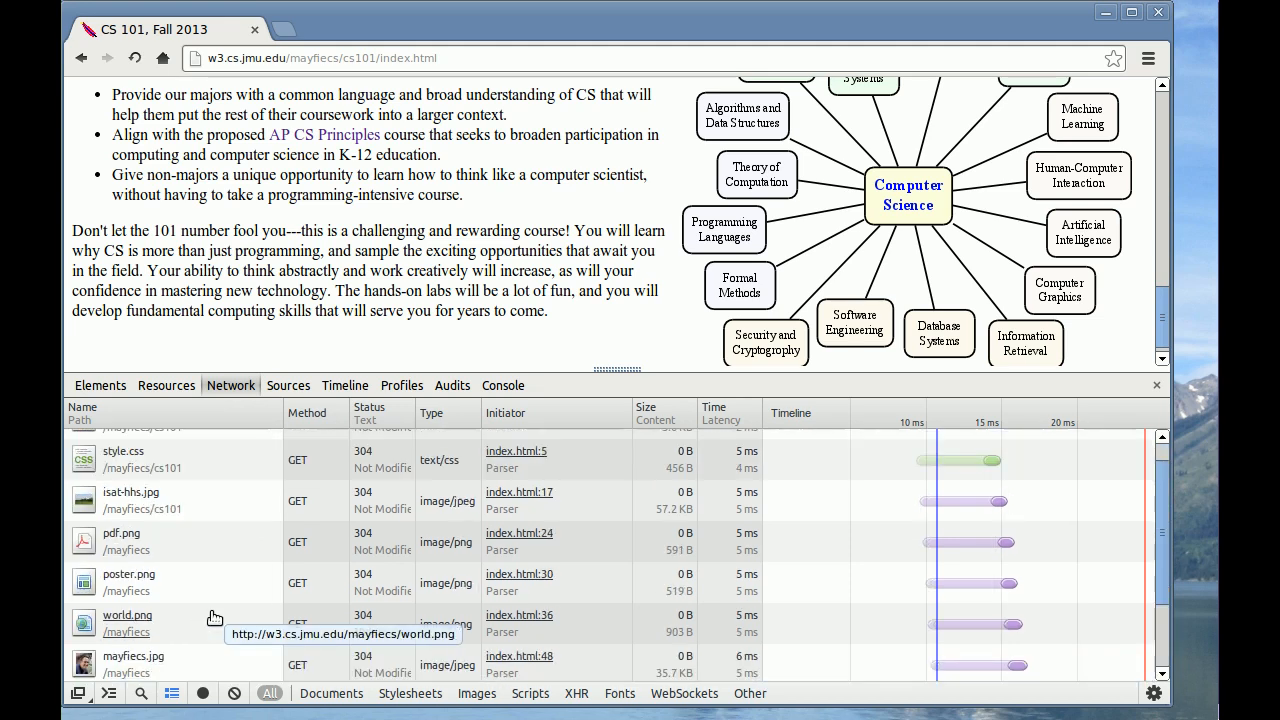
mouse_move(1075, 648)
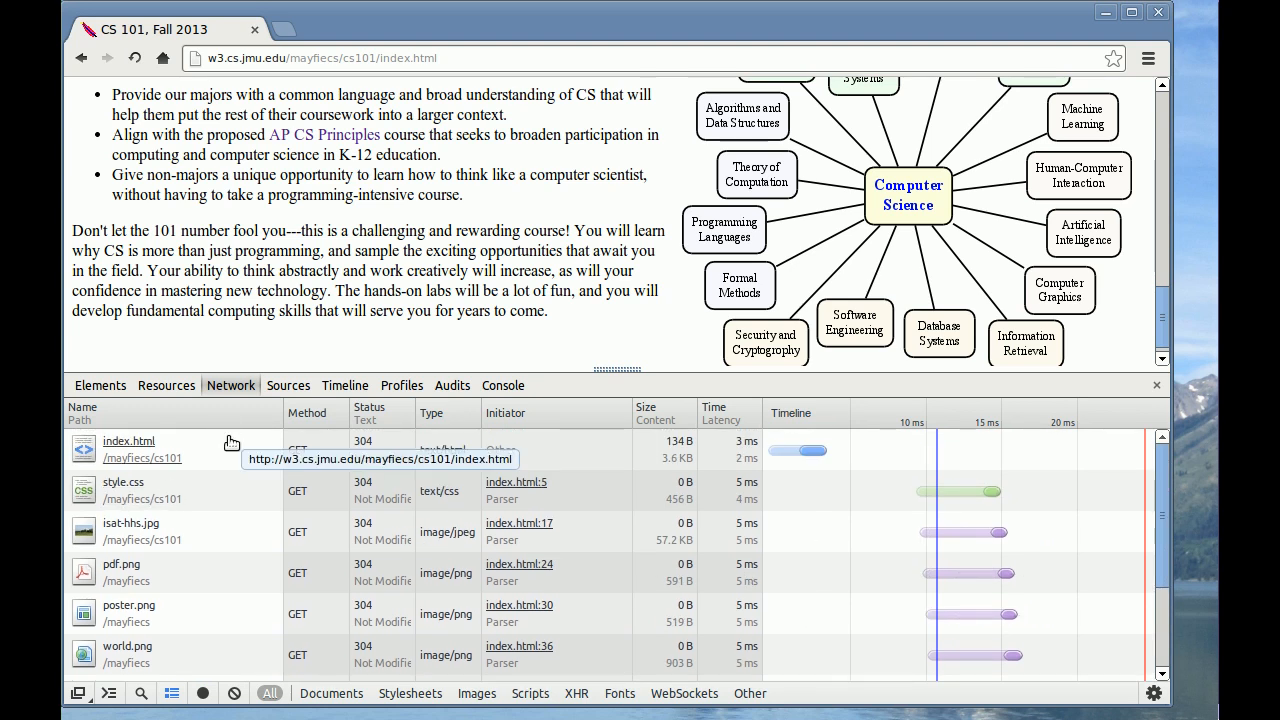
mouse_move(223, 448)
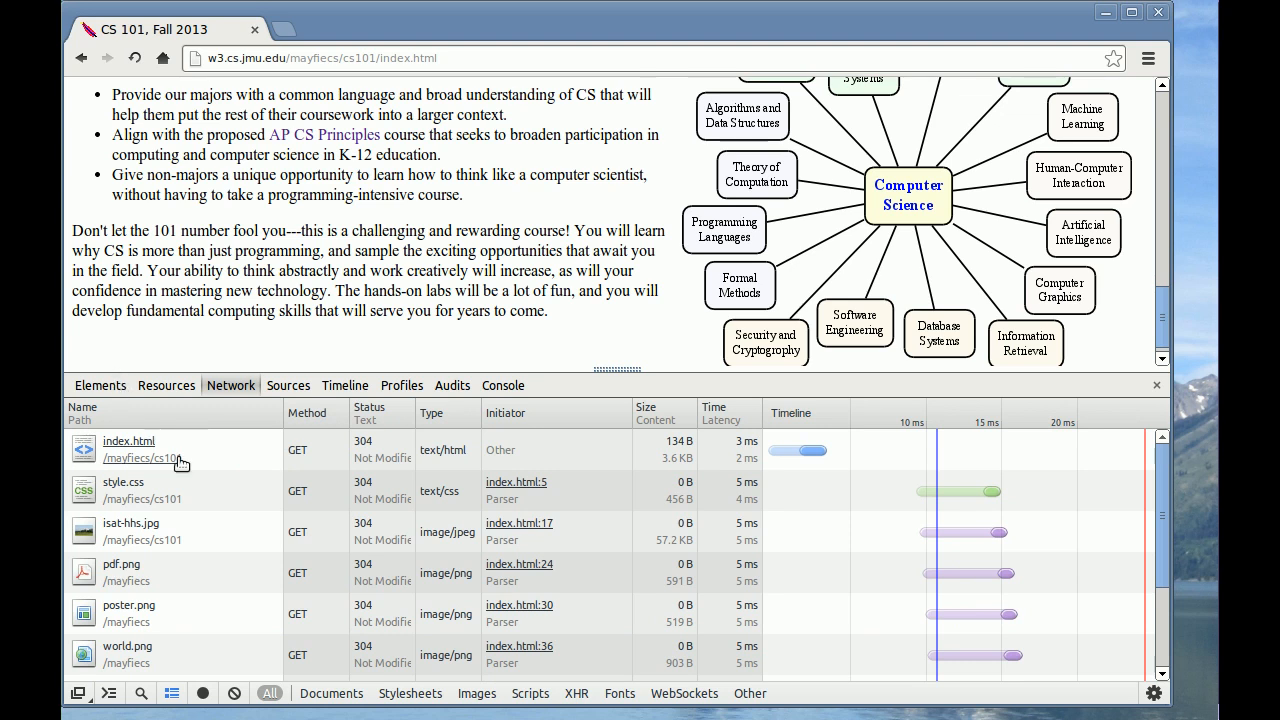
Load jmu.edu and preview a story image from its network request list
click(350, 57)
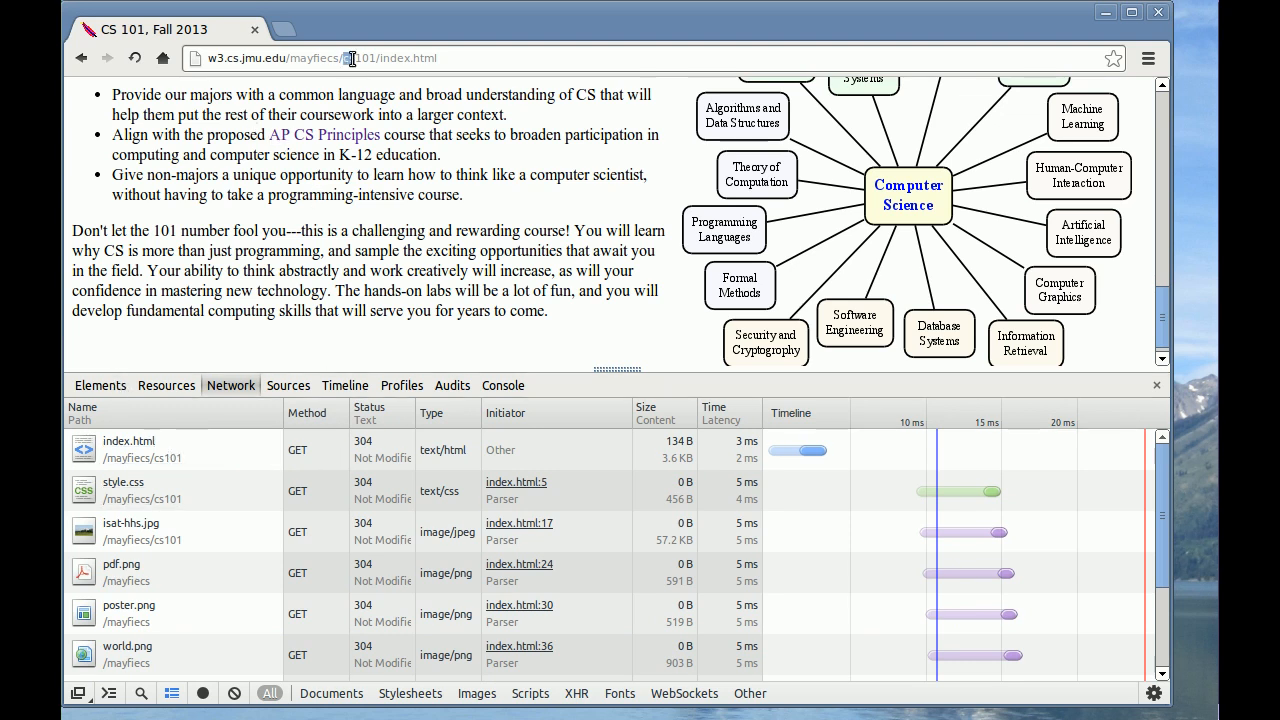
text(jmu.edu)
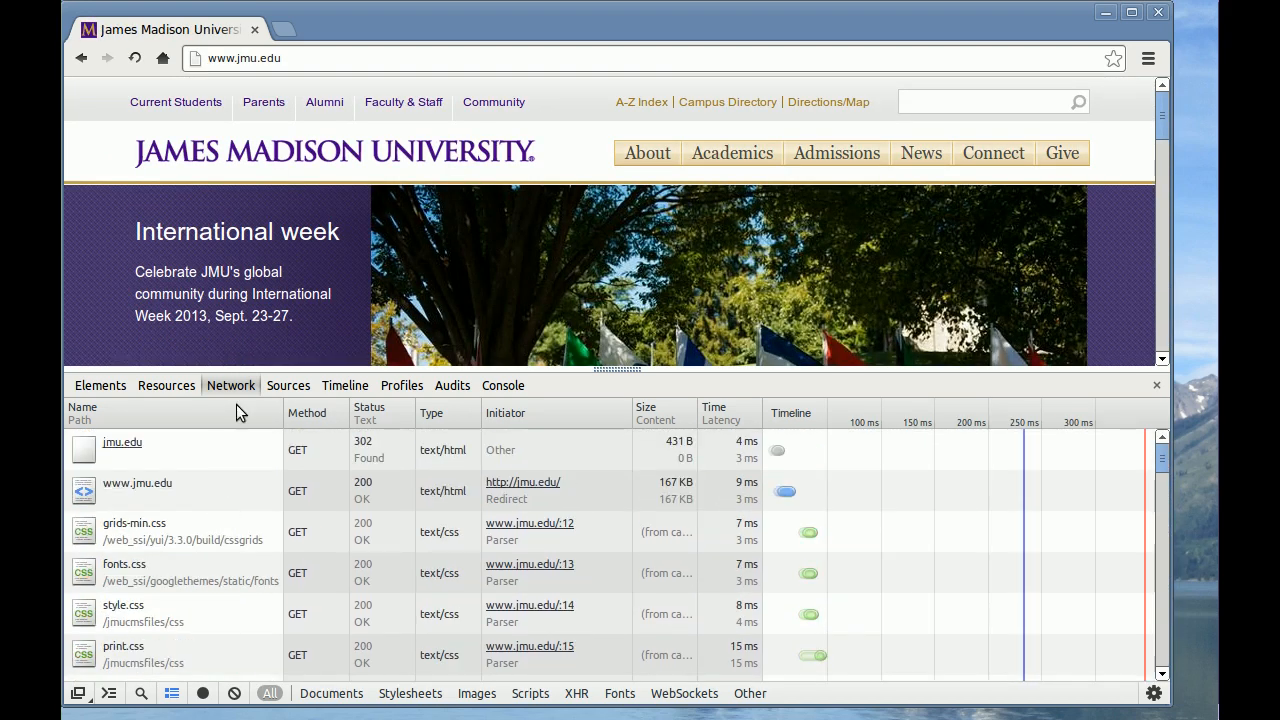
mouse_move(240, 450)
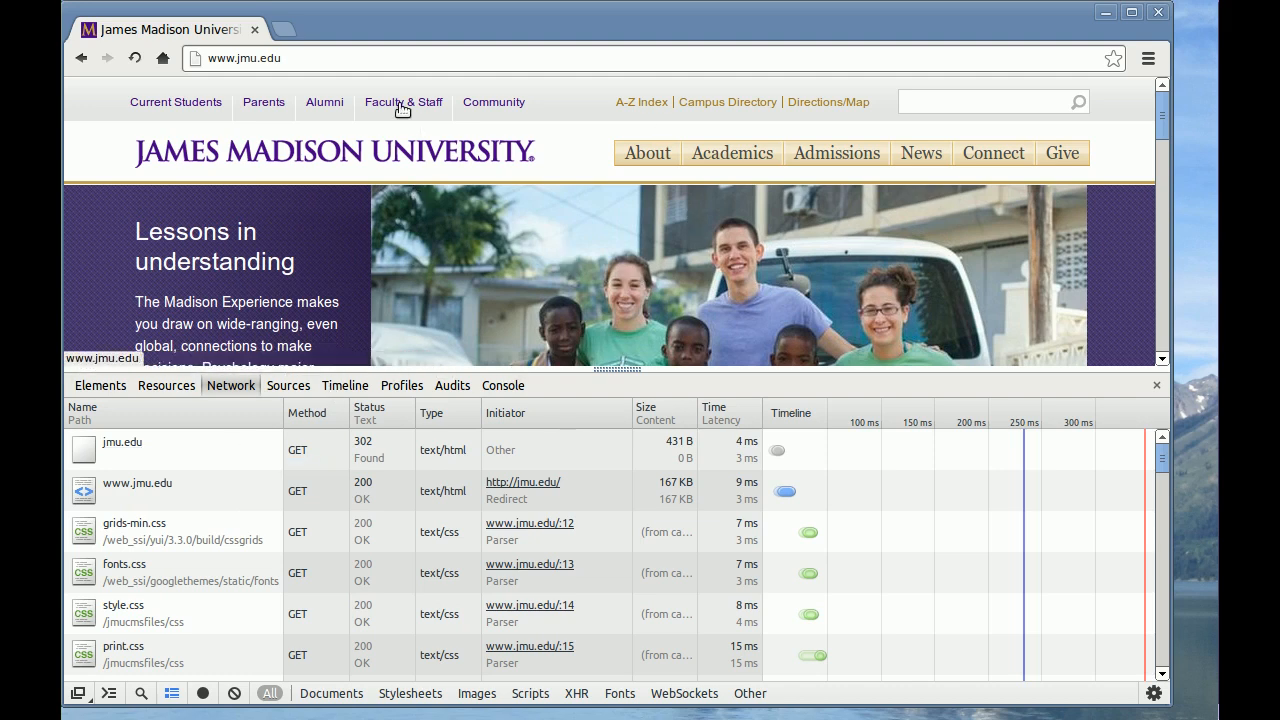
scroll(down, 3)
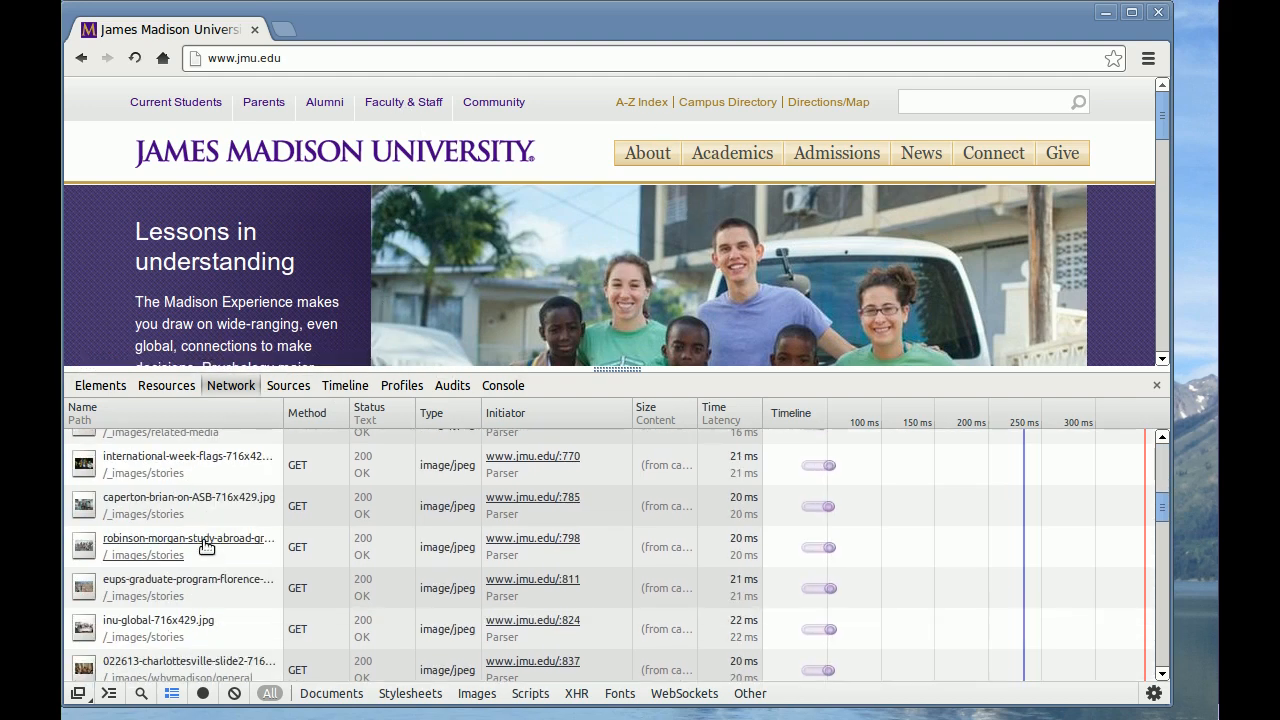
click(189, 497)
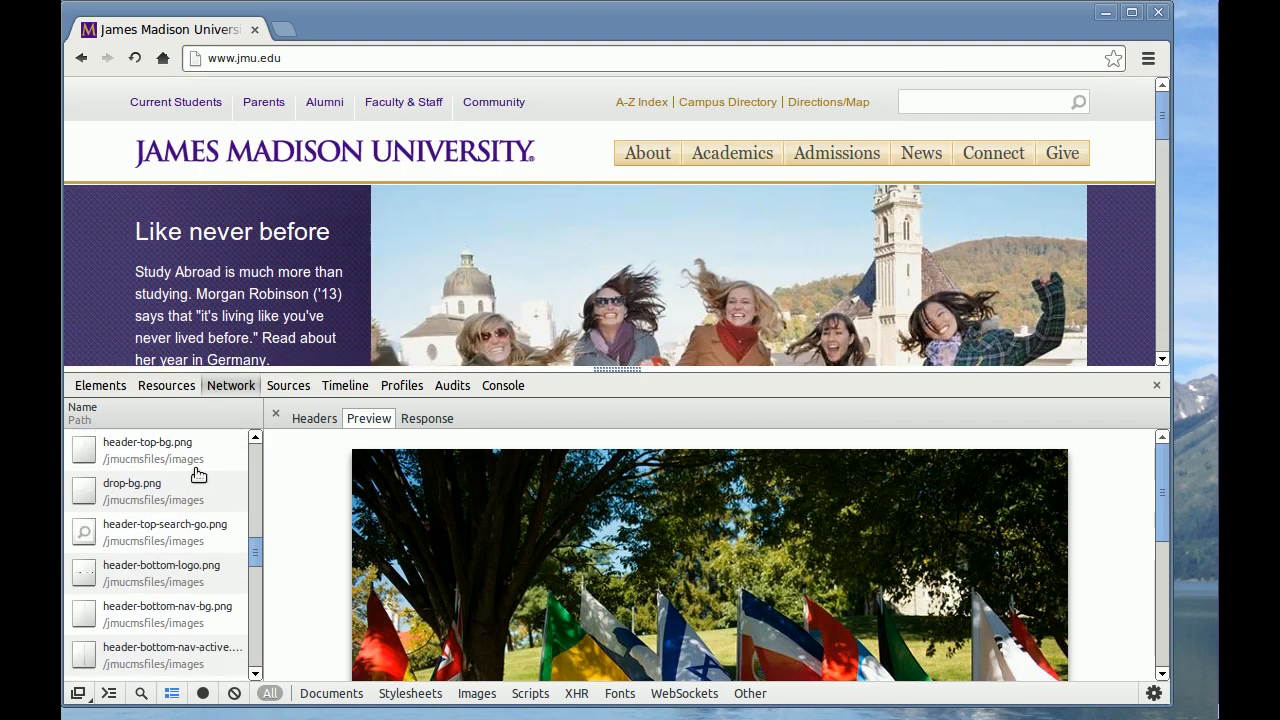
Preview home-slideshow-next.png, home-slideshow-shadow-bottom.png and icon-instagram.png, then show the element tree
click(172, 548)
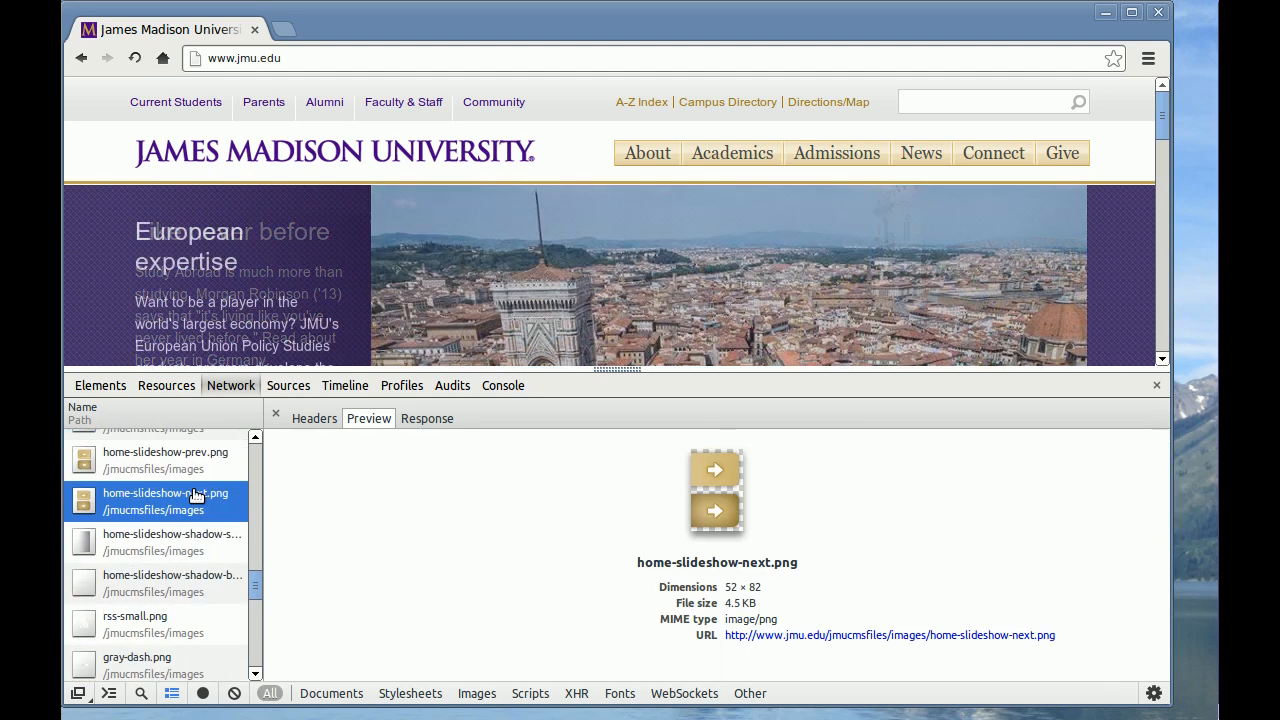
click(172, 583)
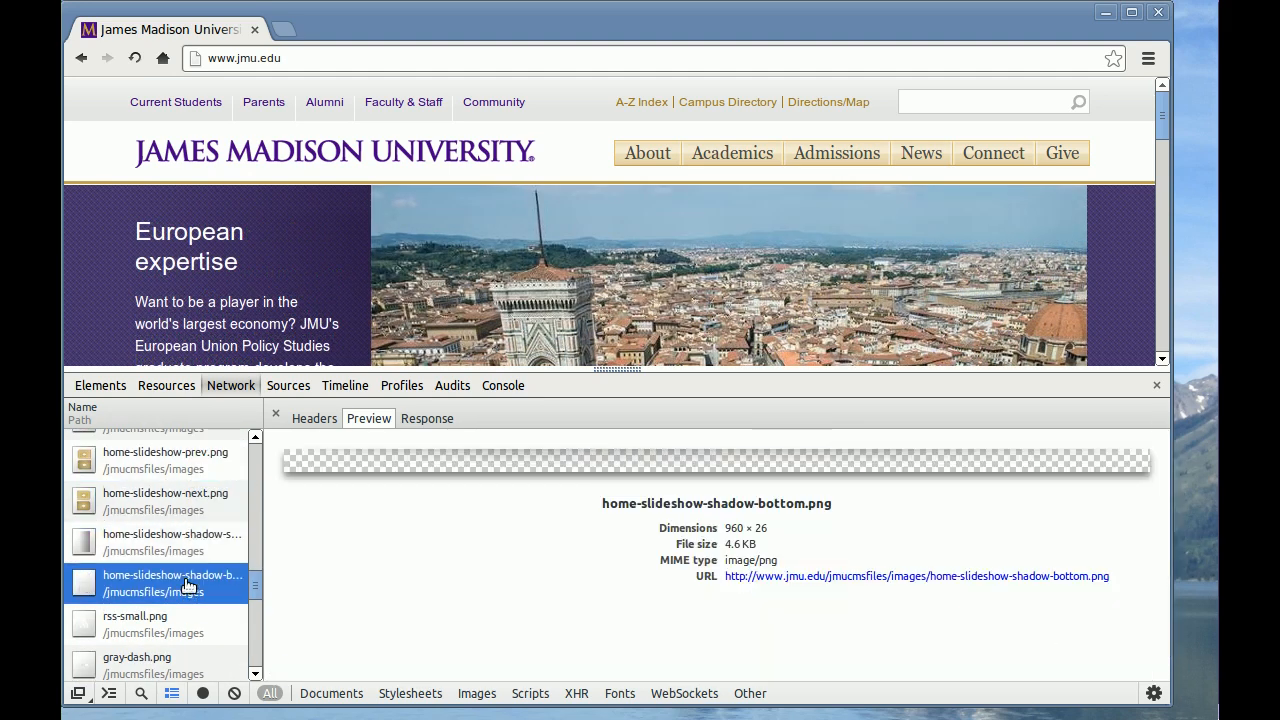
click(137, 604)
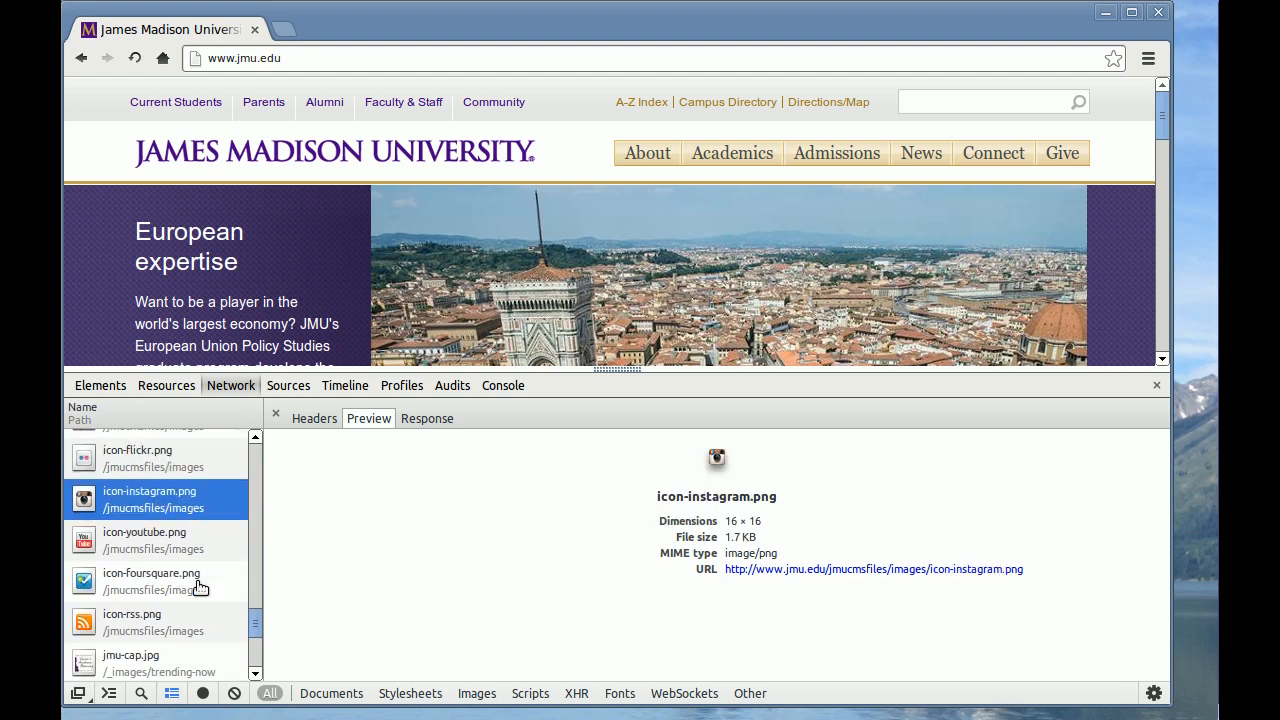
mouse_move(150, 572)
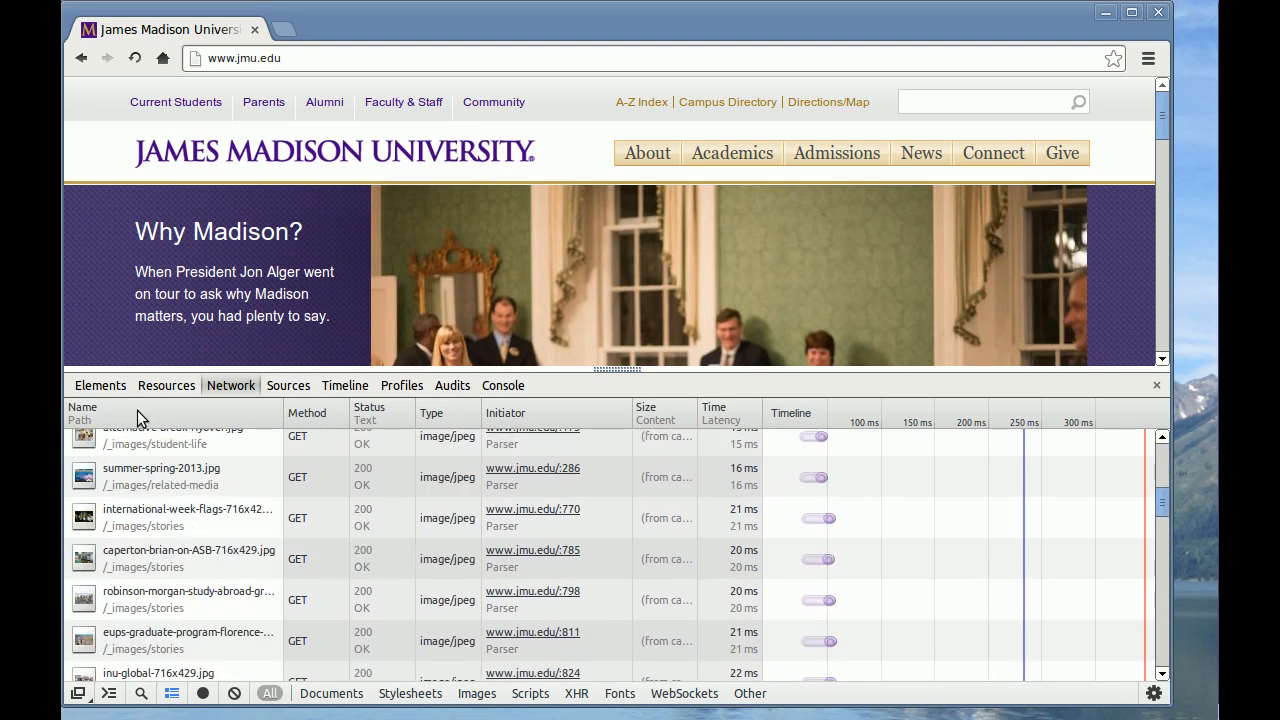
click(100, 385)
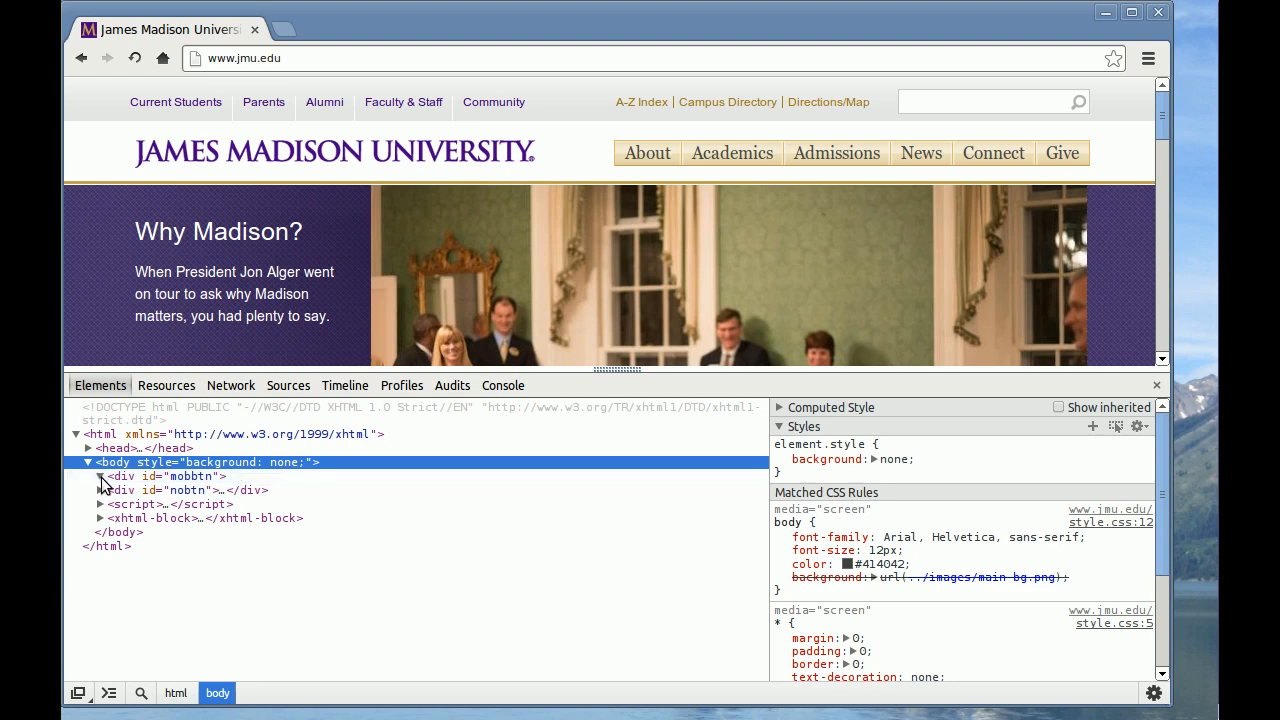
Expand body and delete the div#home-slideshow node
click(130, 623)
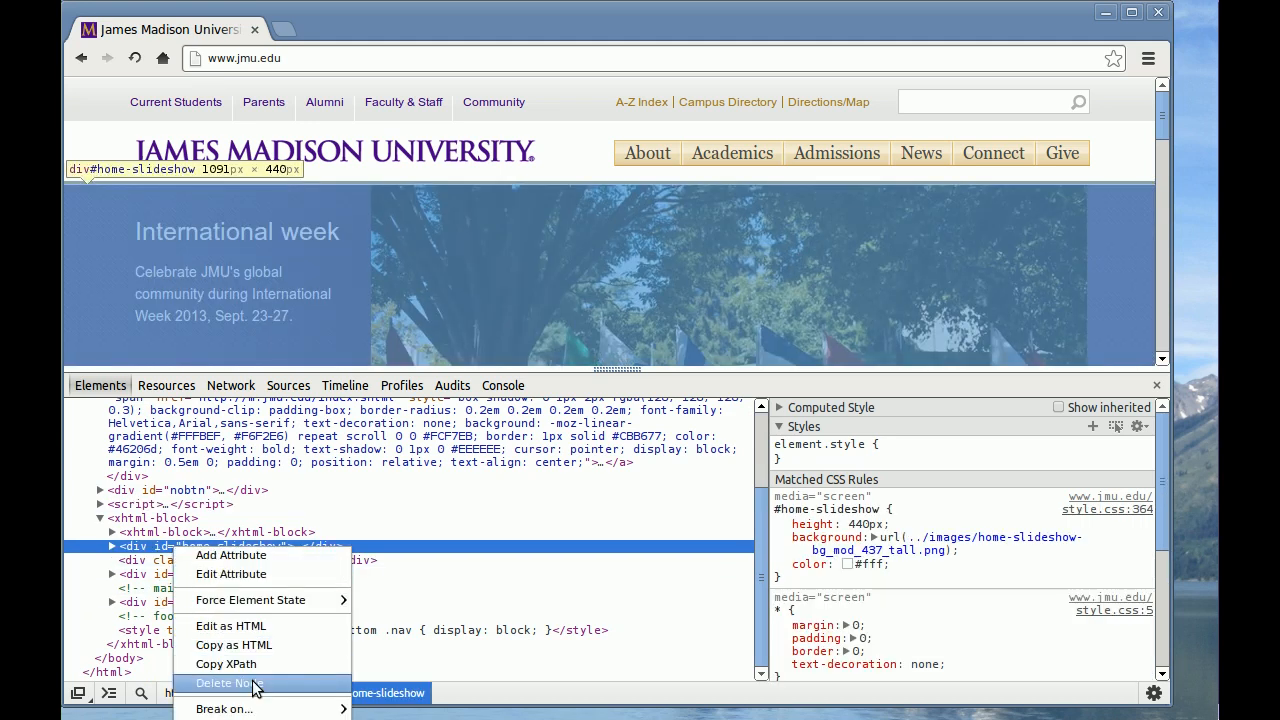
click(225, 683)
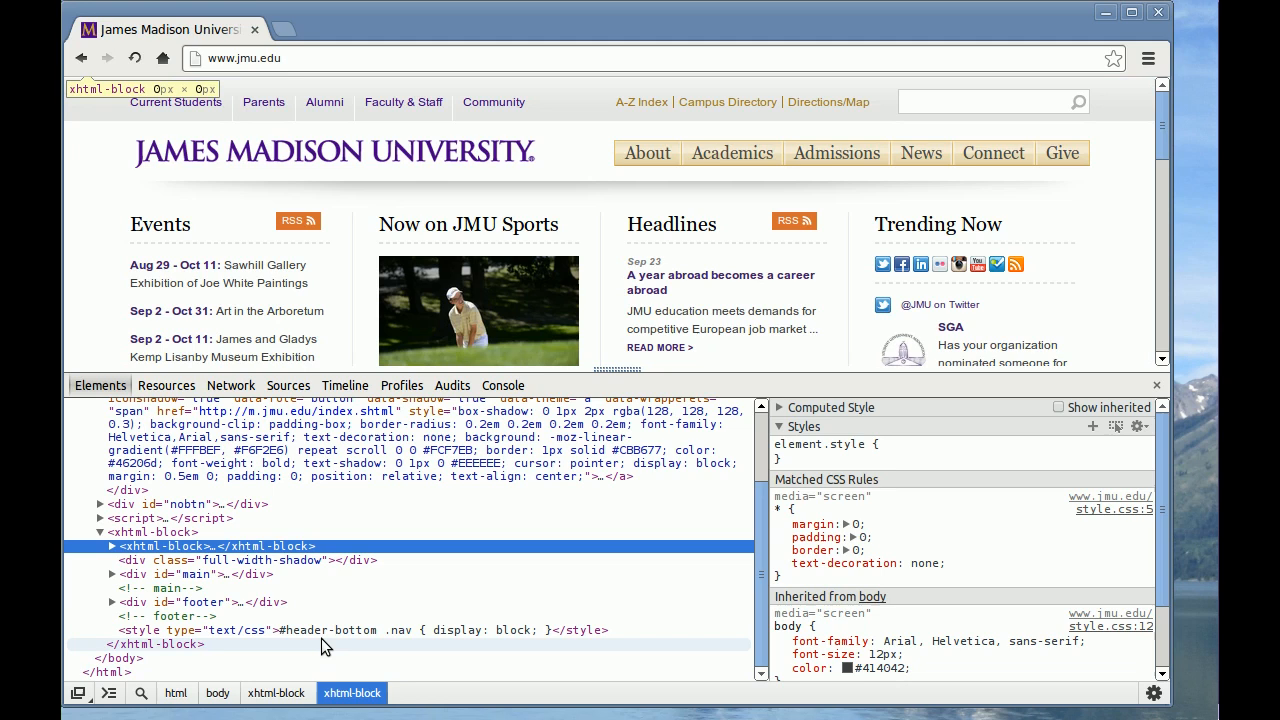